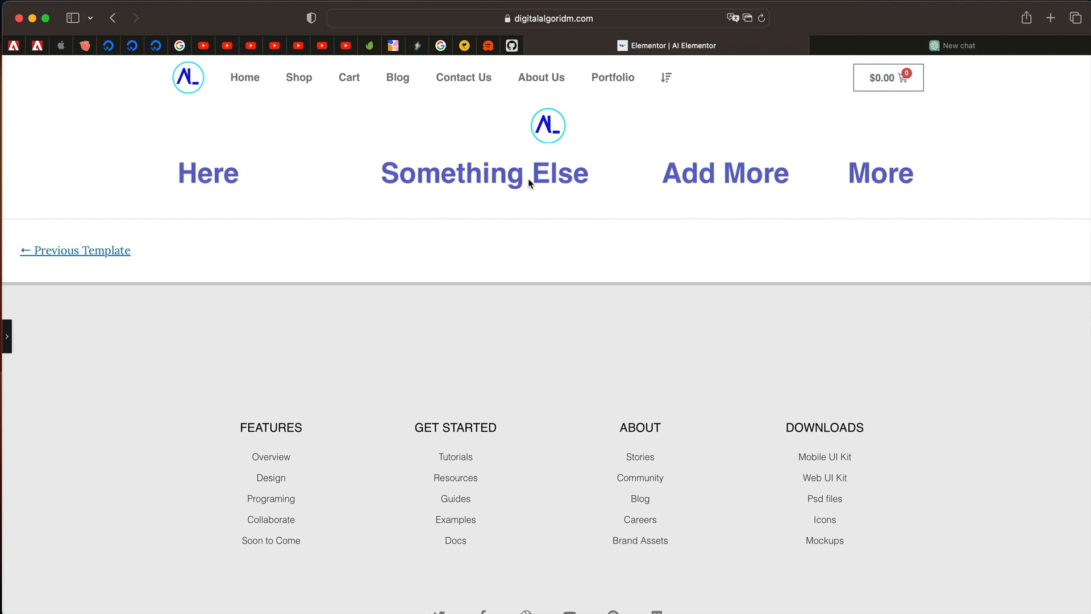
# Step: Search the widgets for Image and drop an Image widget into the empty container
pyautogui.click(957, 46)
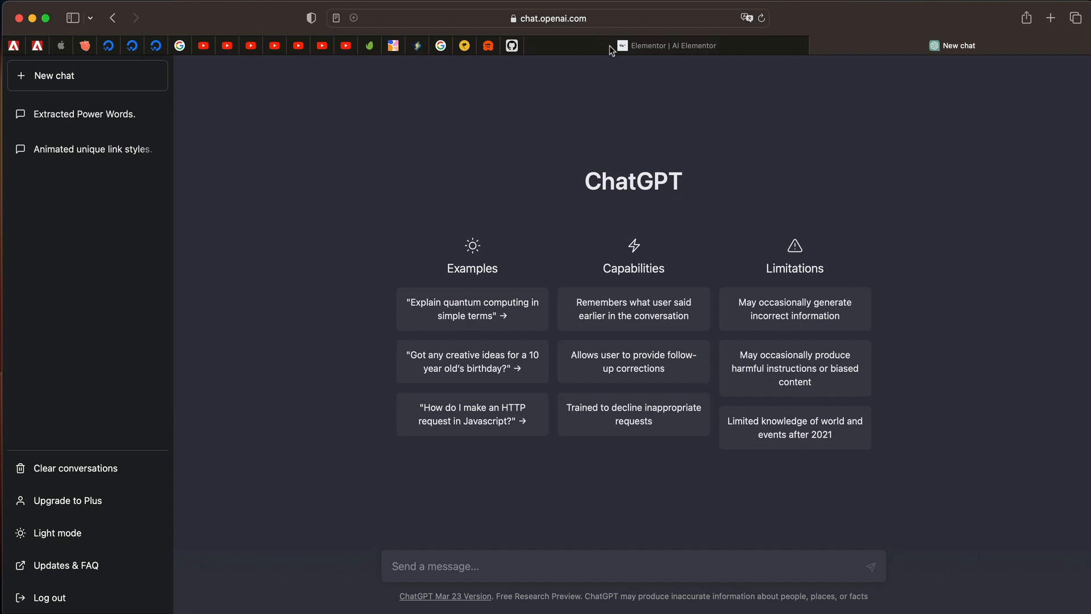
pyautogui.moveTo(748, 189)
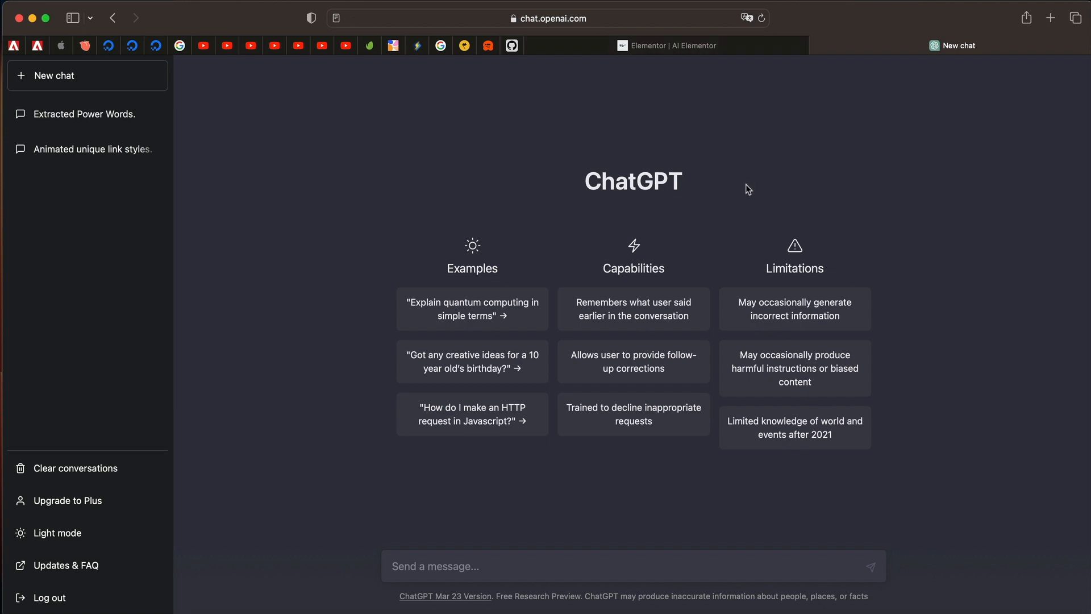
pyautogui.click(666, 45)
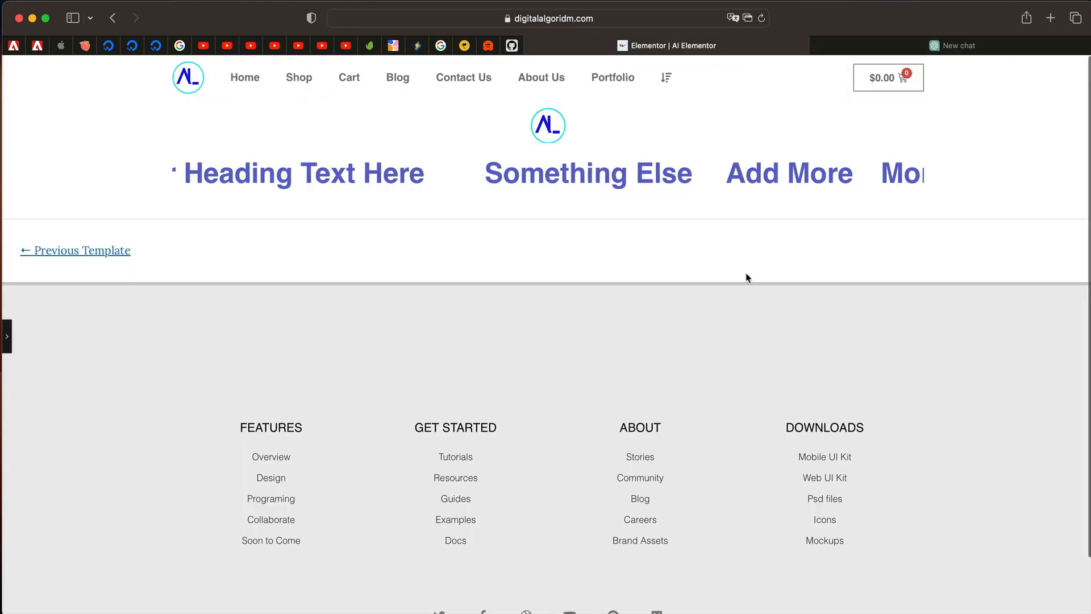
pyautogui.click(5, 335)
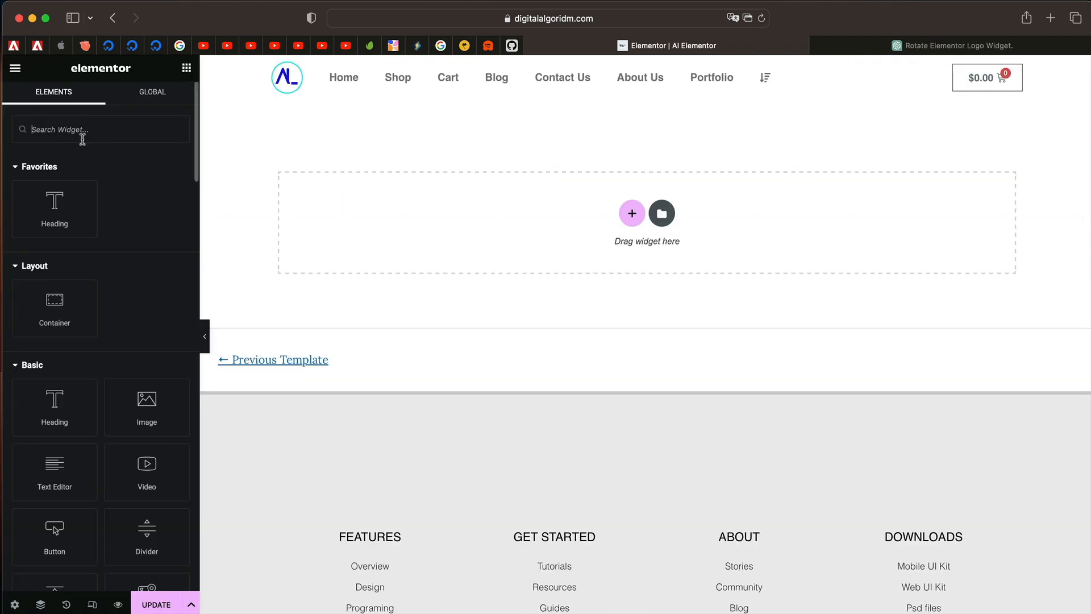
pyautogui.write('logo')
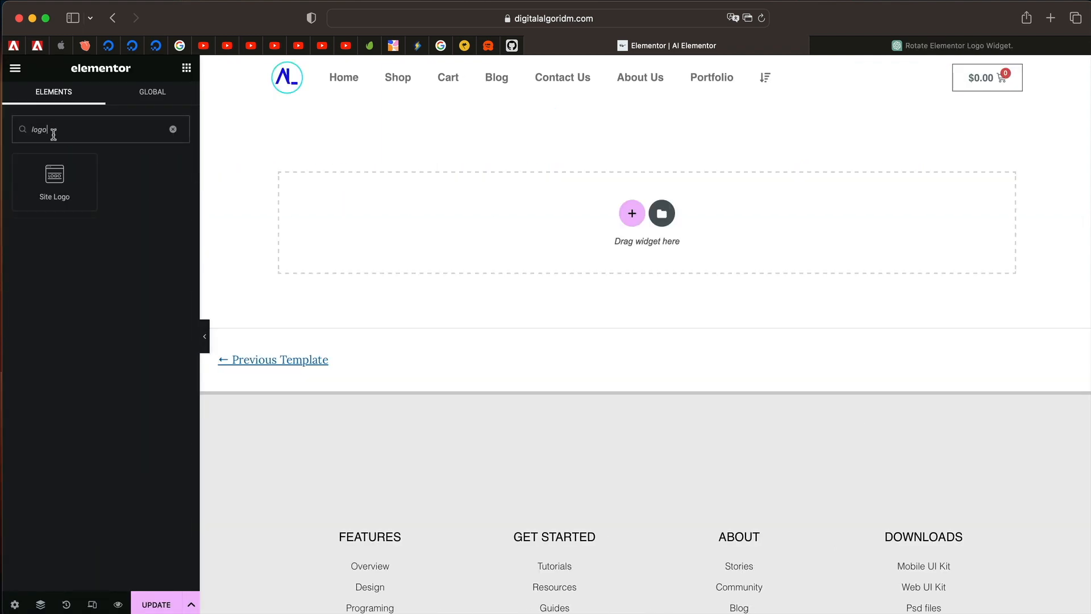
pyautogui.write('image')
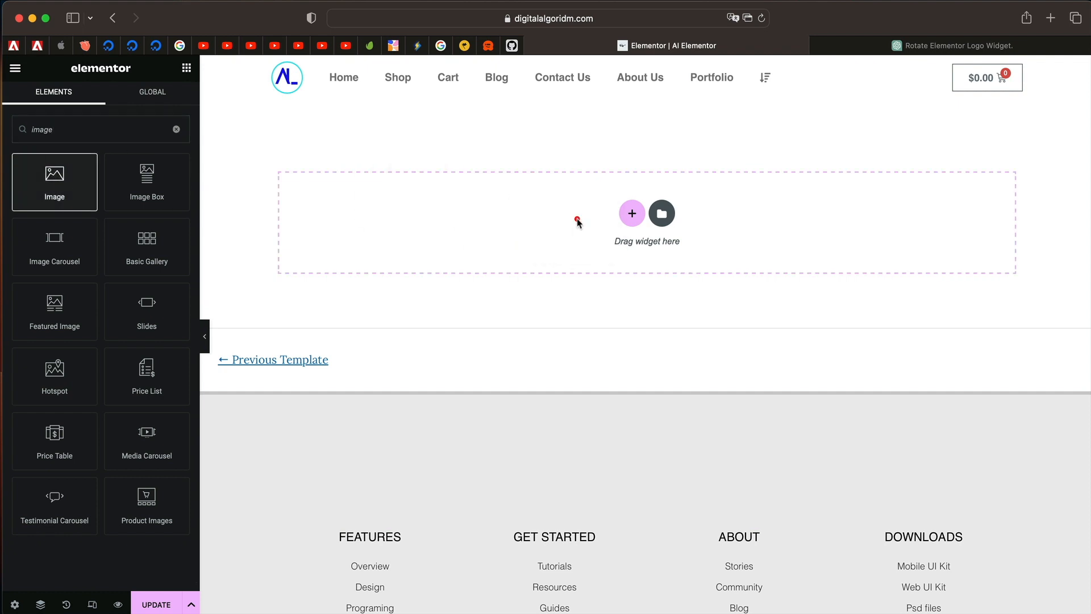
pyautogui.click(661, 214)
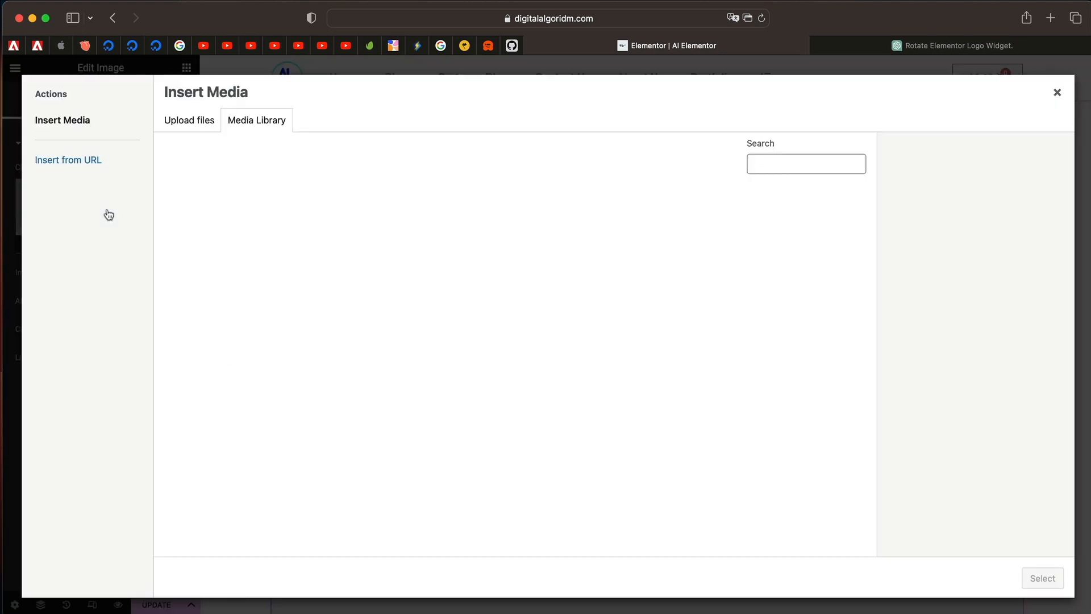
# Step: Set the image to the Site Logo dynamic tag and shrink its width to 2%
pyautogui.click(1057, 92)
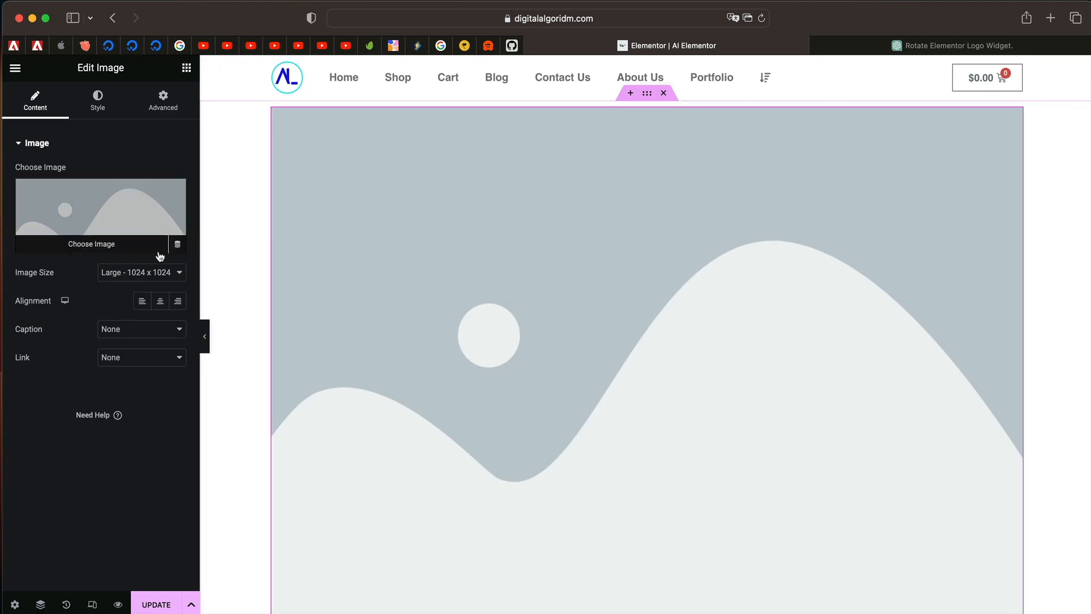
pyautogui.click(178, 245)
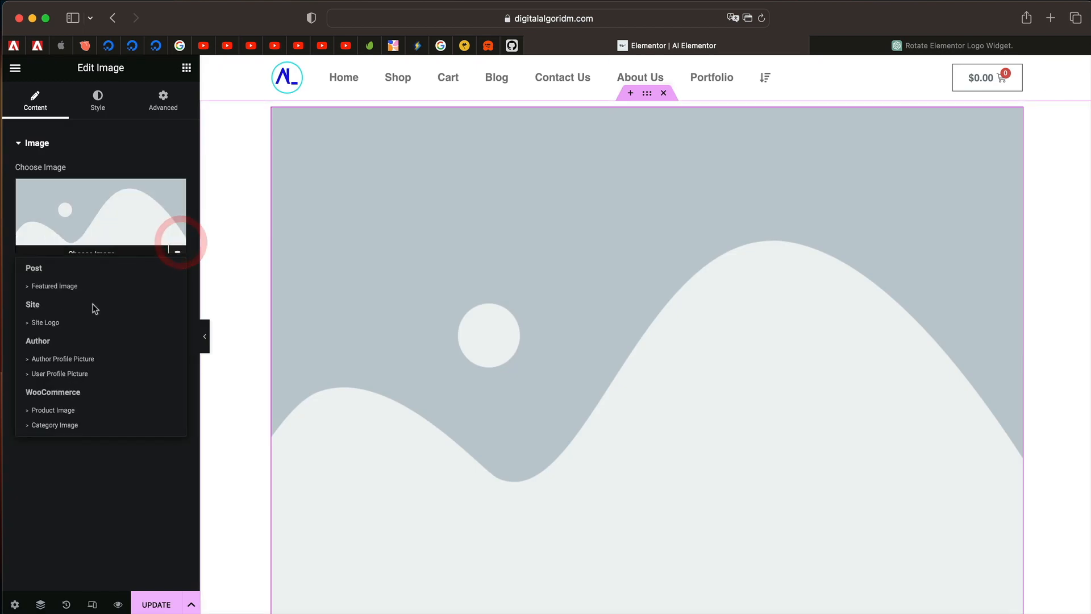
pyautogui.click(44, 322)
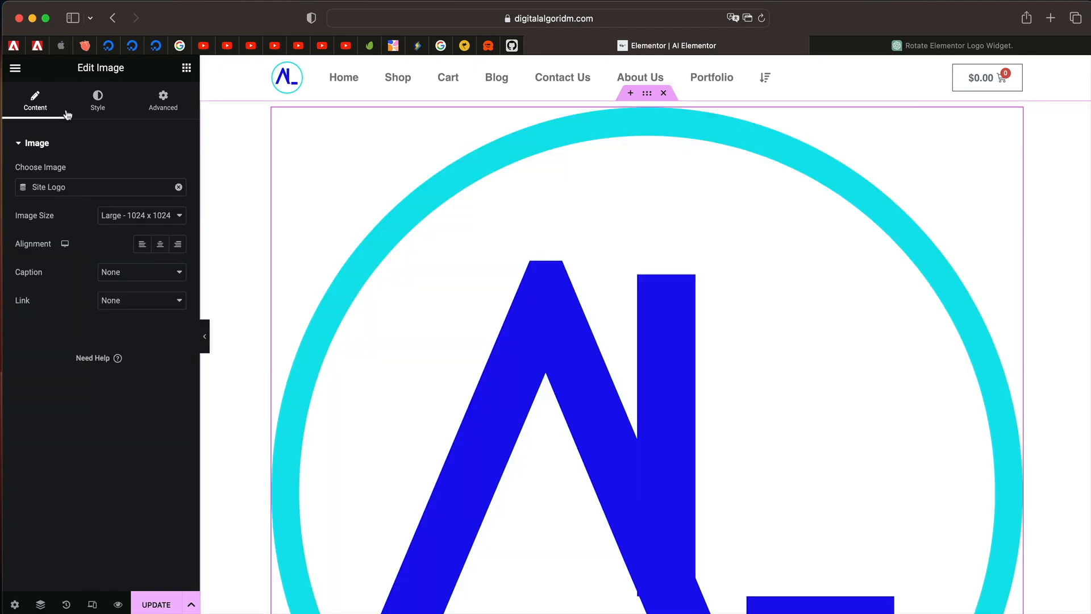
pyautogui.click(97, 101)
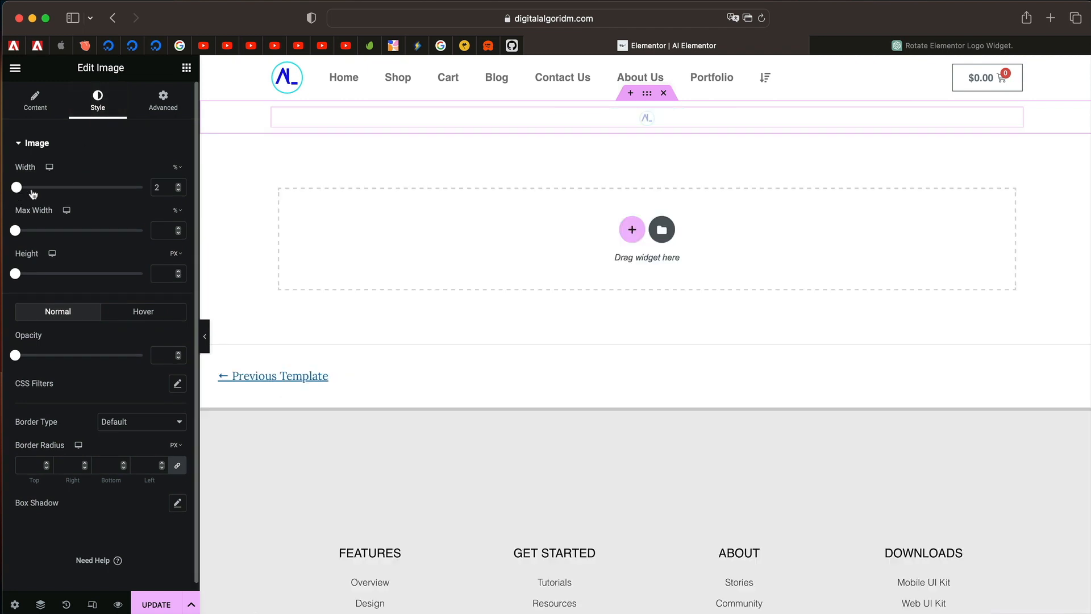
pyautogui.moveTo(16, 186); pyautogui.dragTo(29, 186)
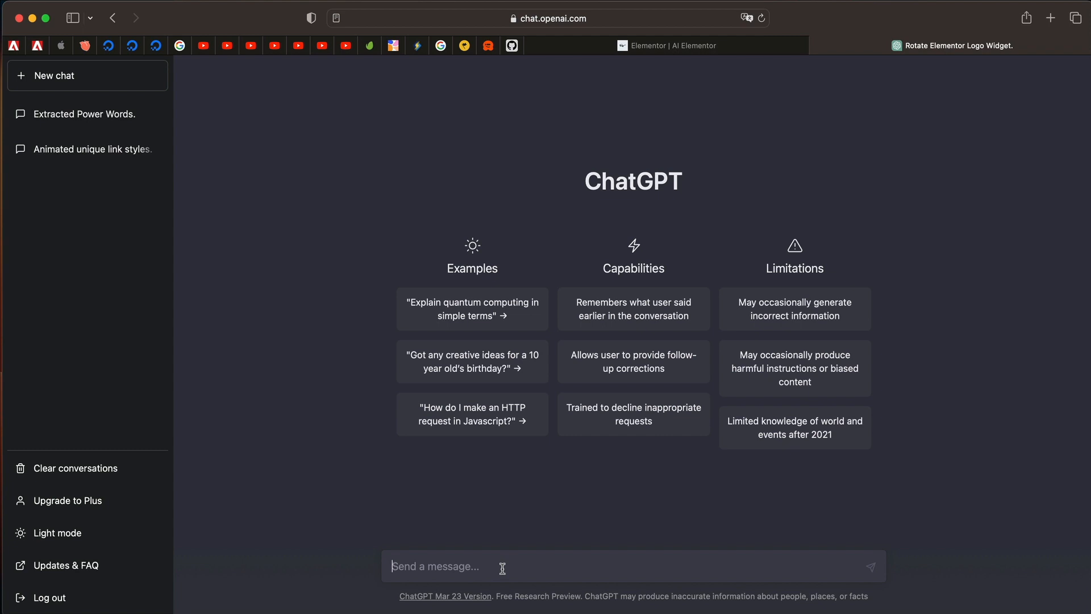
# Step: Ask ChatGPT 'Give me CSS code to spin Elementor image widget on hover'
pyautogui.write('G')
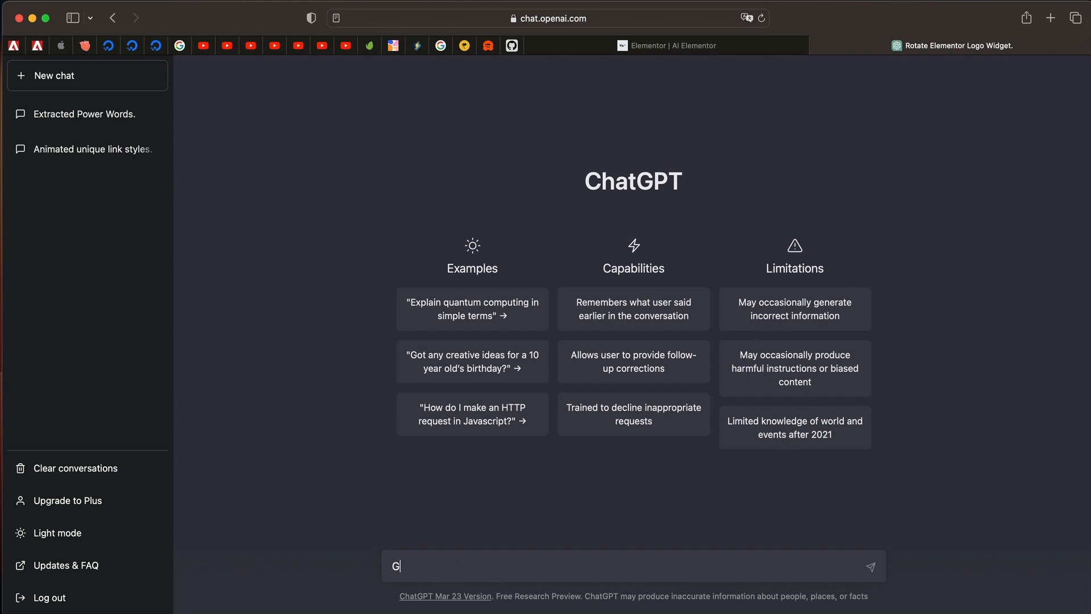
pyautogui.write('ive me CSS code to spin Elementor')
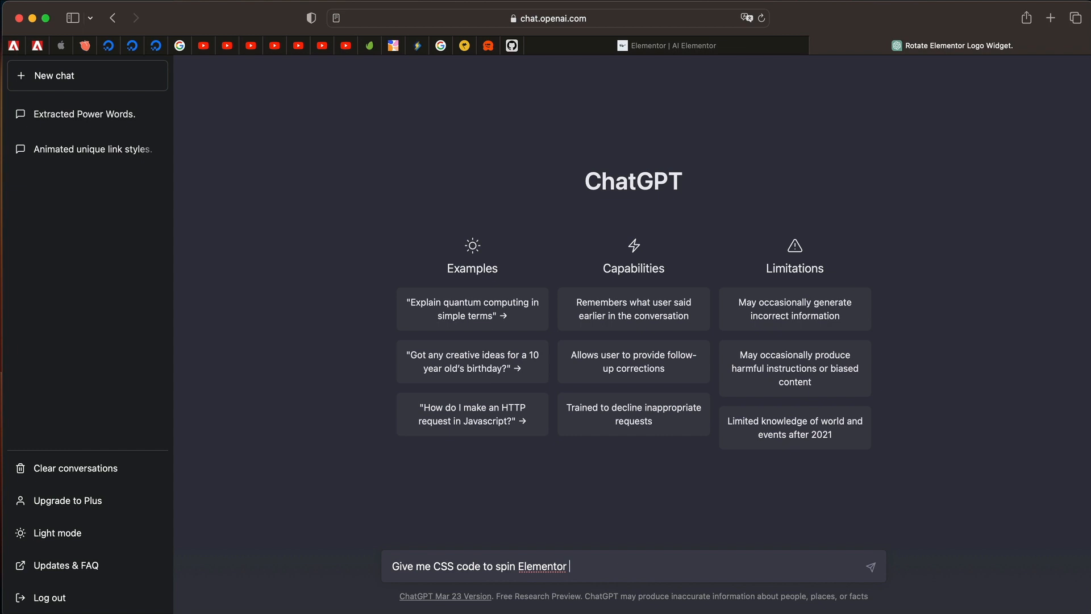
pyautogui.write('image w')
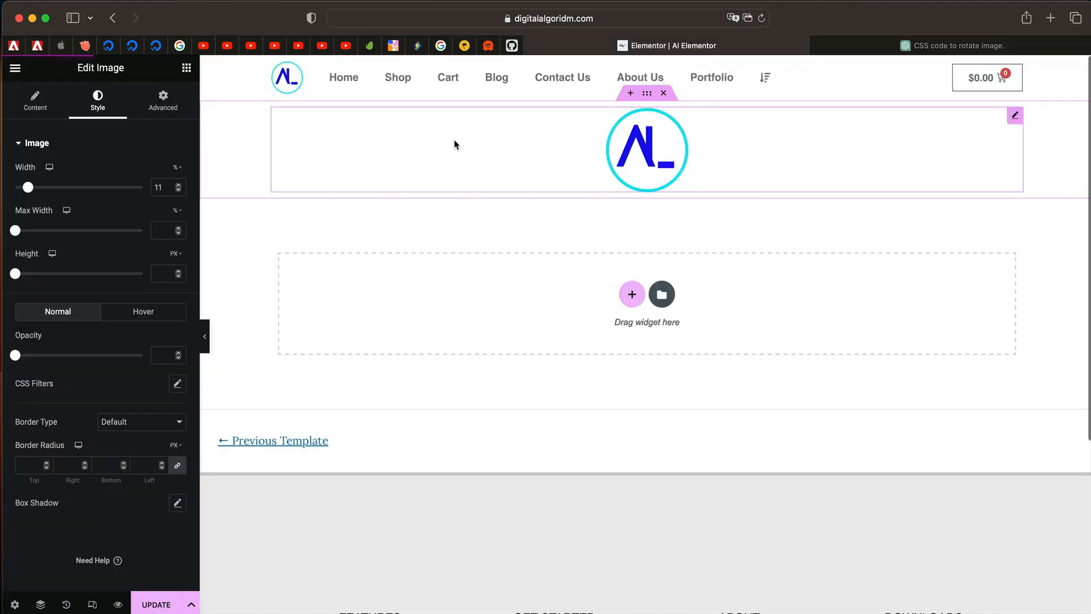
# Step: Paste ChatGPT's 360-degree rotate-on-hover code into the logo's Advanced Custom CSS
pyautogui.click(164, 100)
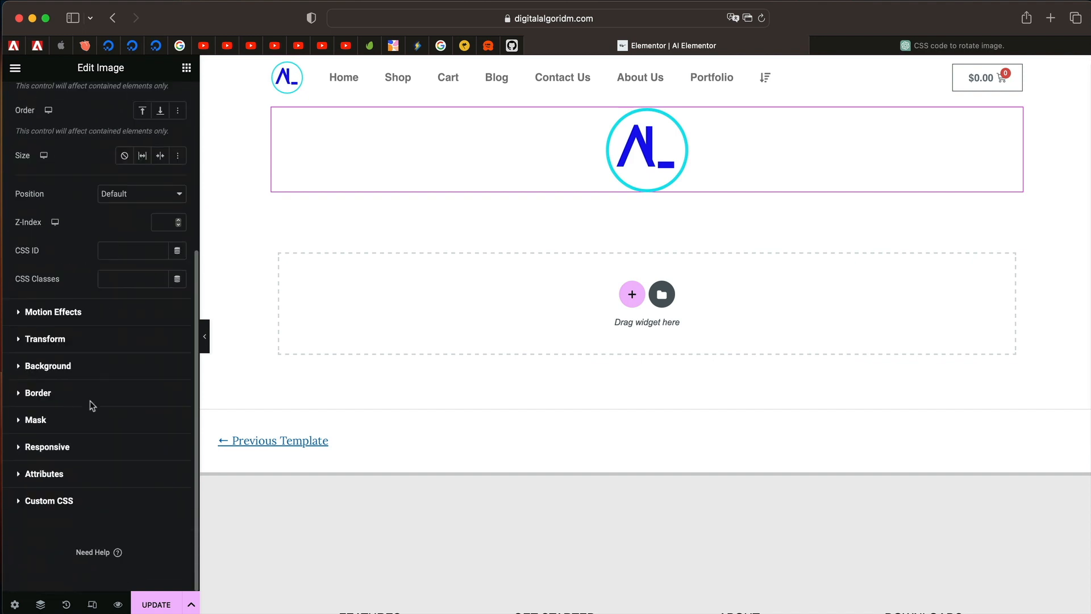
pyautogui.click(49, 500)
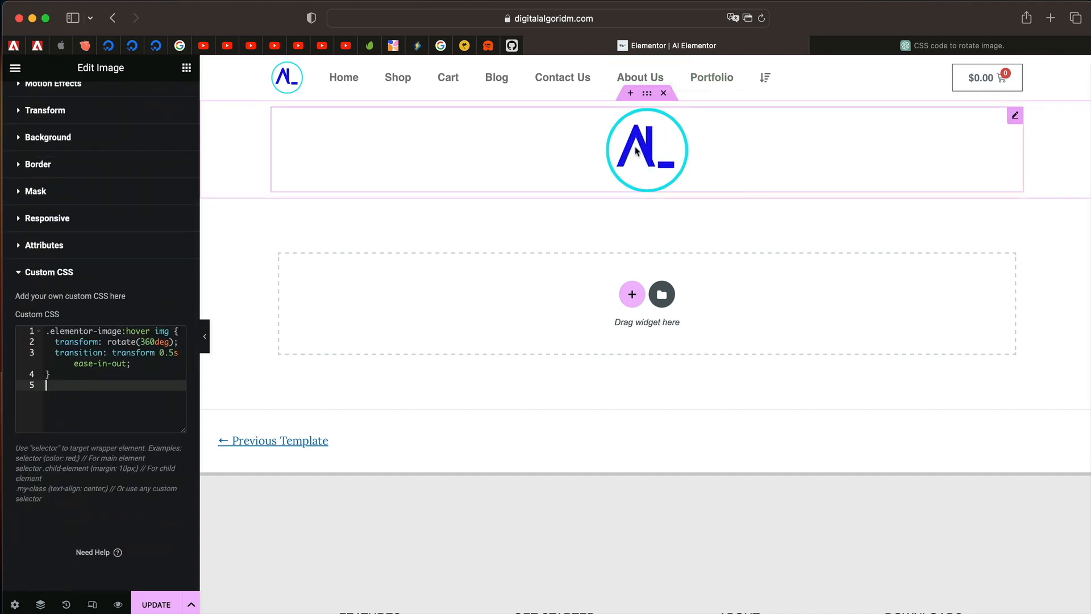
pyautogui.moveTo(673, 141)
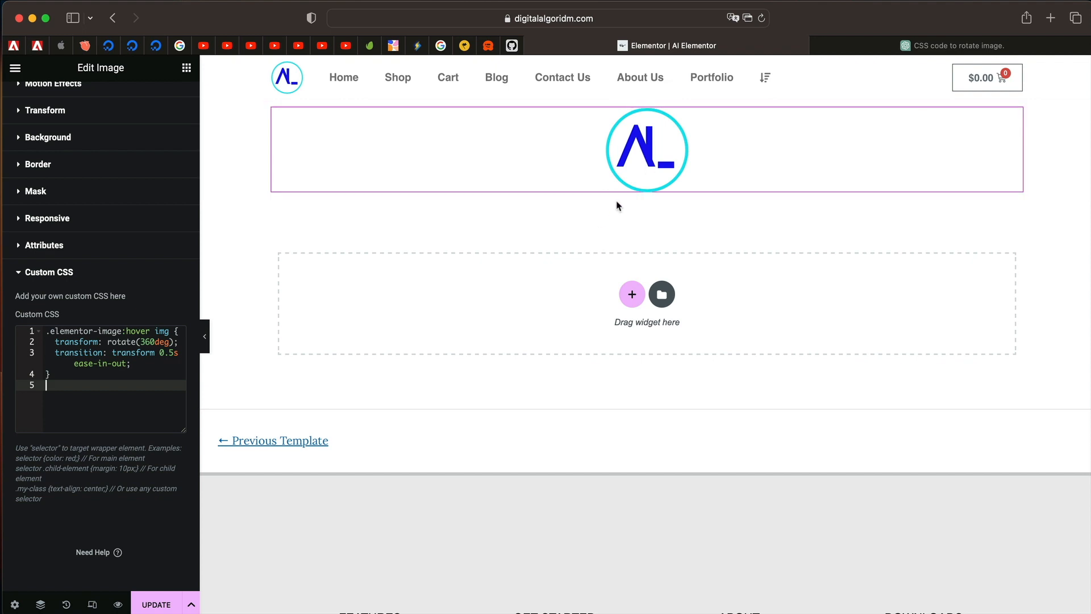
# Step: Ask ChatGPT to 'Refine the code above and use unique class name'
pyautogui.click(948, 46)
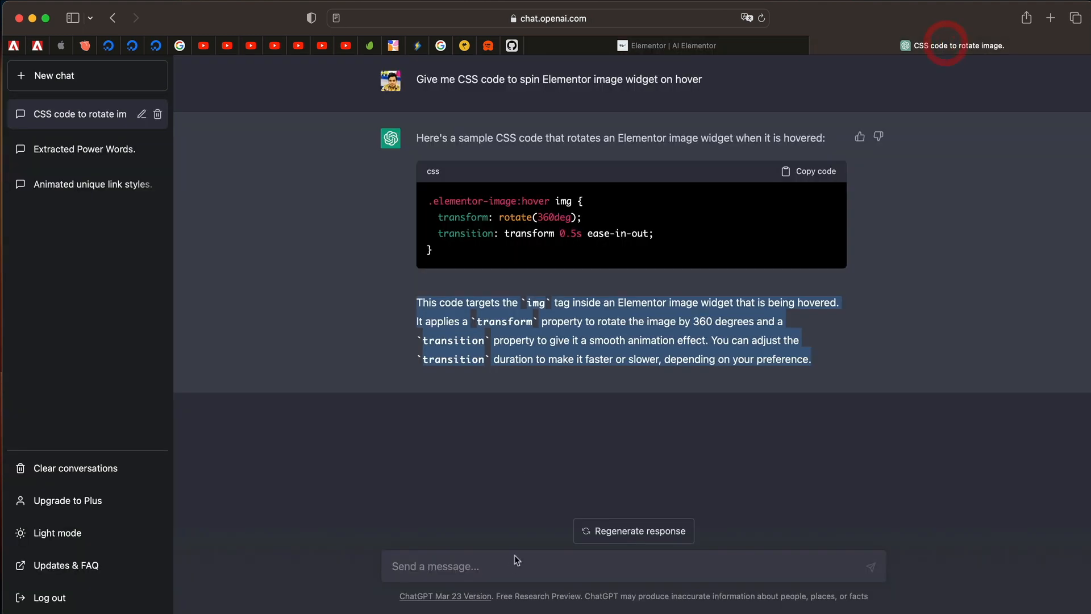
pyautogui.write('Re')
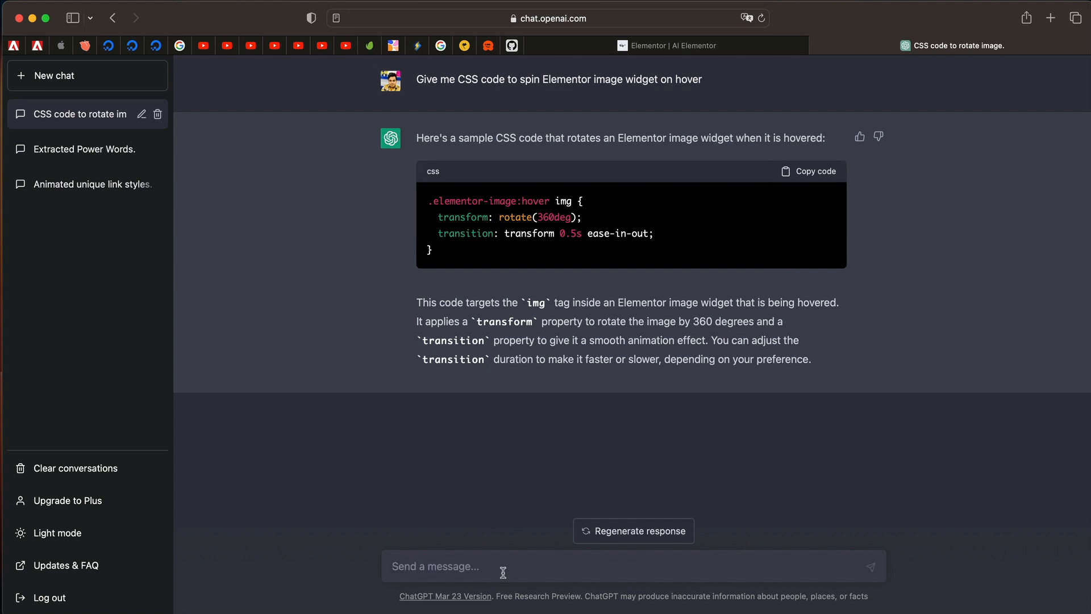
pyautogui.write('Refine the')
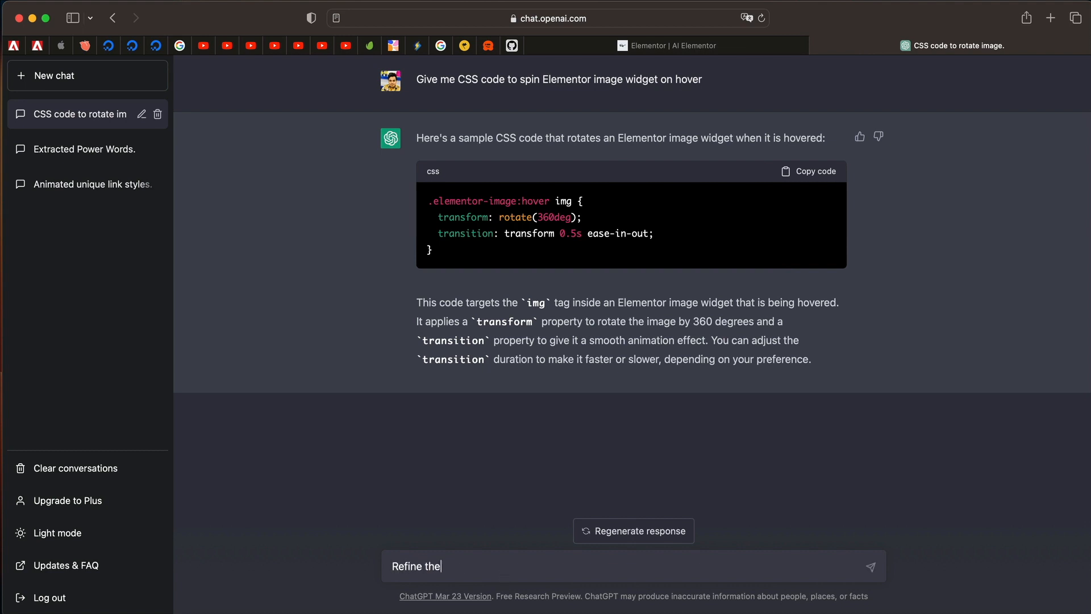
pyautogui.write('code above')
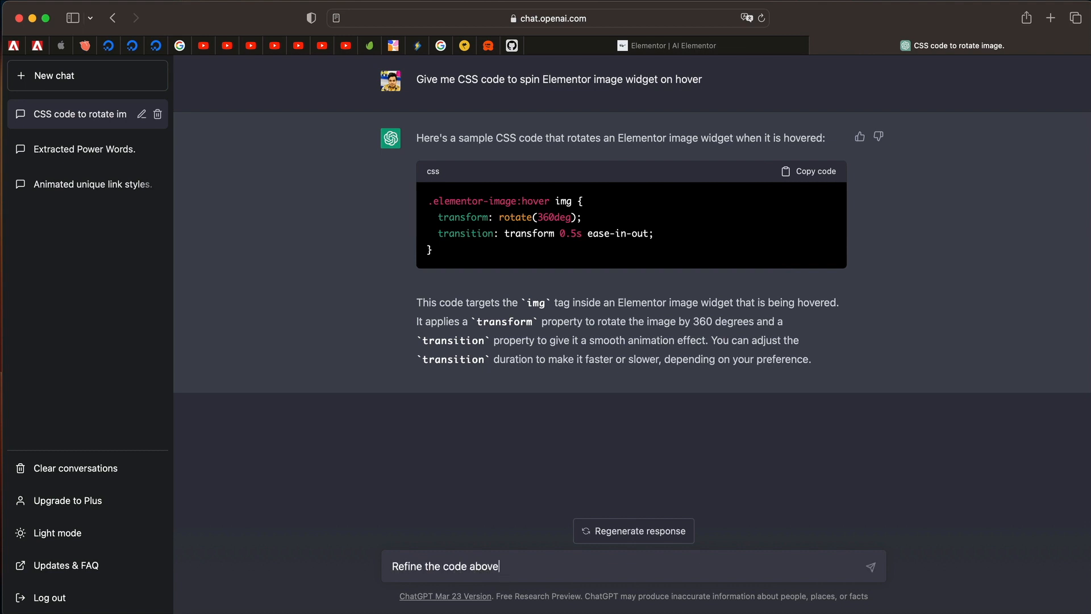
pyautogui.write('and use u')
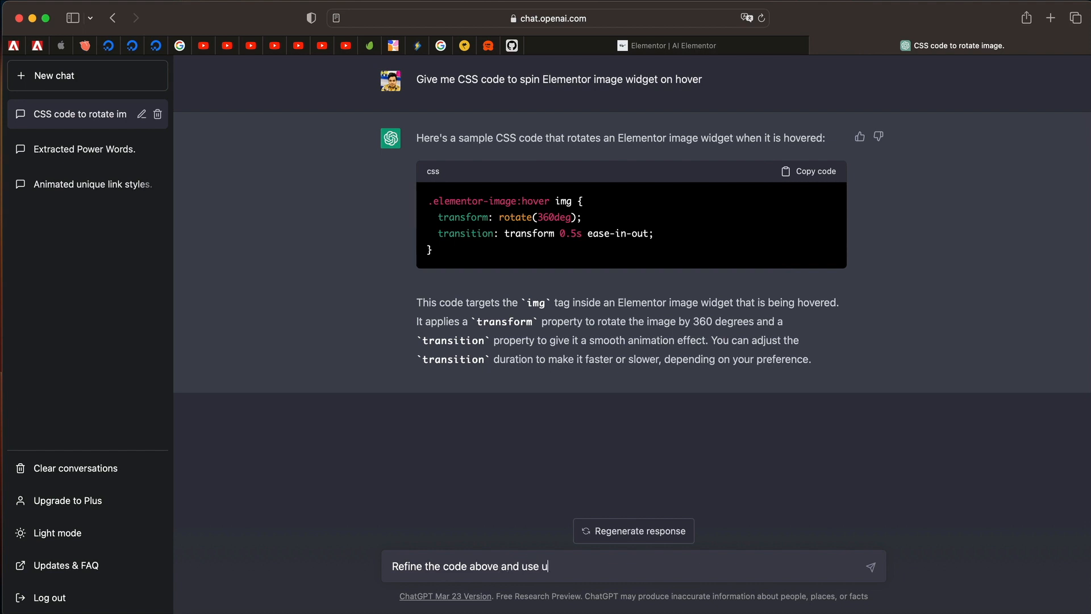
pyautogui.write('nique clas')
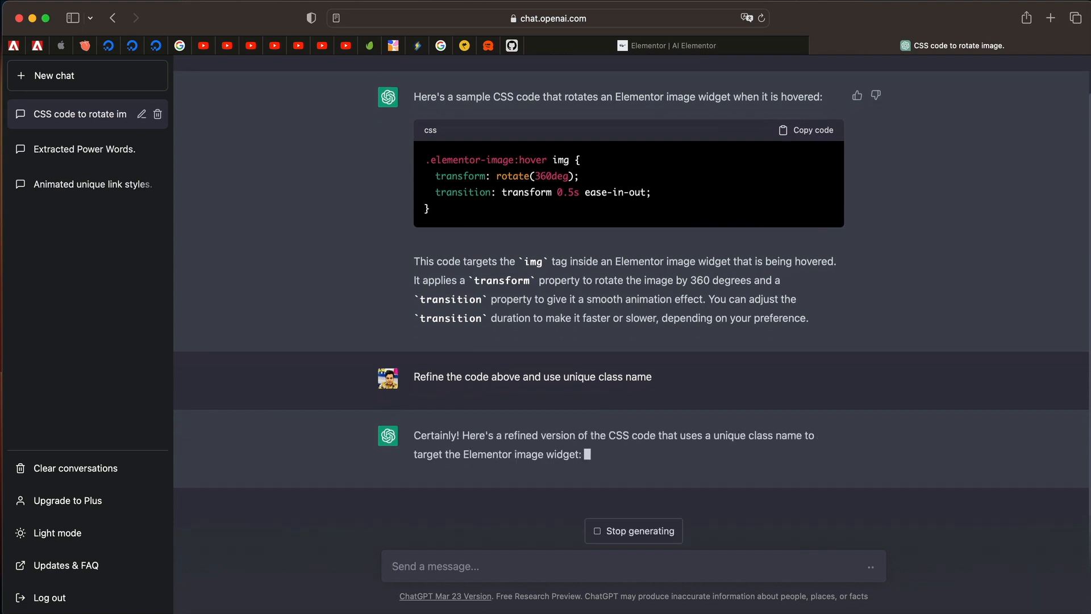
# Step: Read the refined answer and select the class name rotate-on-hover
pyautogui.scroll(-3)
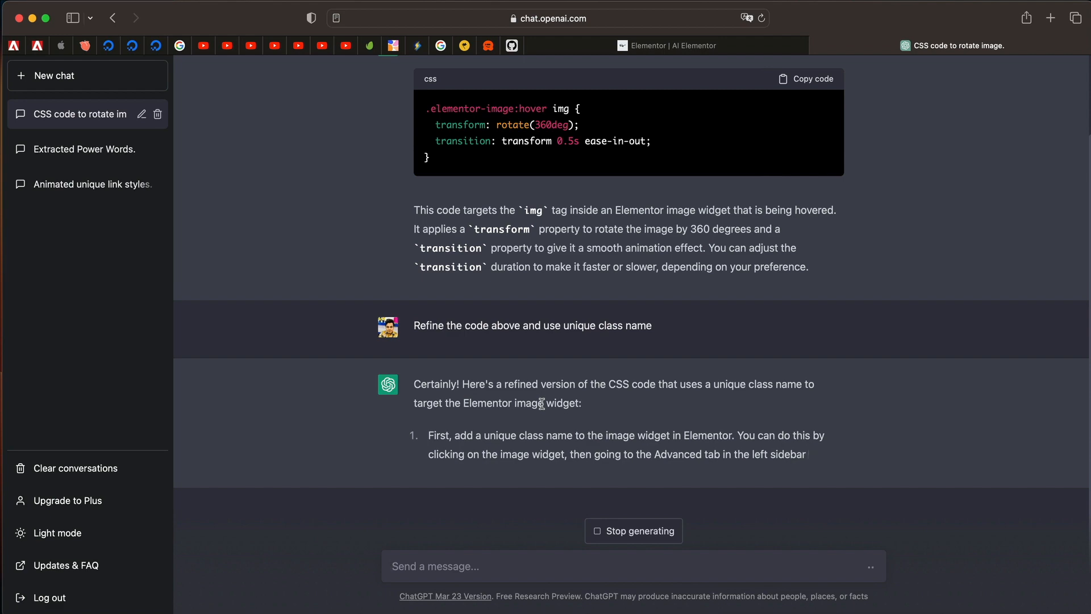
pyautogui.scroll(-3)
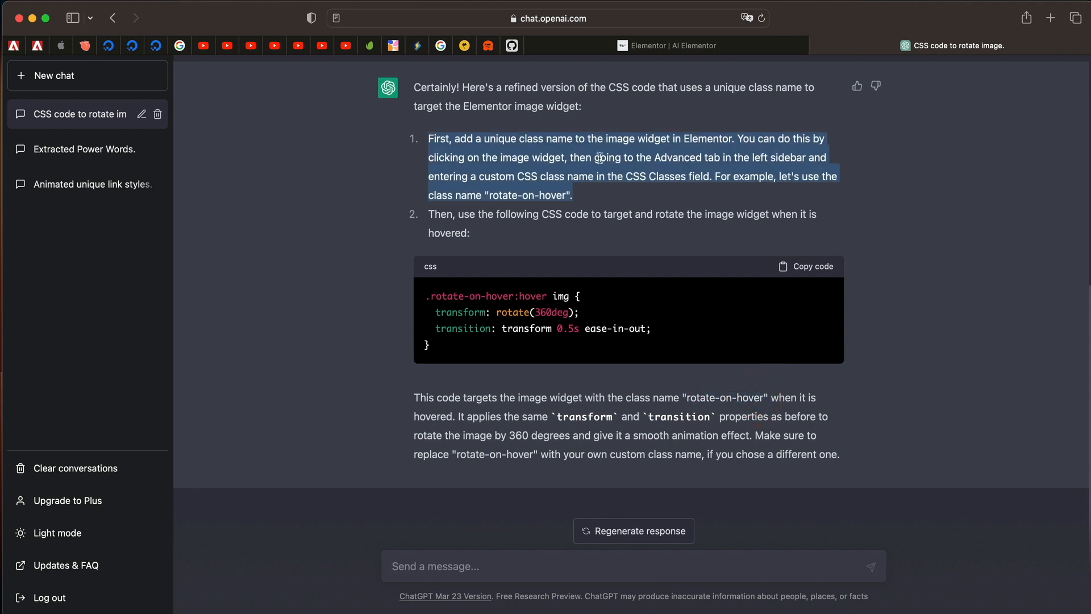
pyautogui.click(579, 174)
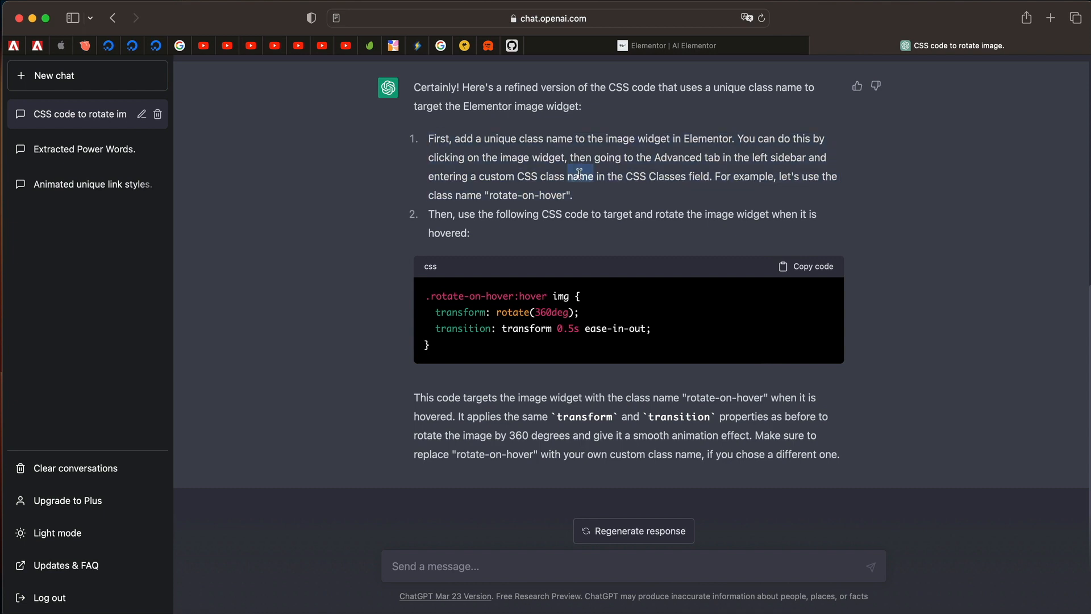
pyautogui.moveTo(429, 137); pyautogui.dragTo(573, 195)
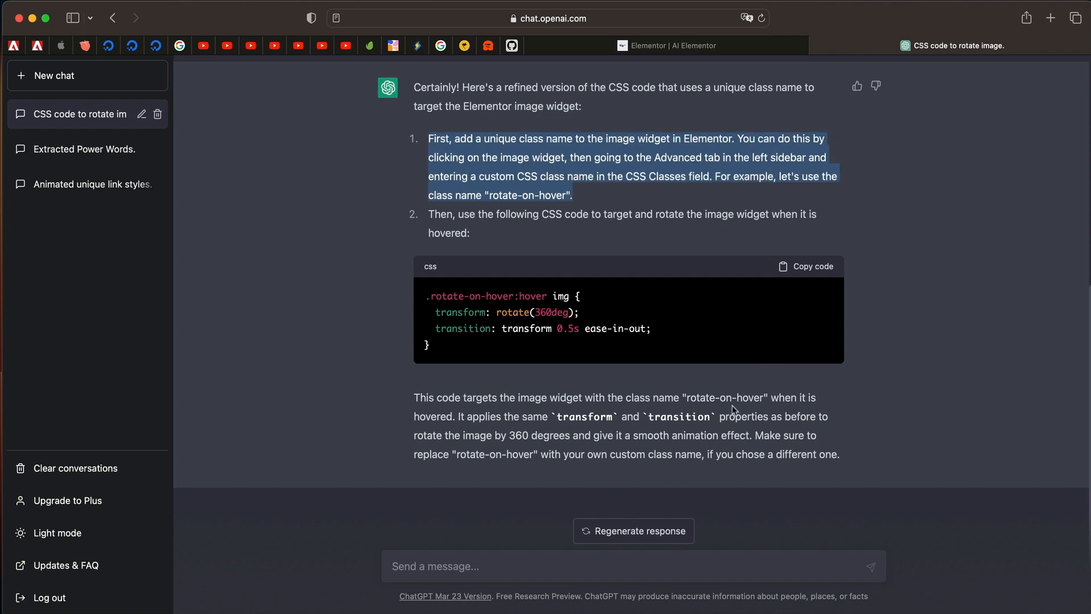
pyautogui.doubleClick(723, 397)
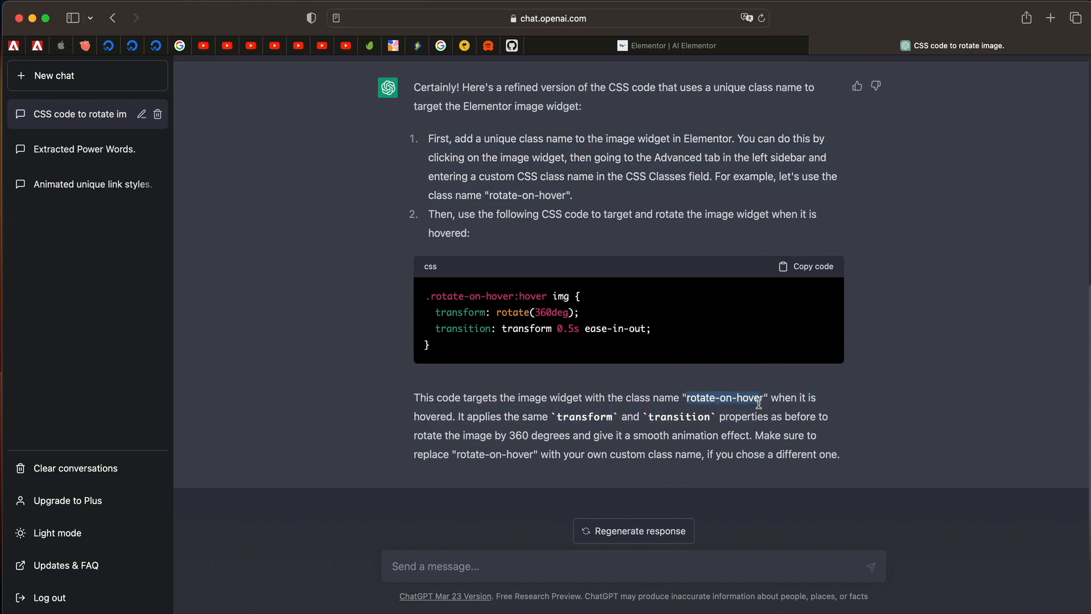
pyautogui.moveTo(723, 94)
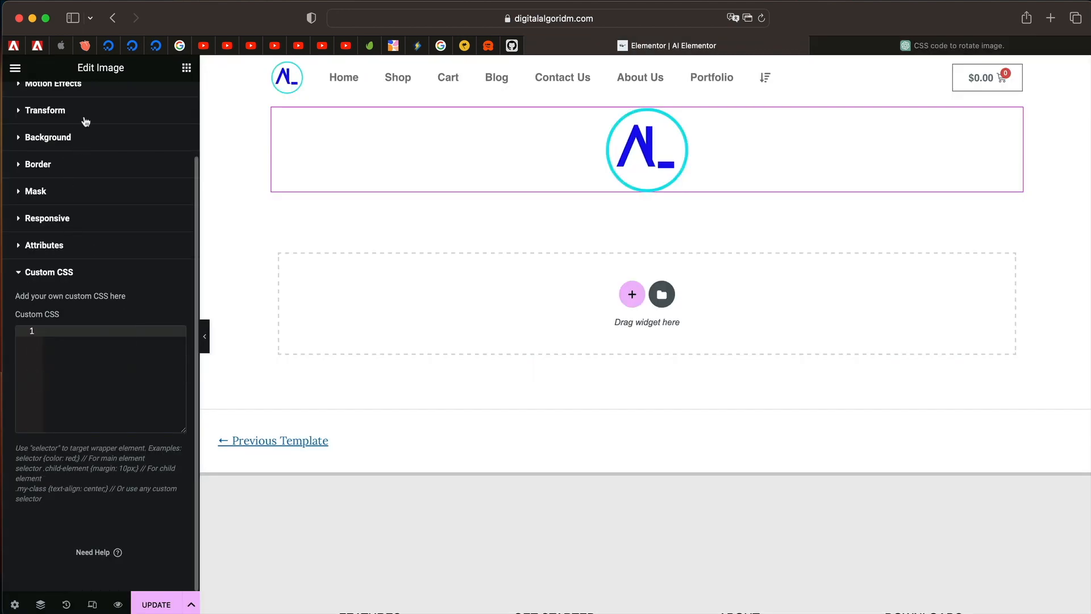
# Step: Enter rotate-on-hover in the logo widget's CSS Classes field, checking ChatGPT's steps
pyautogui.click(162, 101)
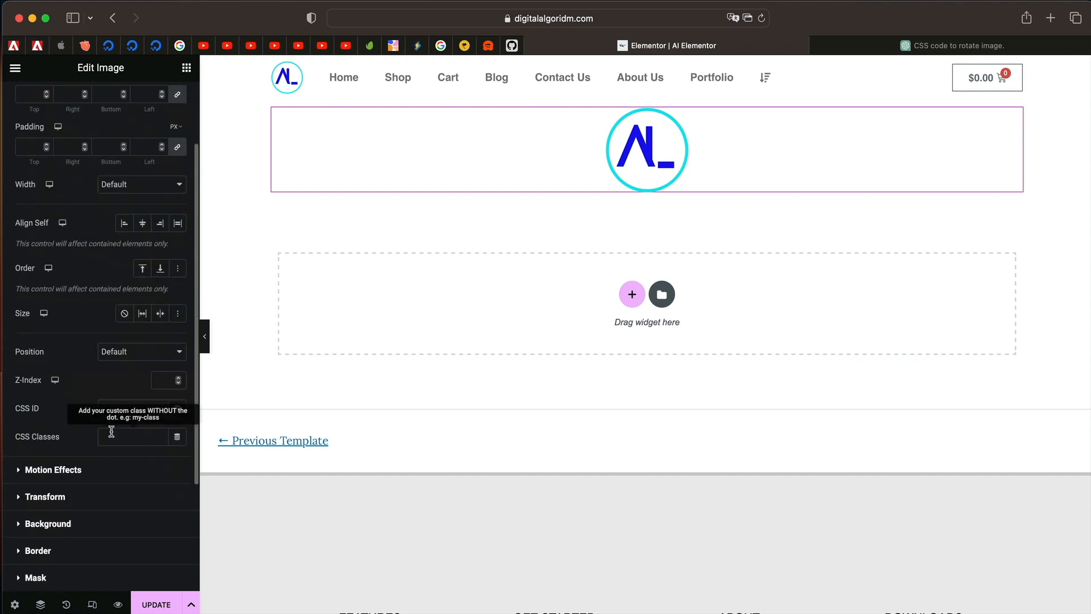
pyautogui.write('rotate-on-hover')
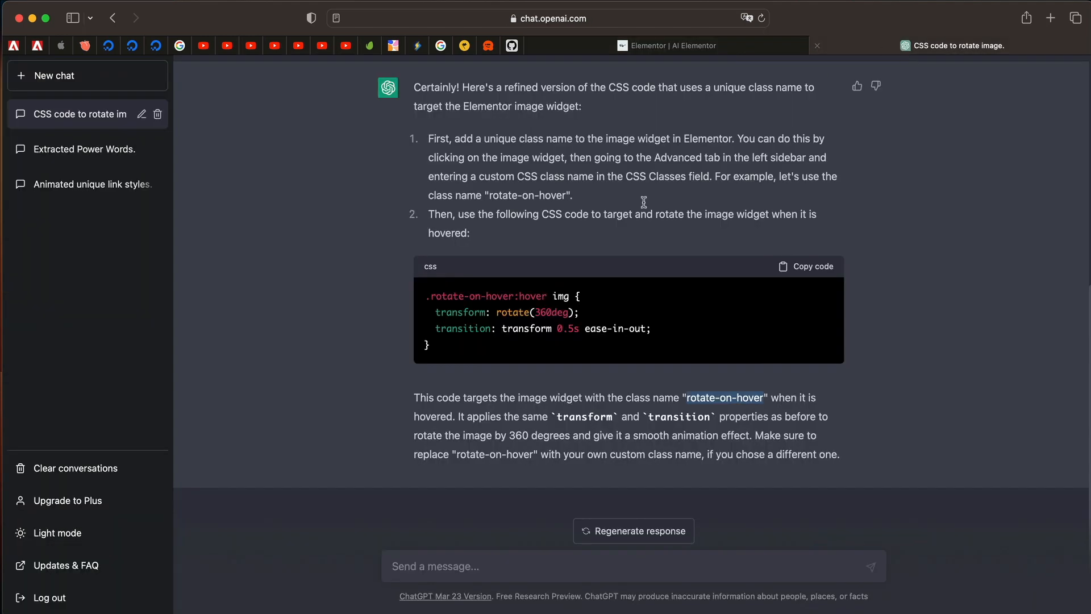
pyautogui.click(806, 266)
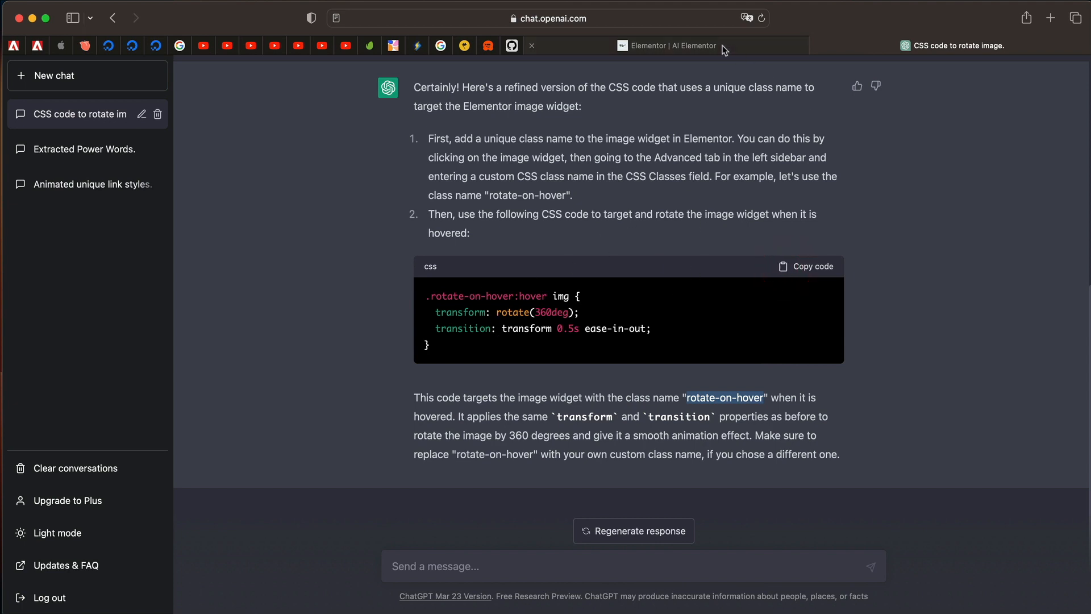
pyautogui.click(665, 46)
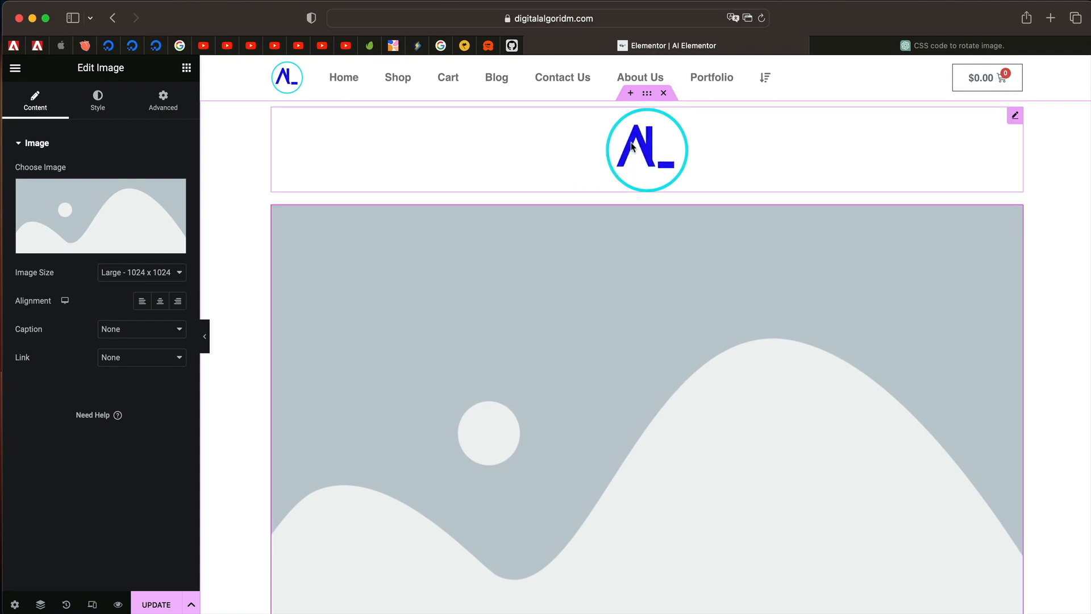
pyautogui.moveTo(651, 174)
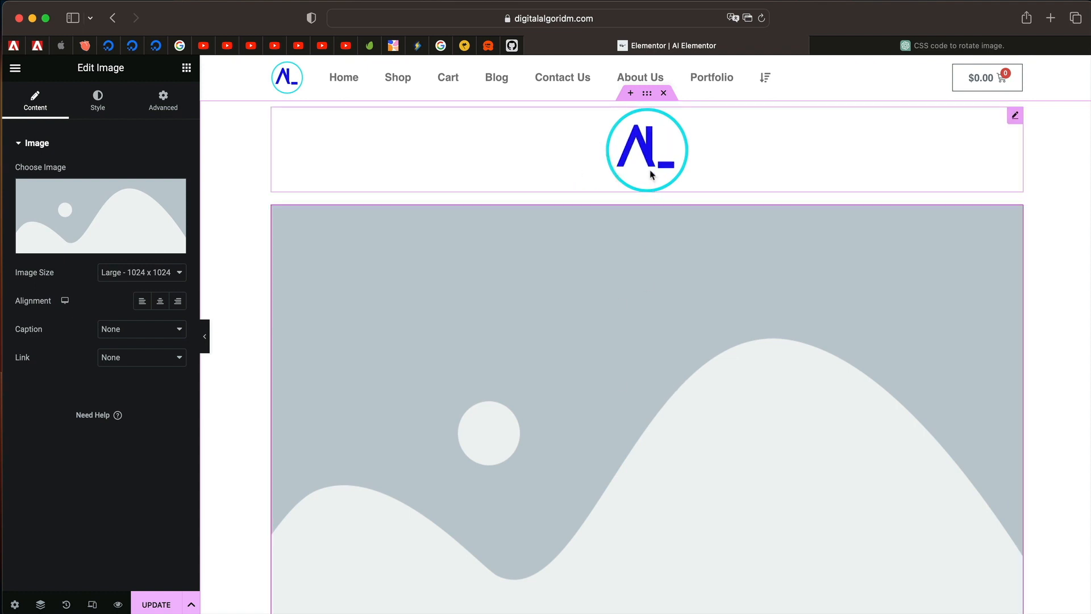
pyautogui.click(960, 45)
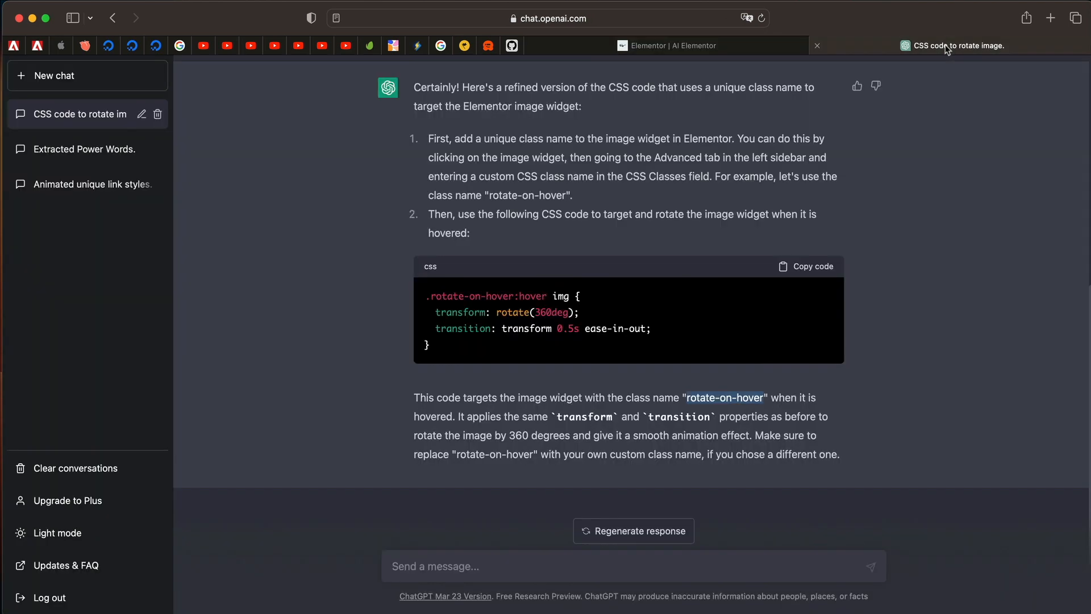
pyautogui.scroll(-3)
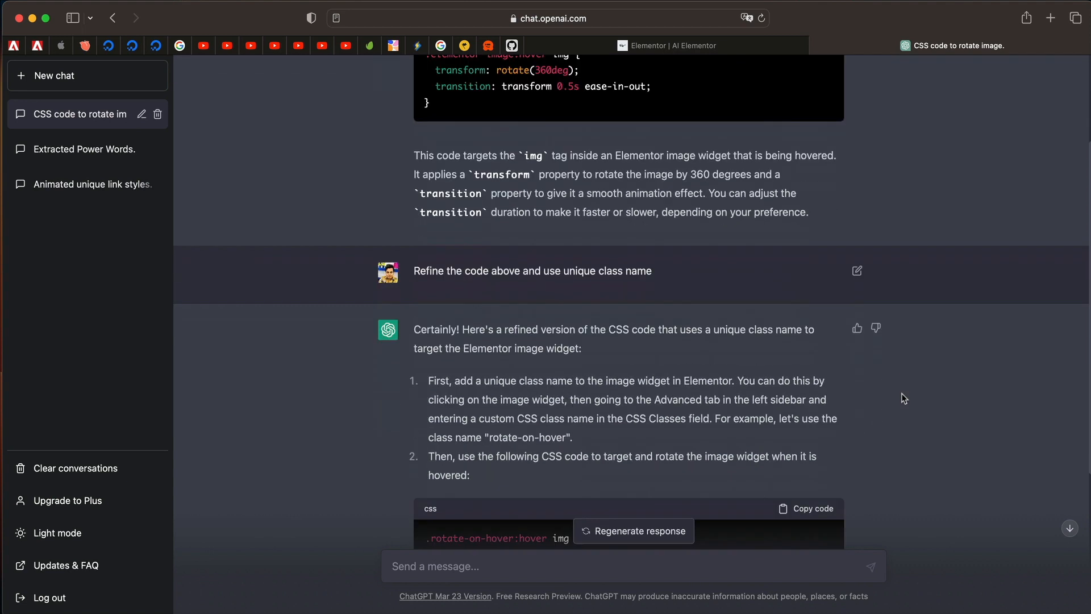
pyautogui.scroll(-3)
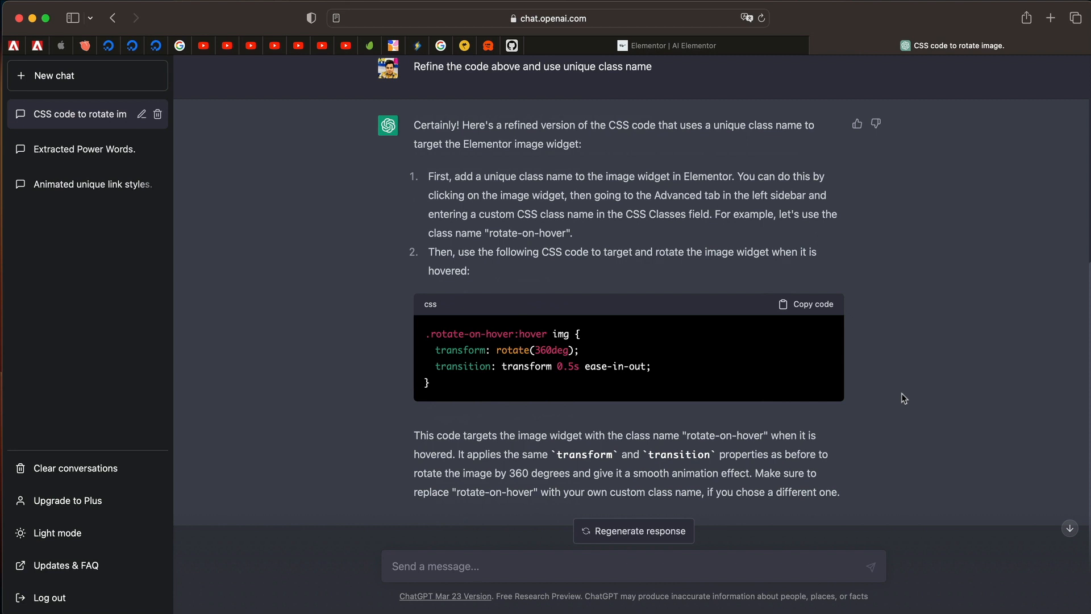
pyautogui.click(666, 46)
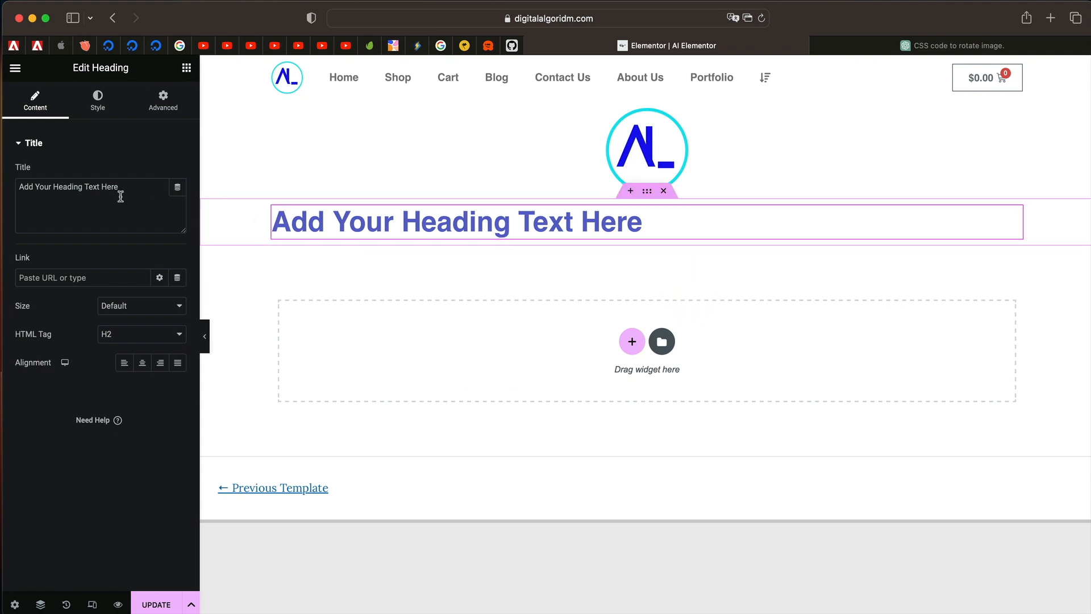
# Step: Extend the heading title with filler lines ending in 'Super Anooying Text'
pyautogui.write('Another Text Here Just')
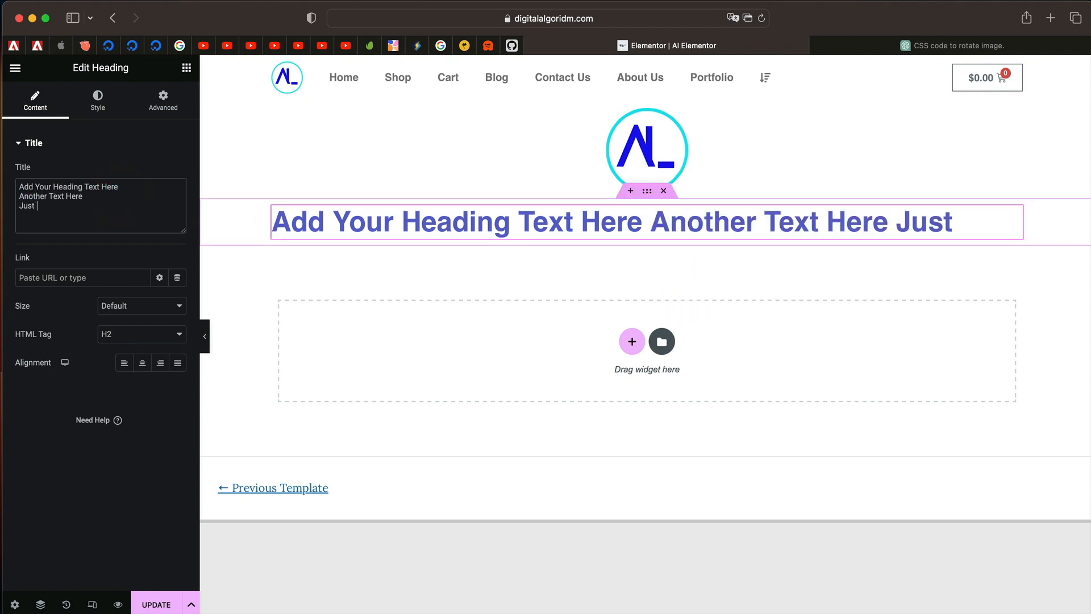
pyautogui.write('Another')
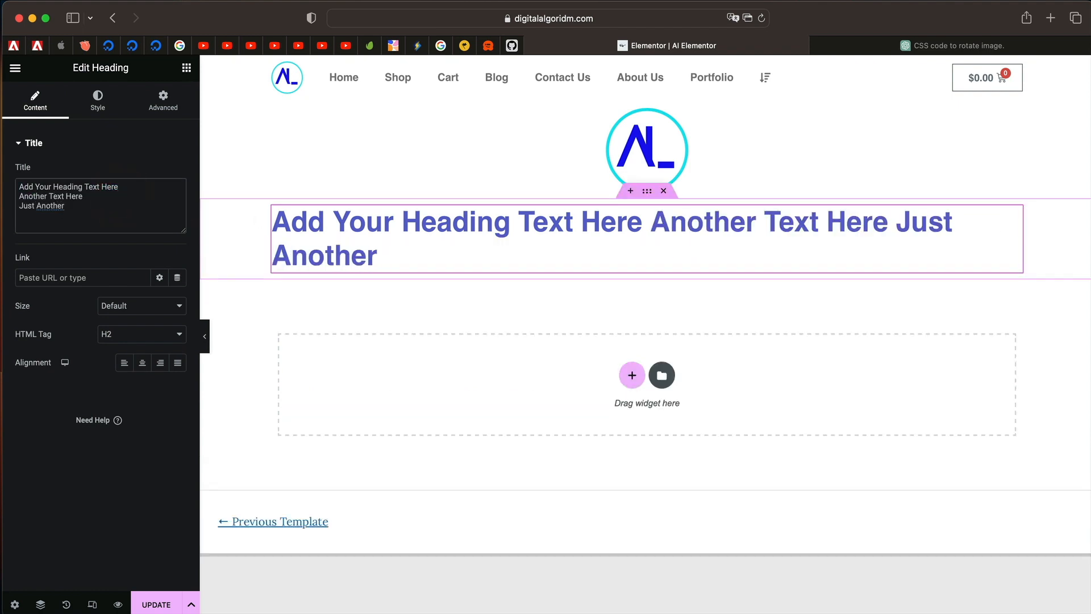
pyautogui.write('Here Super Anooying Text')
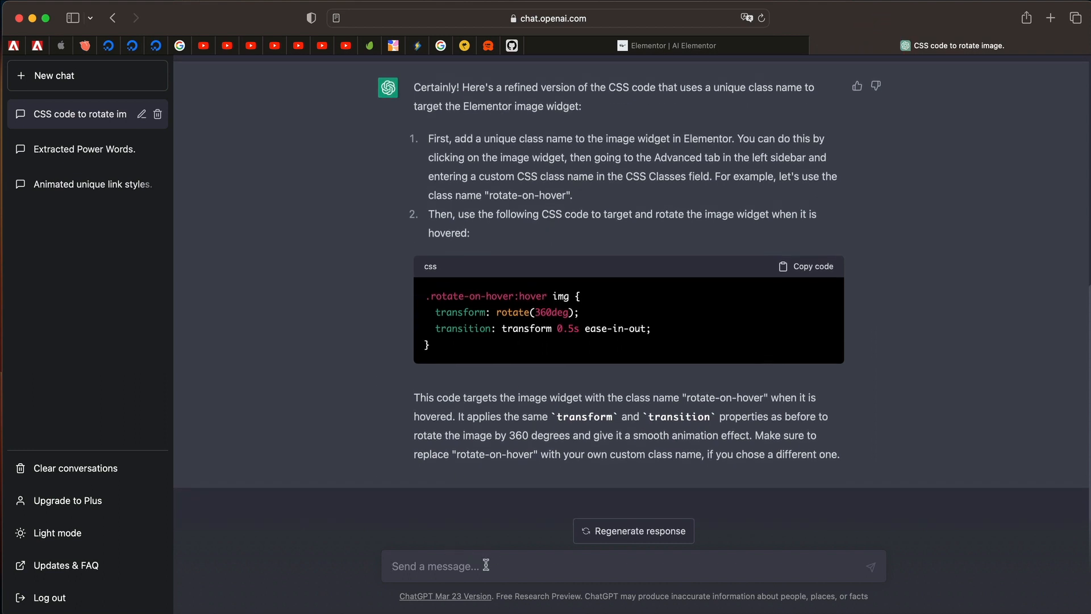
# Step: Ask ChatGPT for CSS making the Elementor heading widget scroll horizontally in a loop
pyautogui.write('Genearte')
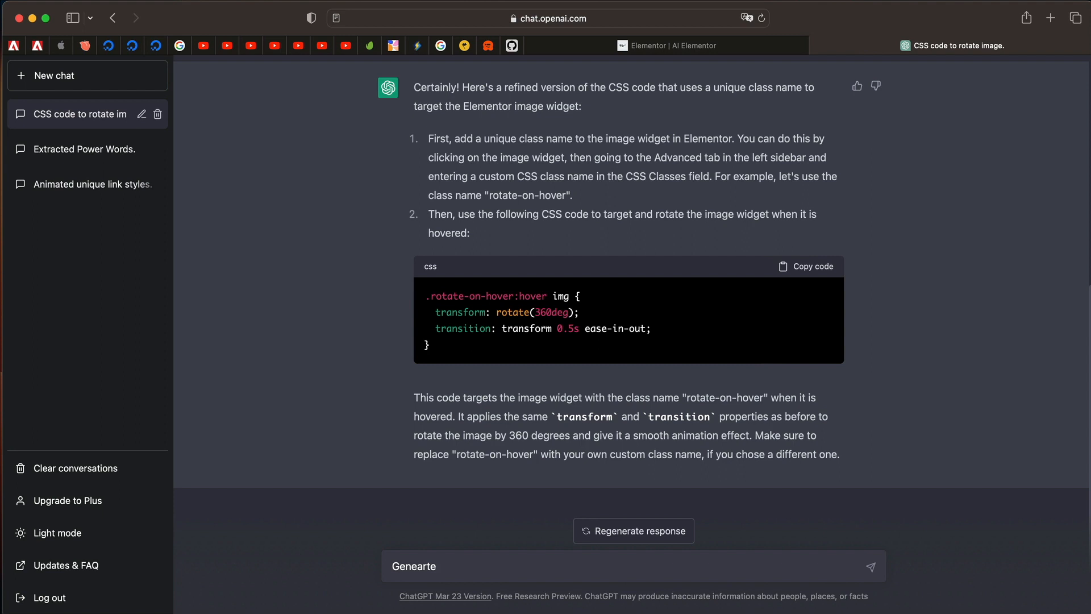
pyautogui.press('Backspace')
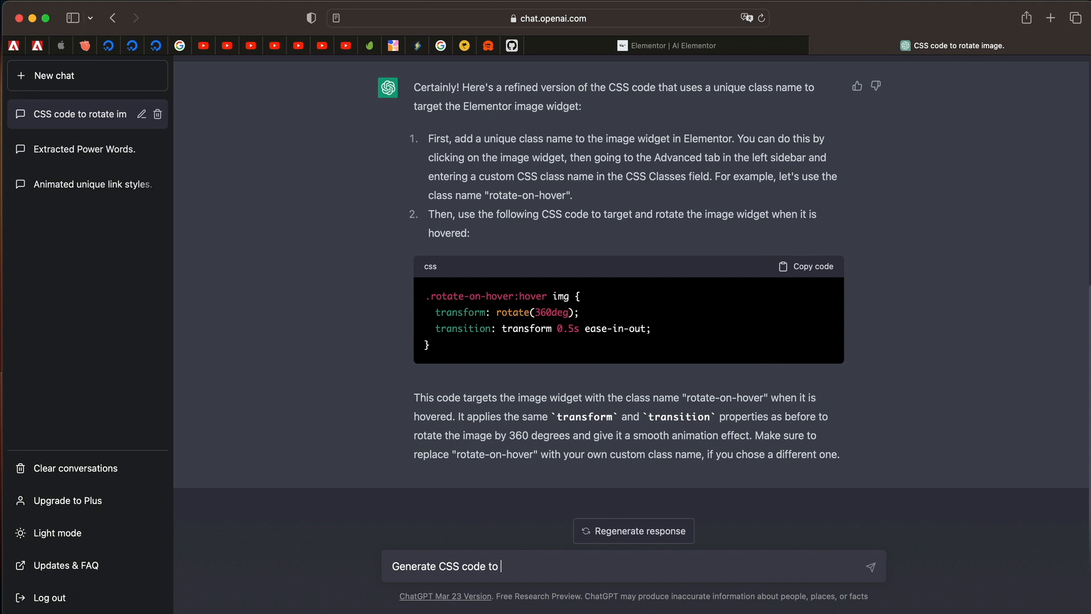
pyautogui.write('make')
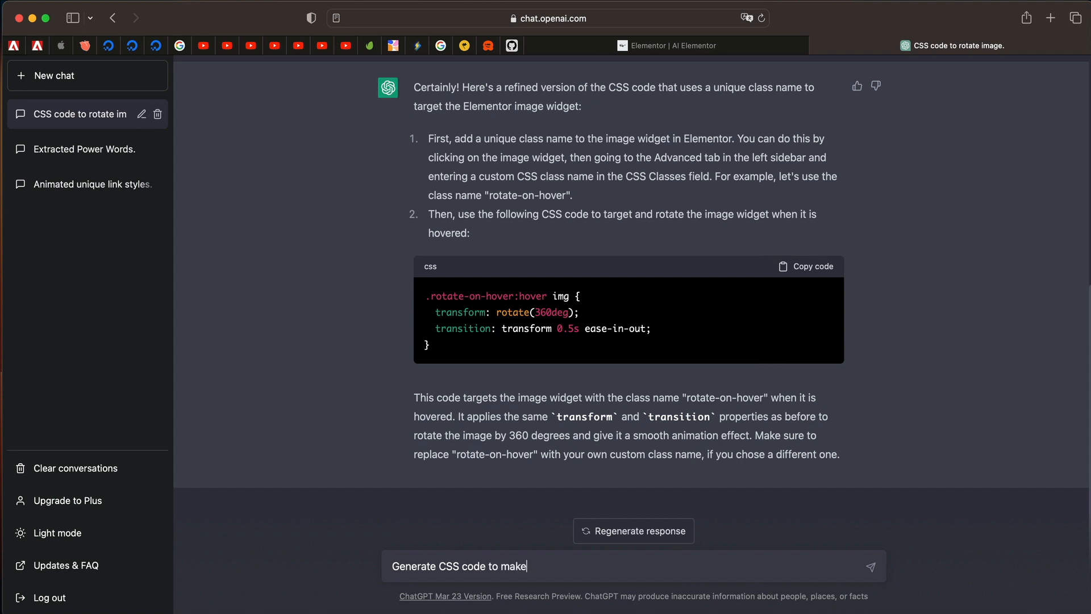
pyautogui.write('elementor')
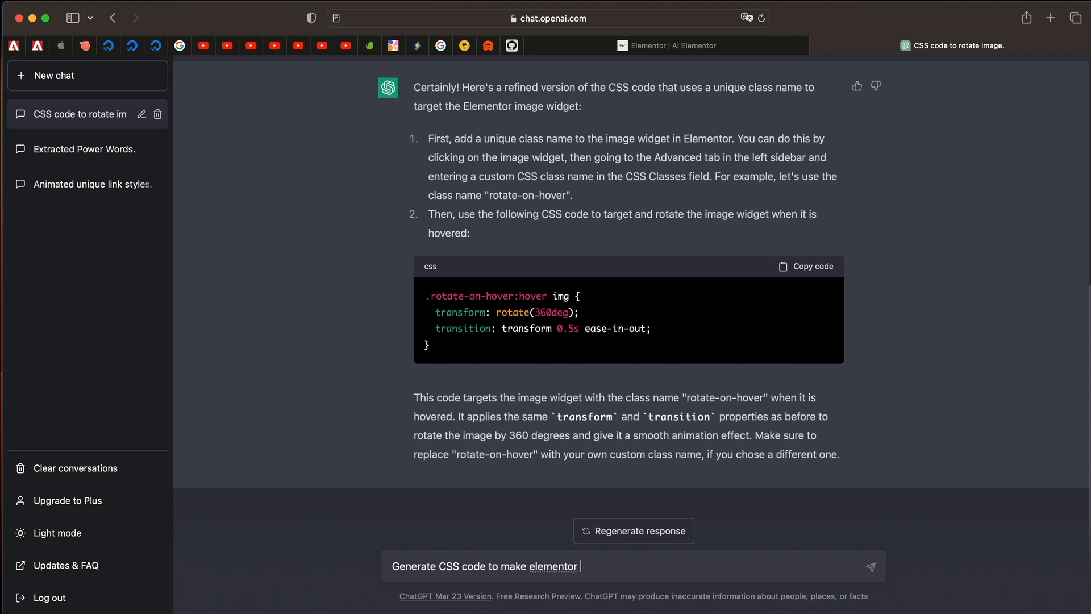
pyautogui.write('heading widget scroll horiz')
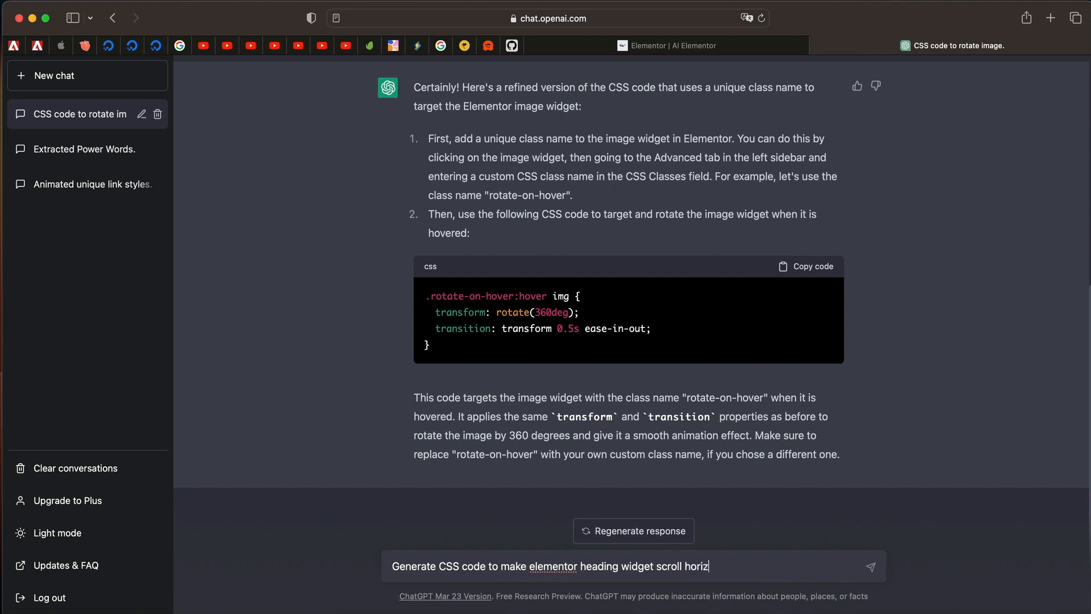
pyautogui.write('ontally')
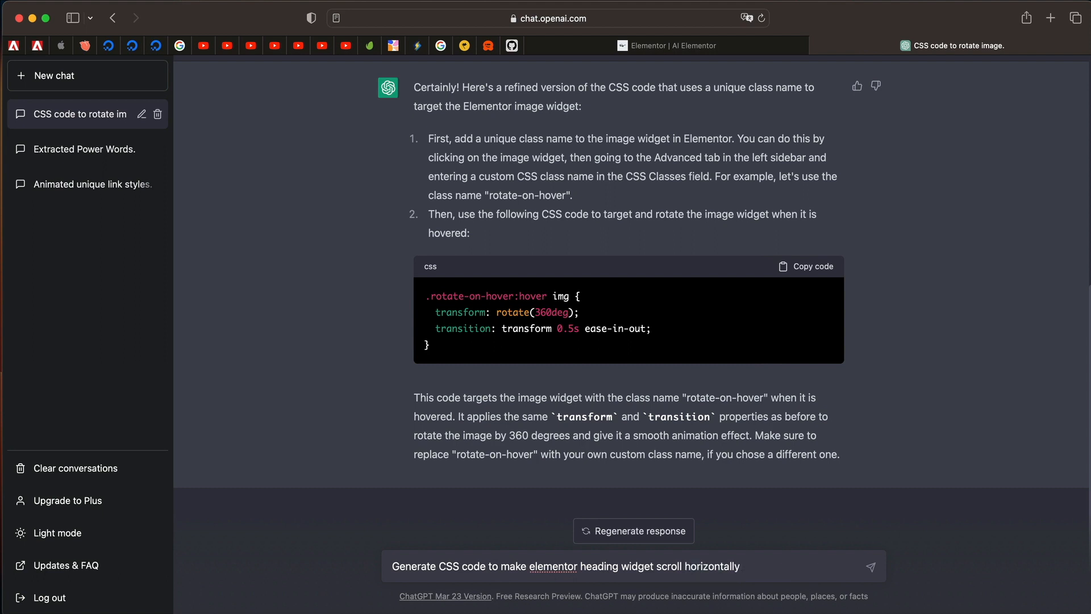
pyautogui.write('in a loop')
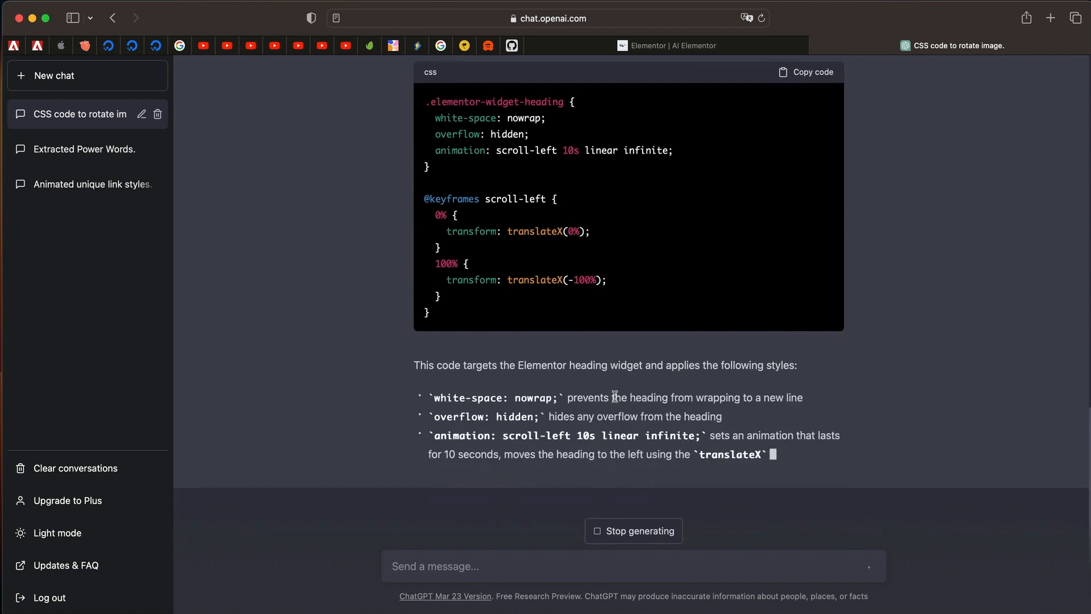
# Step: Scroll through the answer and copy the heading-scrolling CSS code
pyautogui.scroll(-3)
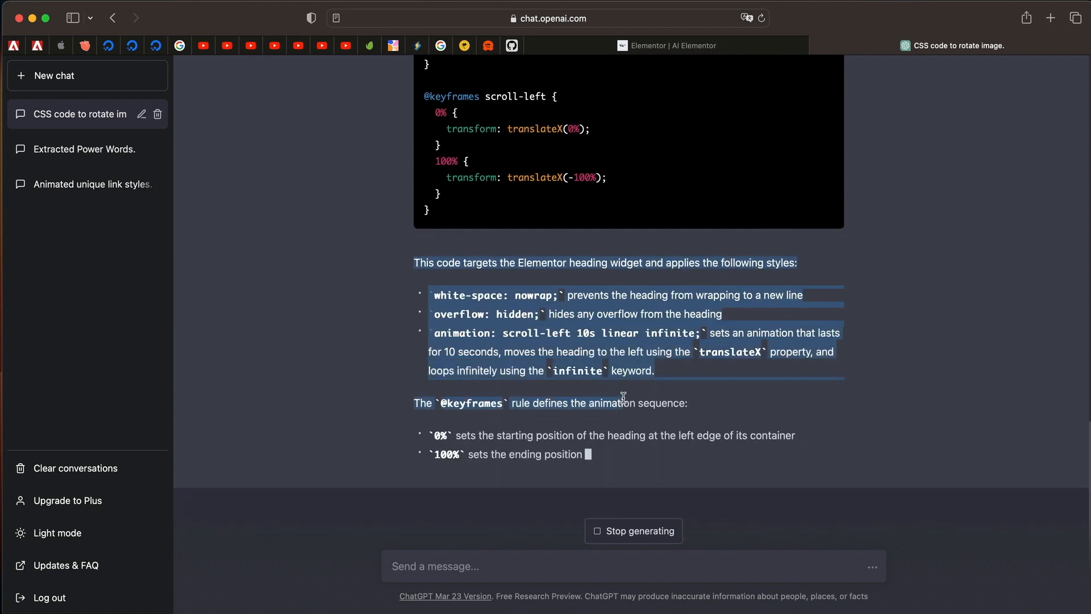
pyautogui.scroll(-3)
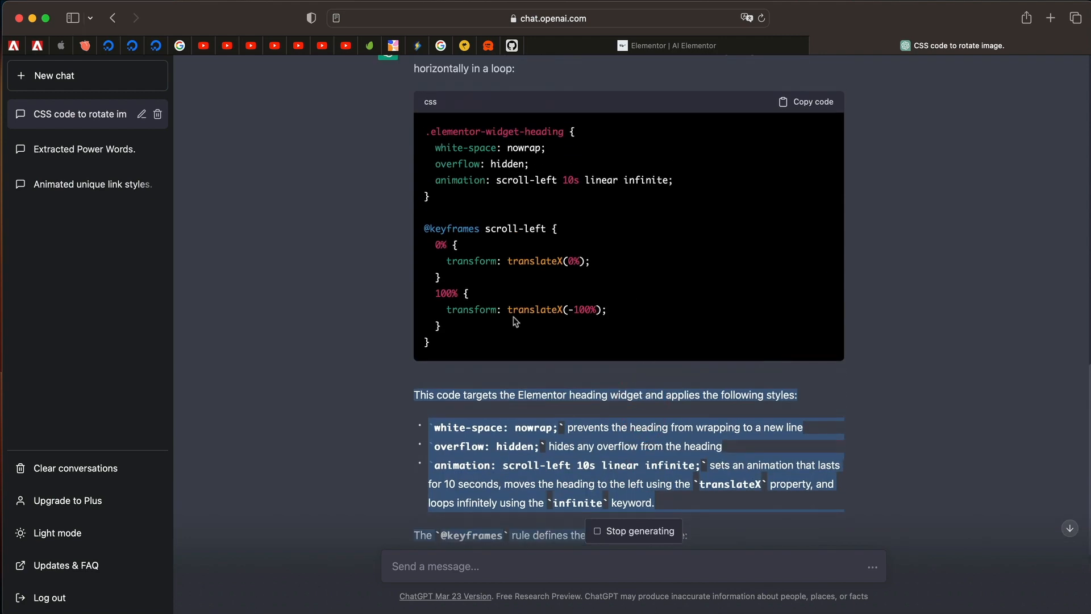
pyautogui.scroll(-3)
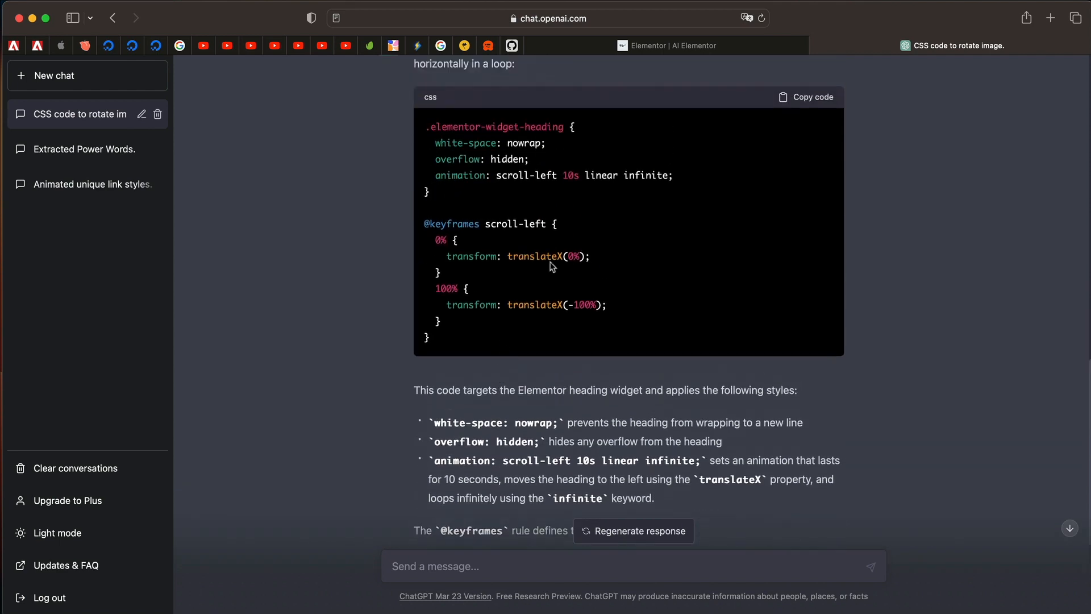
pyautogui.click(805, 96)
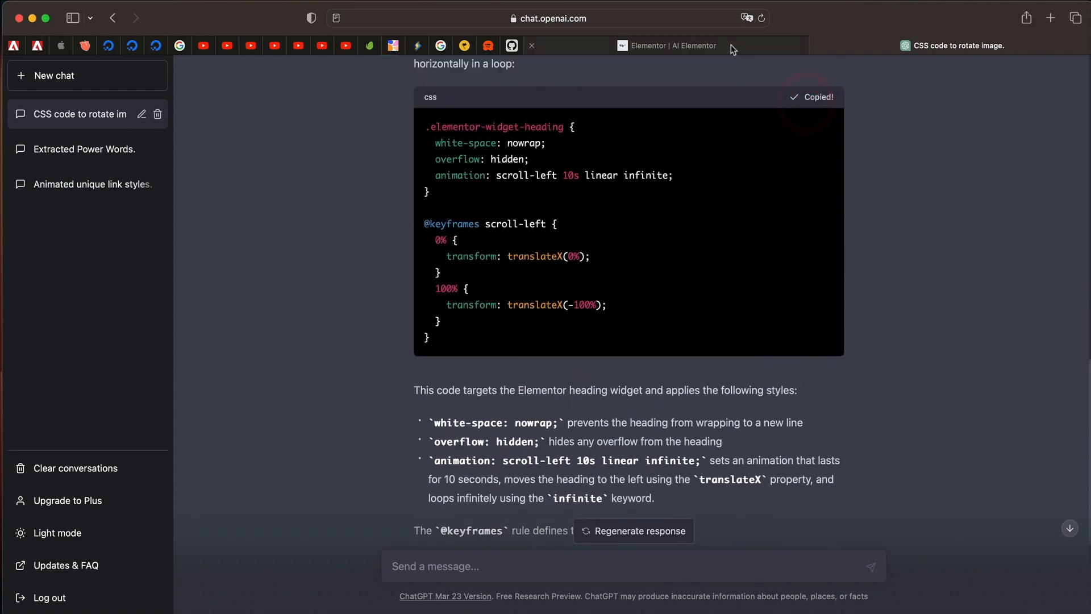
# Step: Add the horizontal-loop CSS to the heading's Advanced Custom CSS and preview the scroll
pyautogui.click(667, 46)
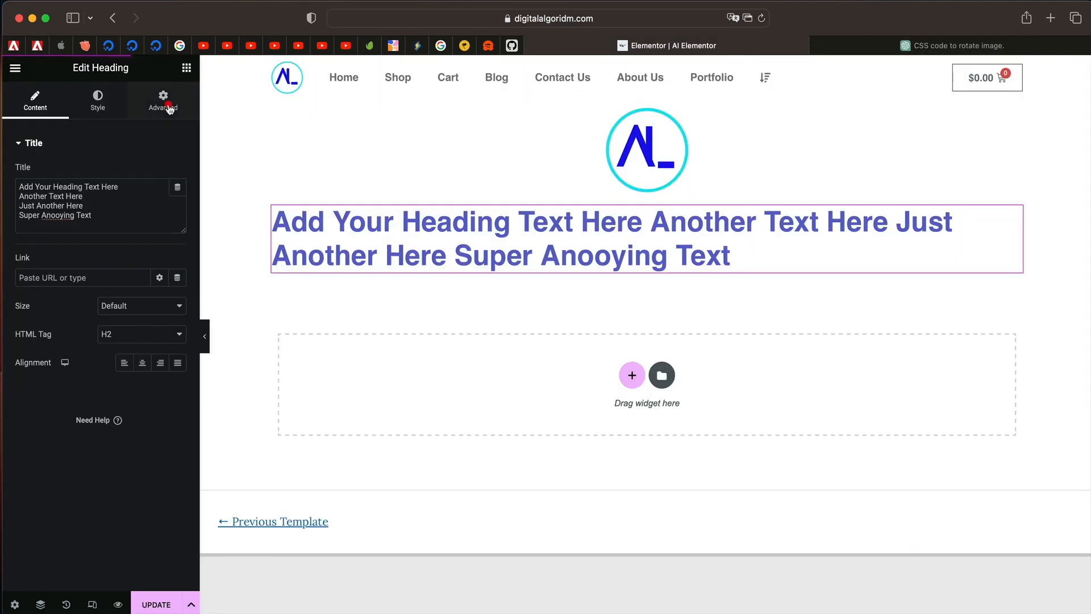
pyautogui.click(162, 100)
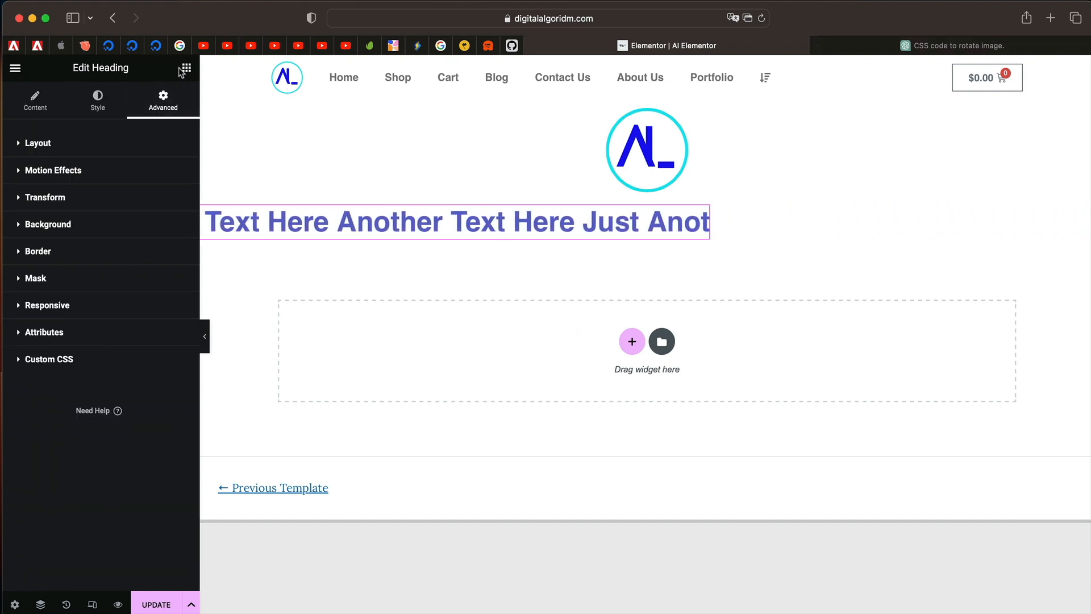
pyautogui.click(186, 68)
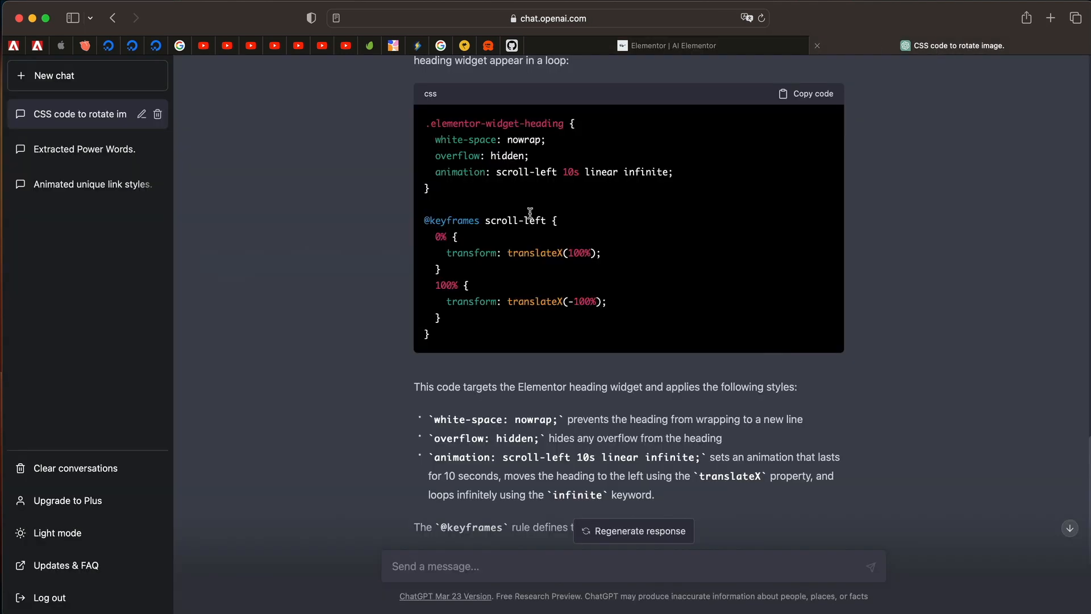
# Step: Send ChatGPT a request for CSS that wobbles an Elementor button on hover, then scroll its reply
pyautogui.scroll(-3)
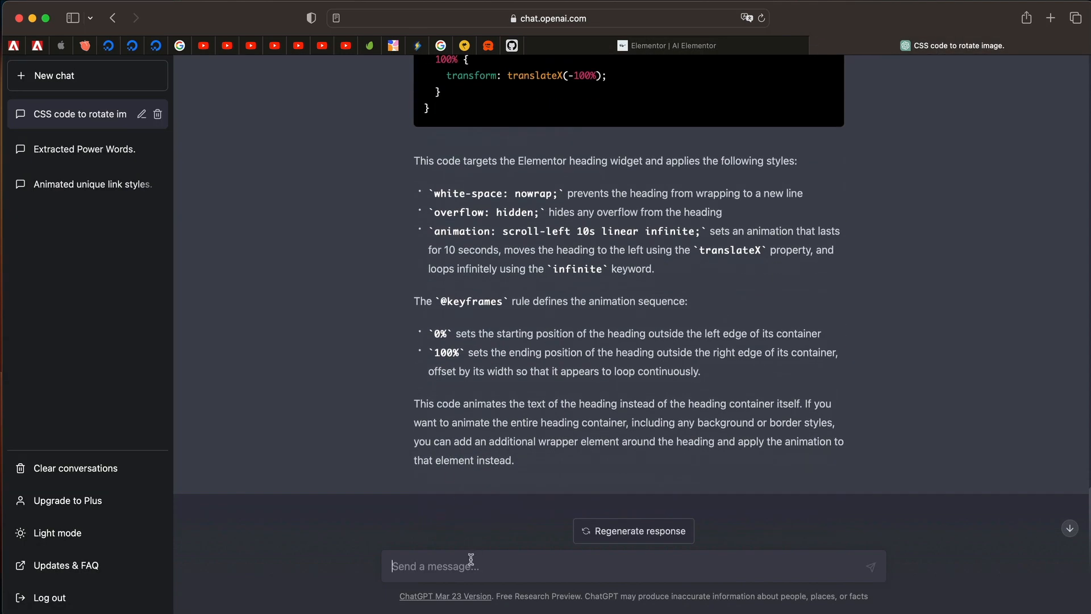
pyautogui.write('Write')
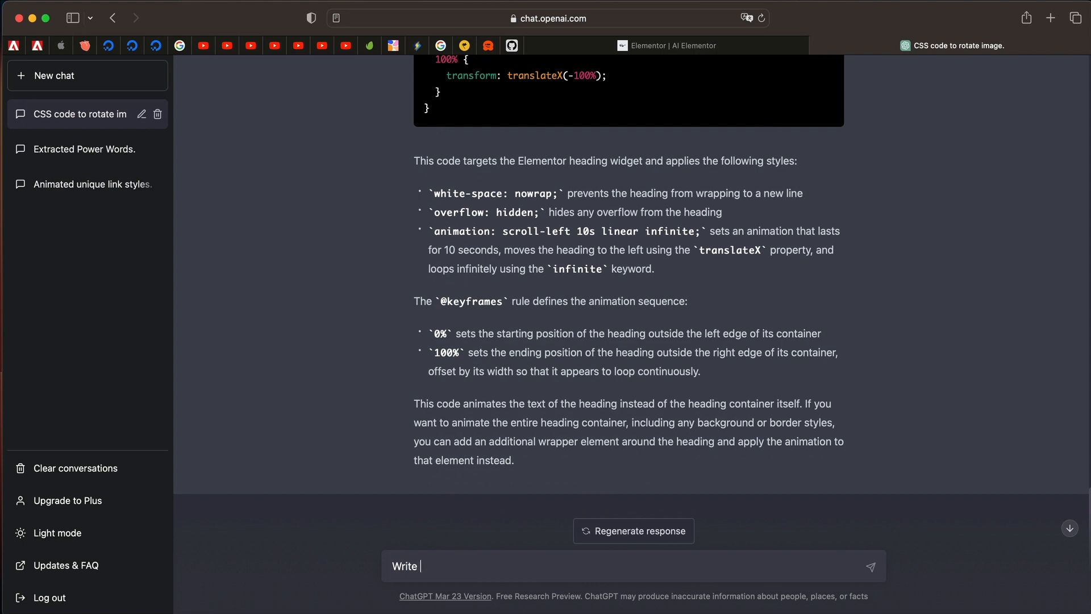
pyautogui.write('Css code')
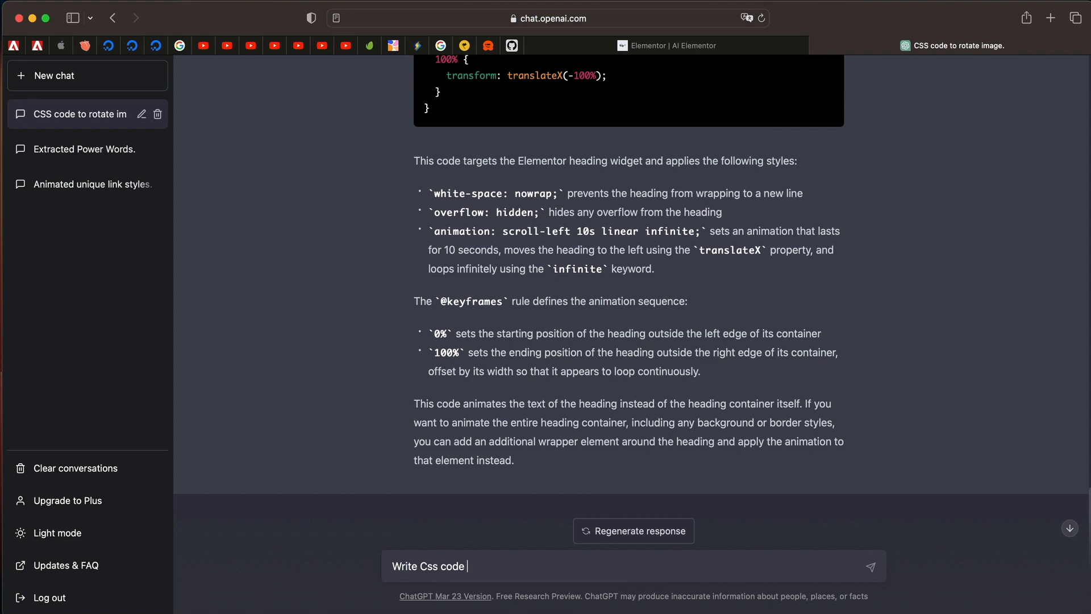
pyautogui.write('to make Elementor')
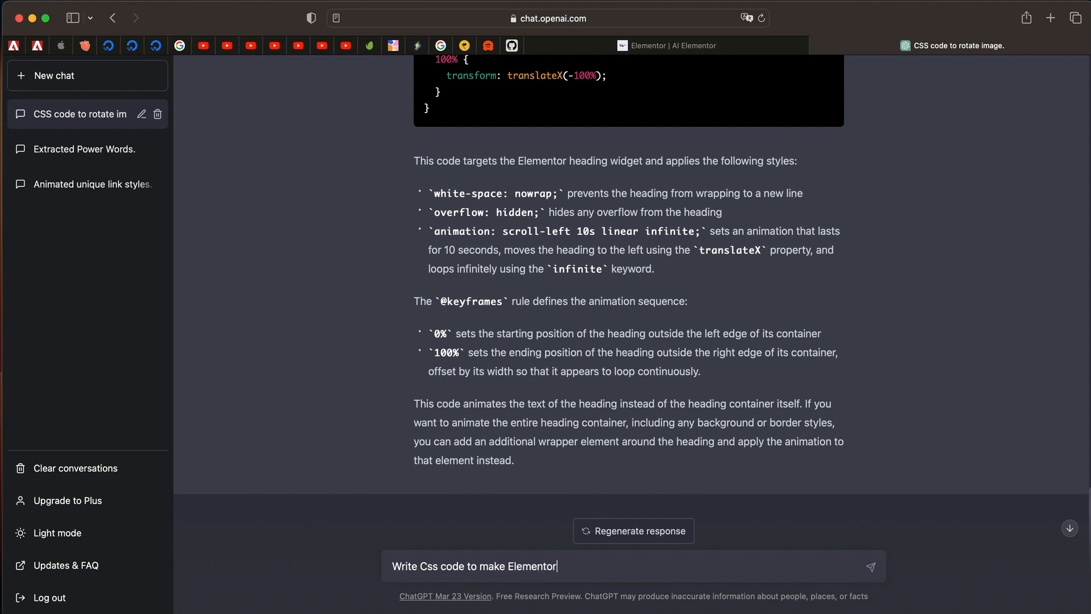
pyautogui.click(869, 566)
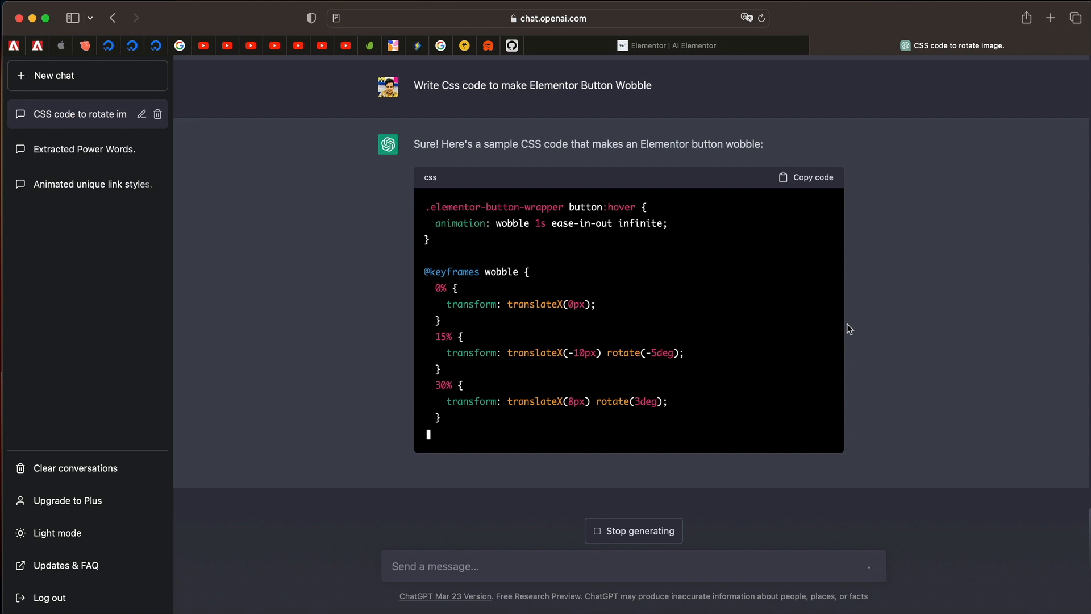
pyautogui.scroll(-3)
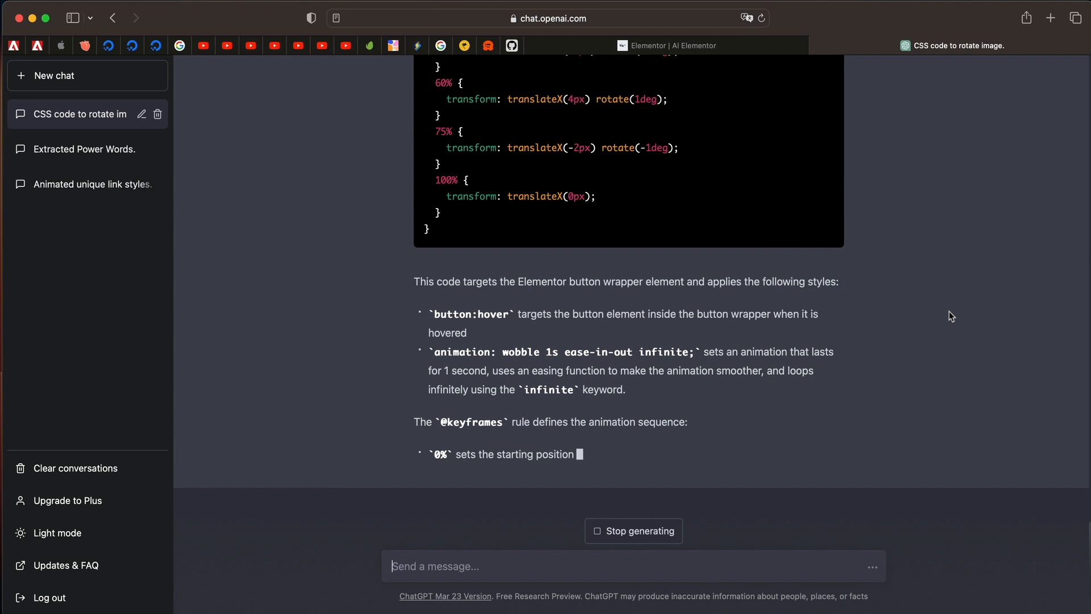
pyautogui.moveTo(474, 357)
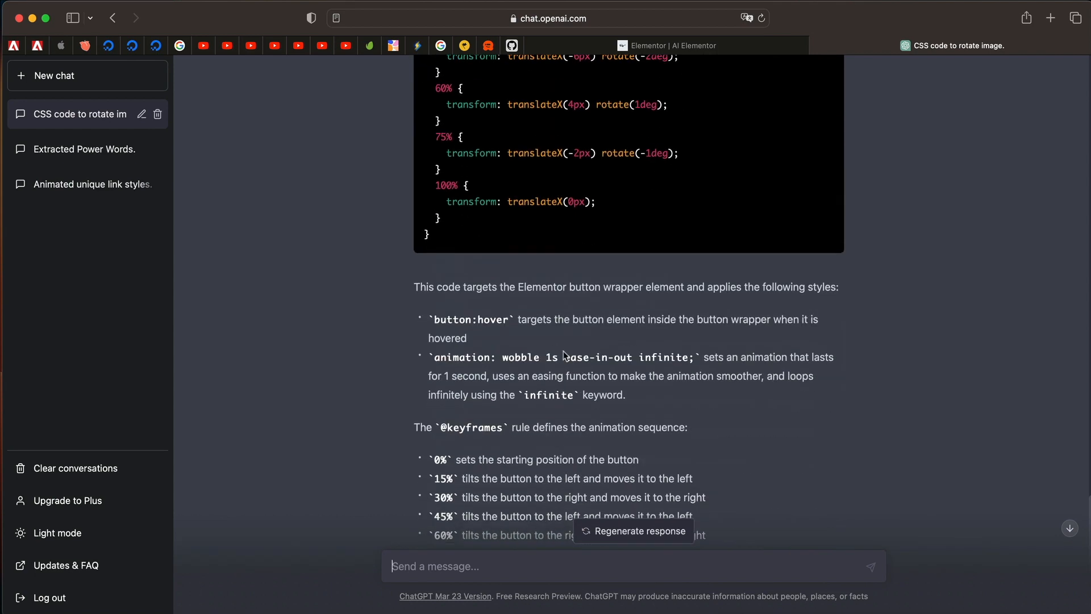
# Step: Send 'Replace the code above with unique class name for Elementor Button' and scroll its reply
pyautogui.scroll(-3)
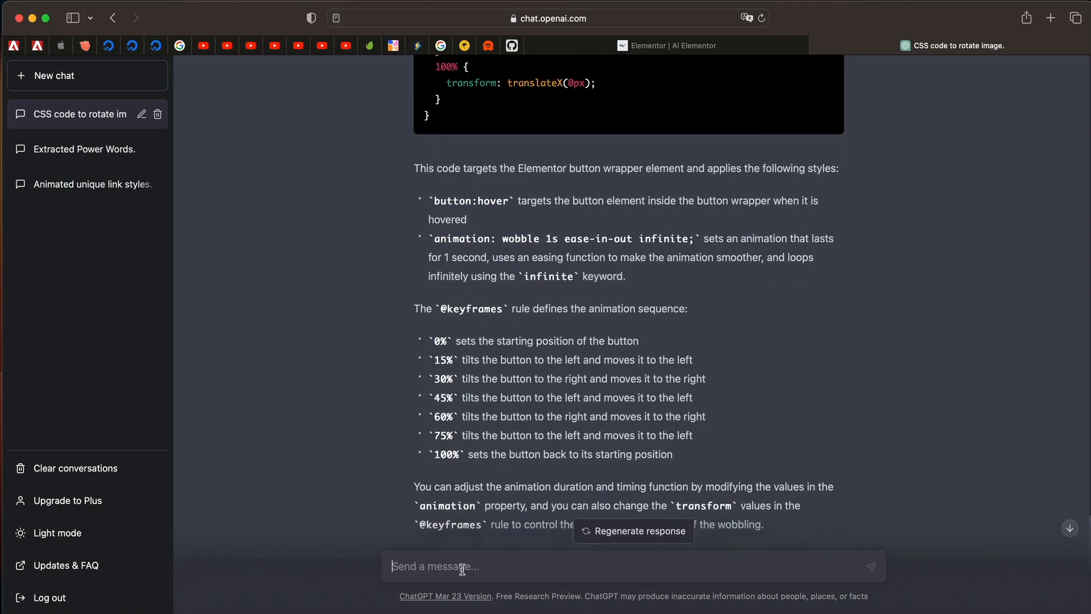
pyautogui.write('Replace the code above with')
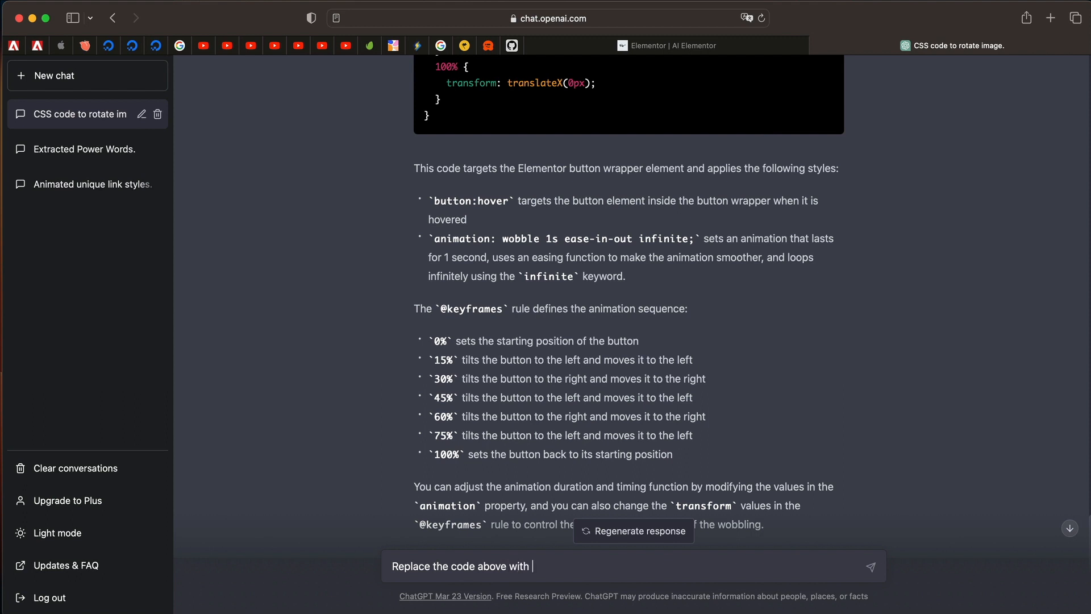
pyautogui.write('unique')
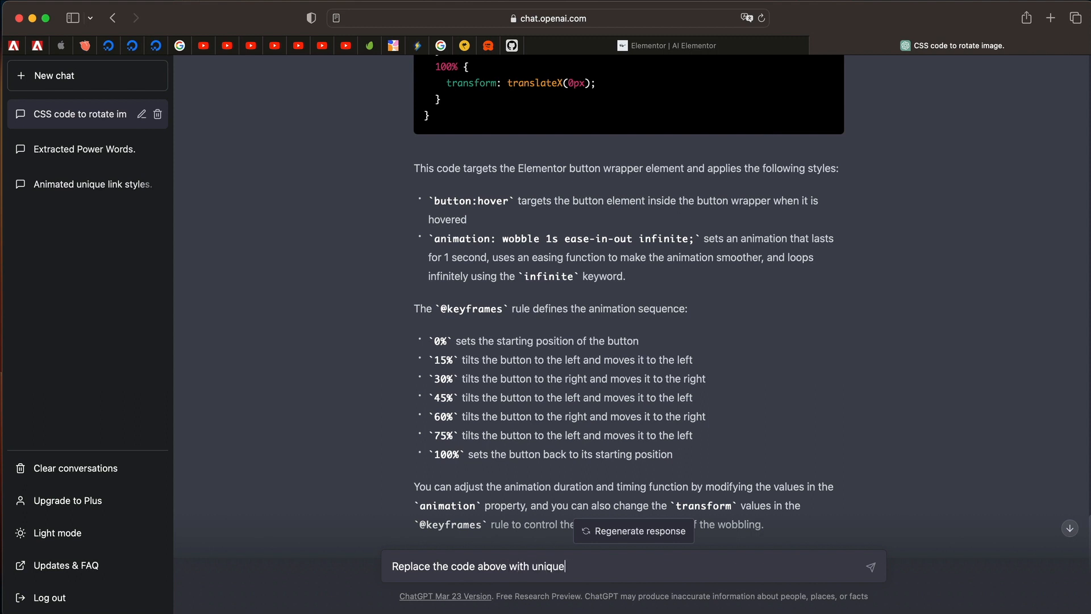
pyautogui.write('class name')
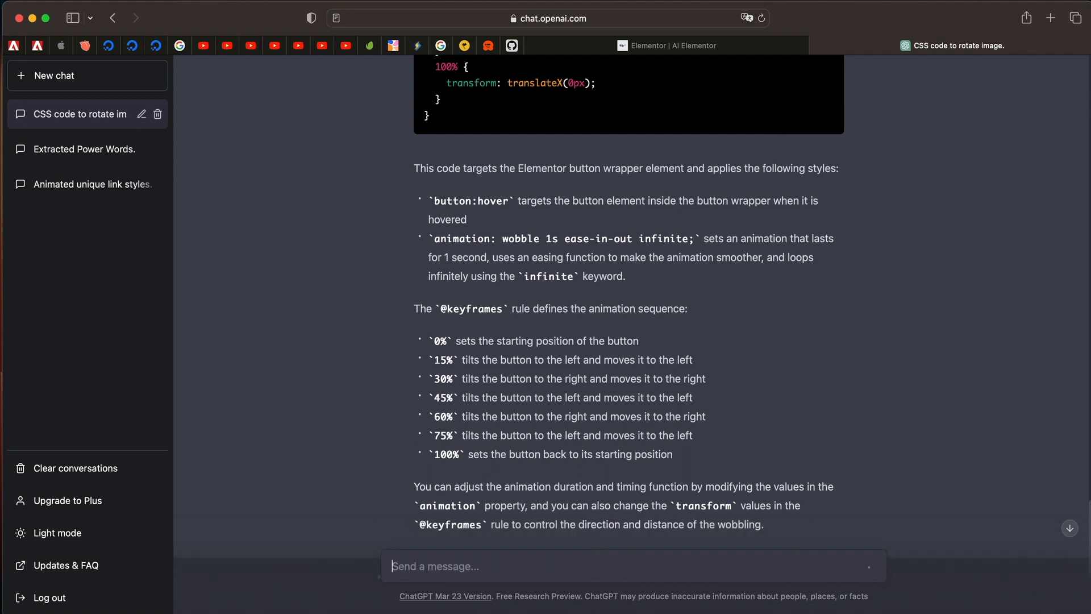
pyautogui.moveTo(537, 429)
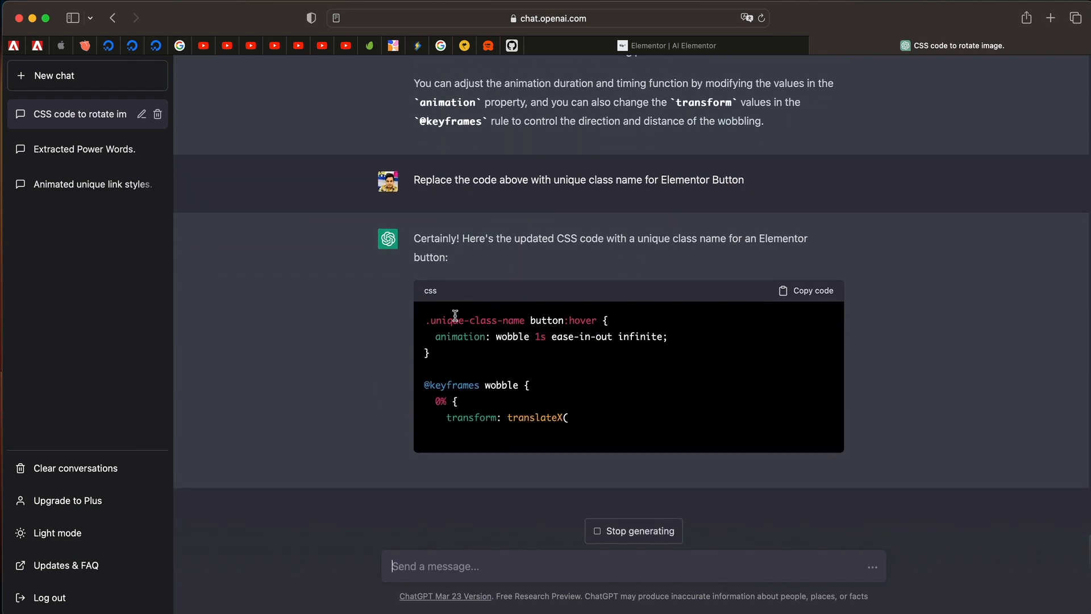
pyautogui.scroll(-3)
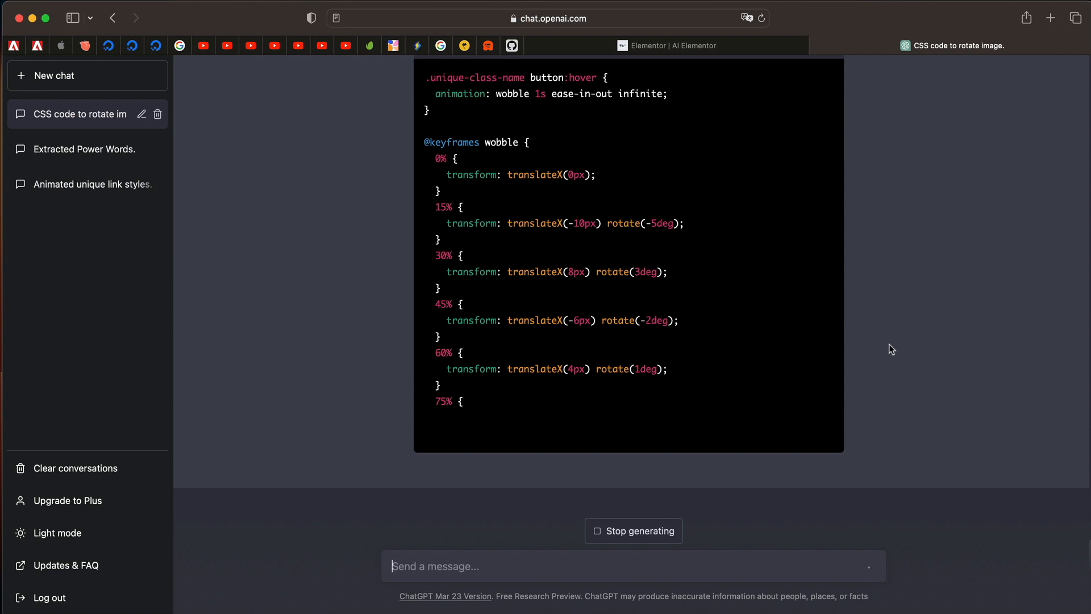
pyautogui.scroll(-3)
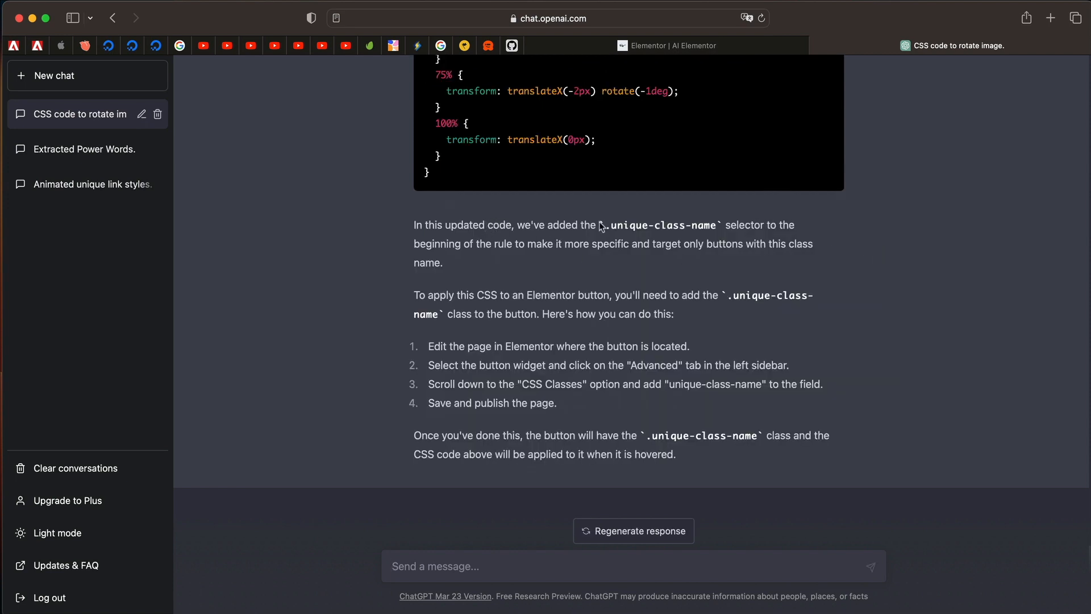
pyautogui.moveTo(611, 226)
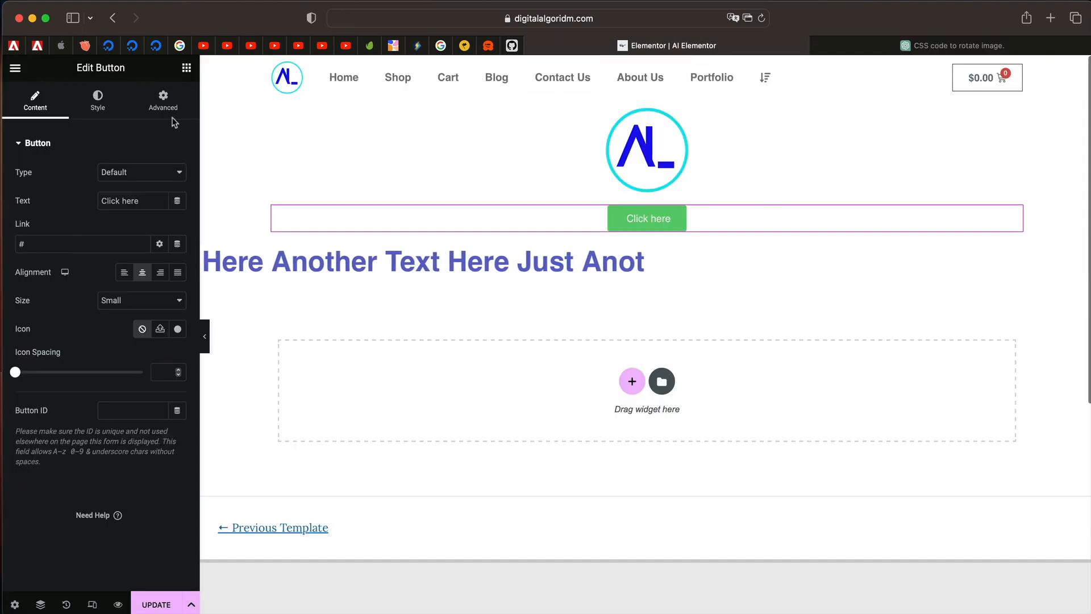
# Step: Copy the unique-class-name wobble CSS from the ChatGPT answer and return to Elementor
pyautogui.click(162, 99)
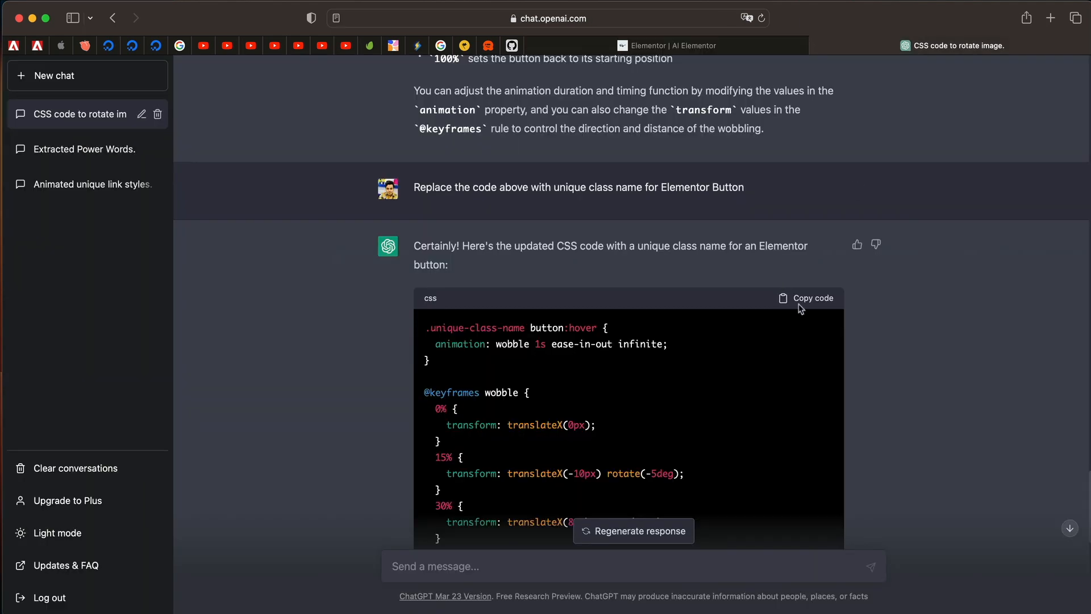
pyautogui.click(805, 298)
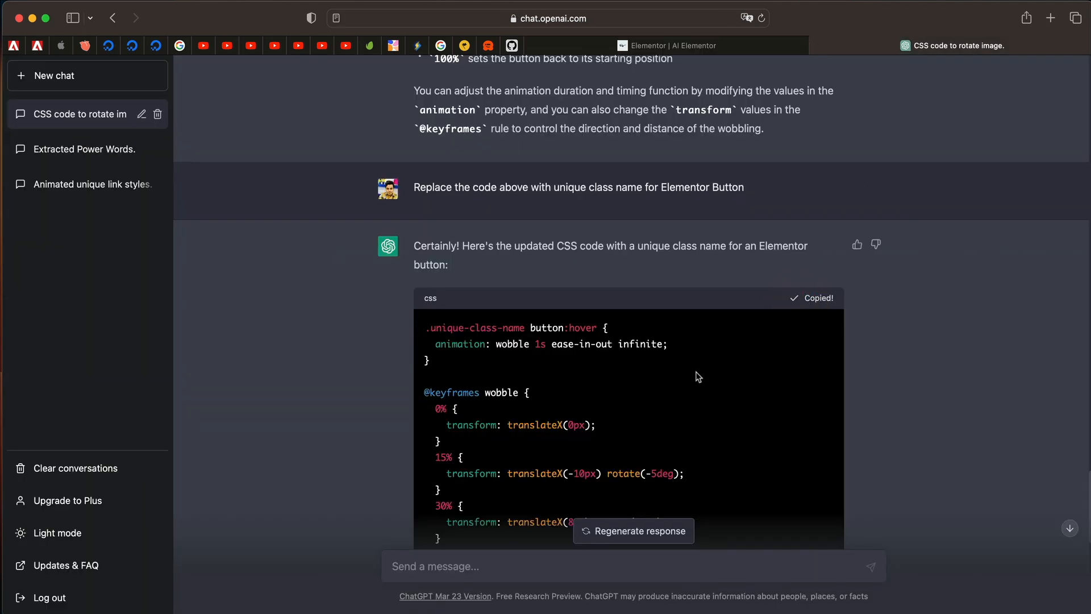
pyautogui.click(667, 45)
pyautogui.write("The code above doesn't work with Elementor Button widget please modify")
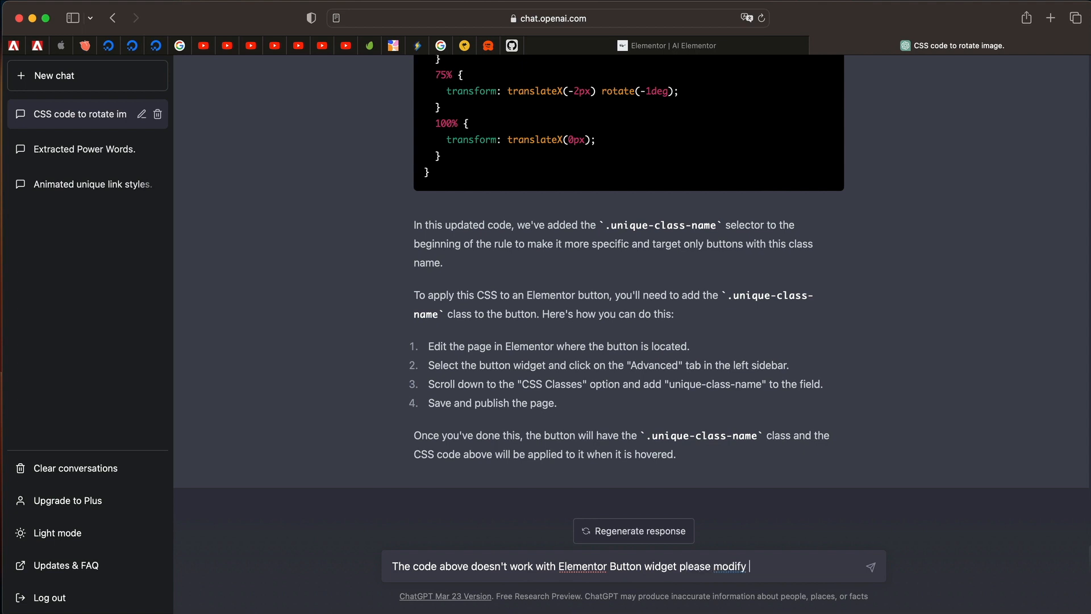
# Step: Tell ChatGPT the code fails with the Elementor Button widget and read its rotate-on-hover reply
pyautogui.click(869, 566)
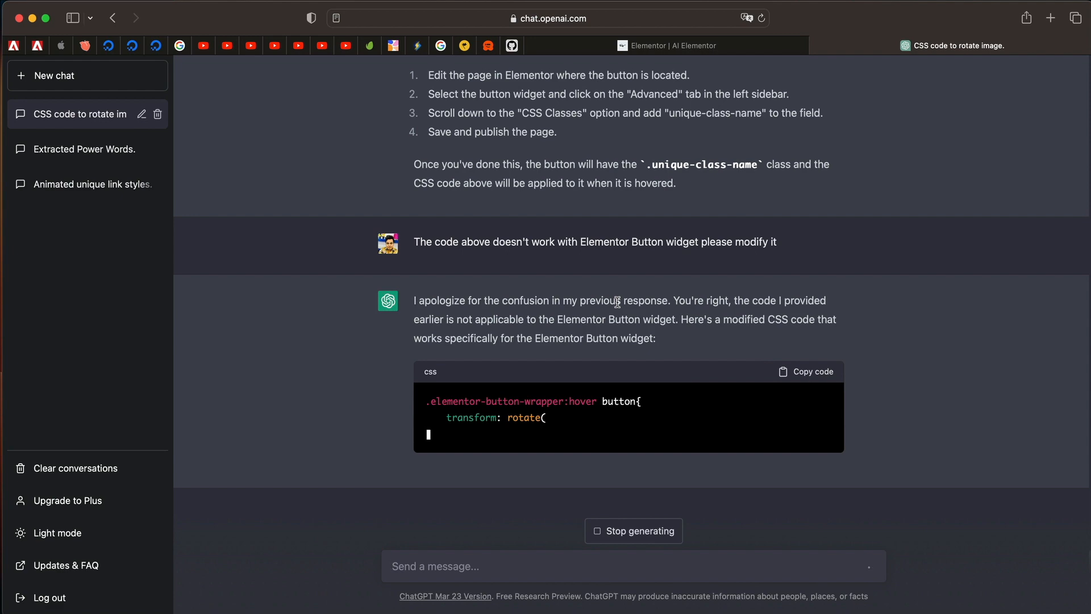
pyautogui.click(666, 45)
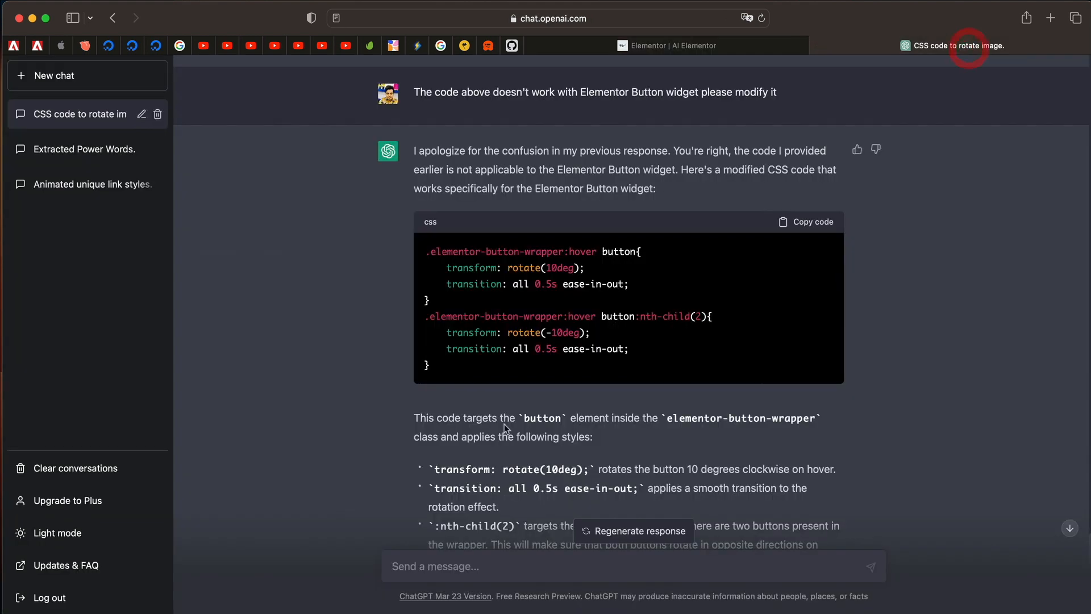
pyautogui.scroll(-3)
pyautogui.write('Give me')
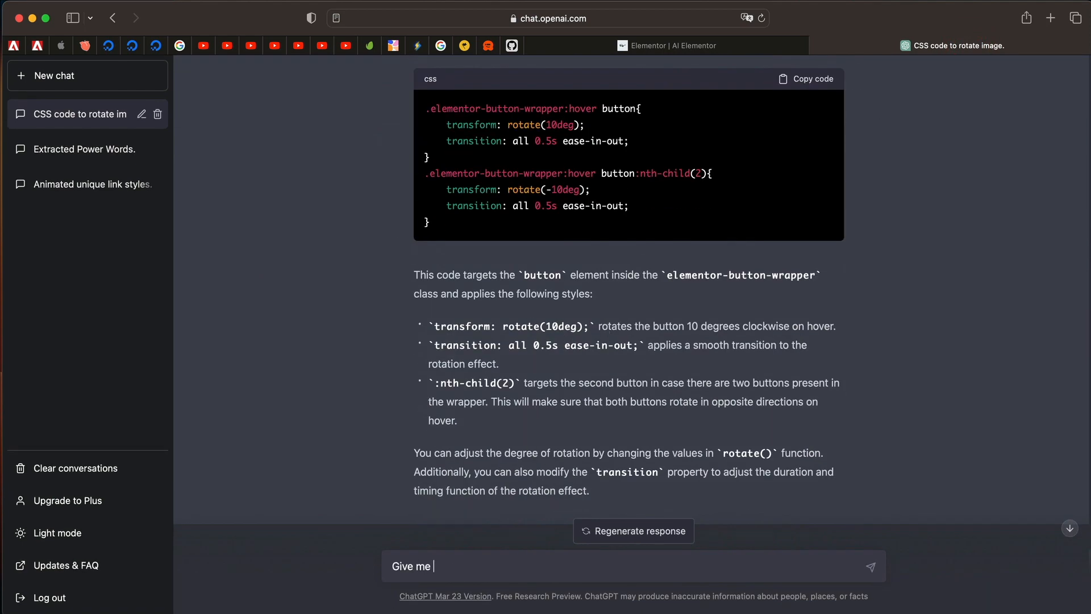
# Step: Ask ChatGPT for CSS code to make the Elementor Button widget wobble, and copy it
pyautogui.write('CSS code to')
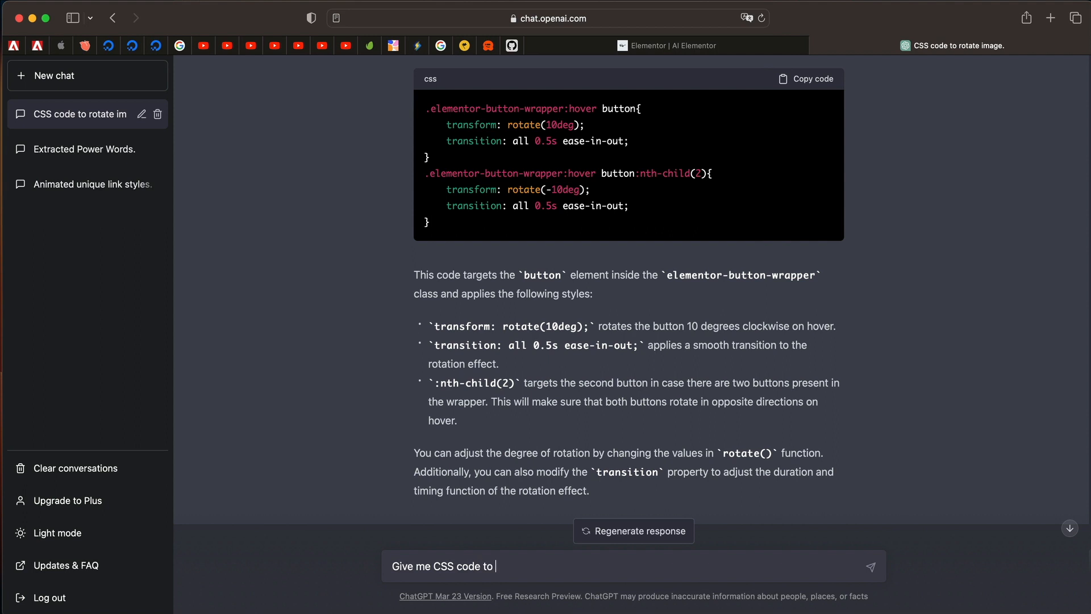
pyautogui.write('Make E')
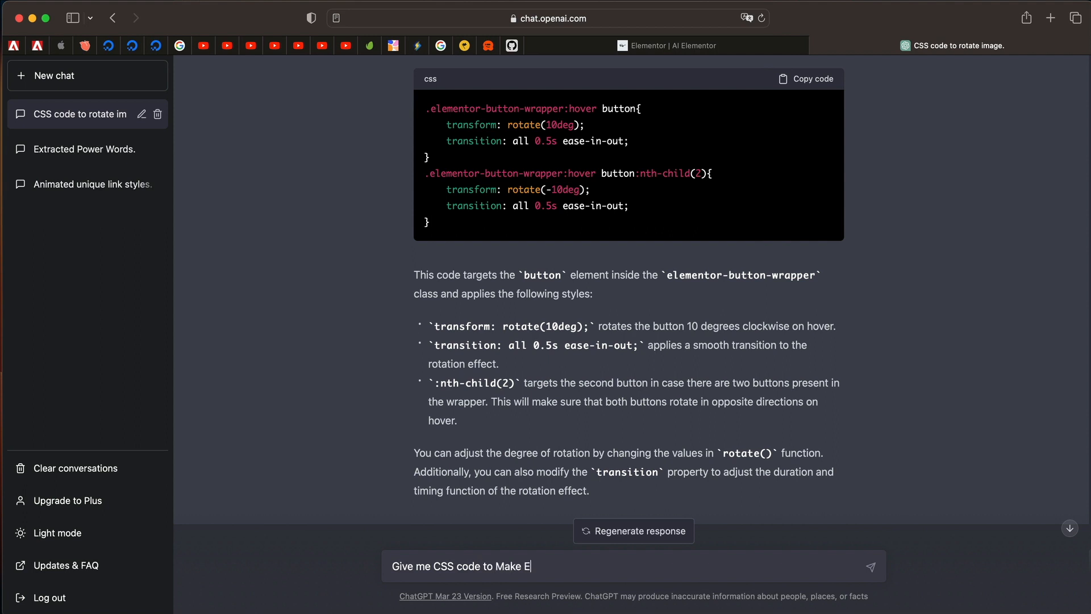
pyautogui.write('lementor Butto')
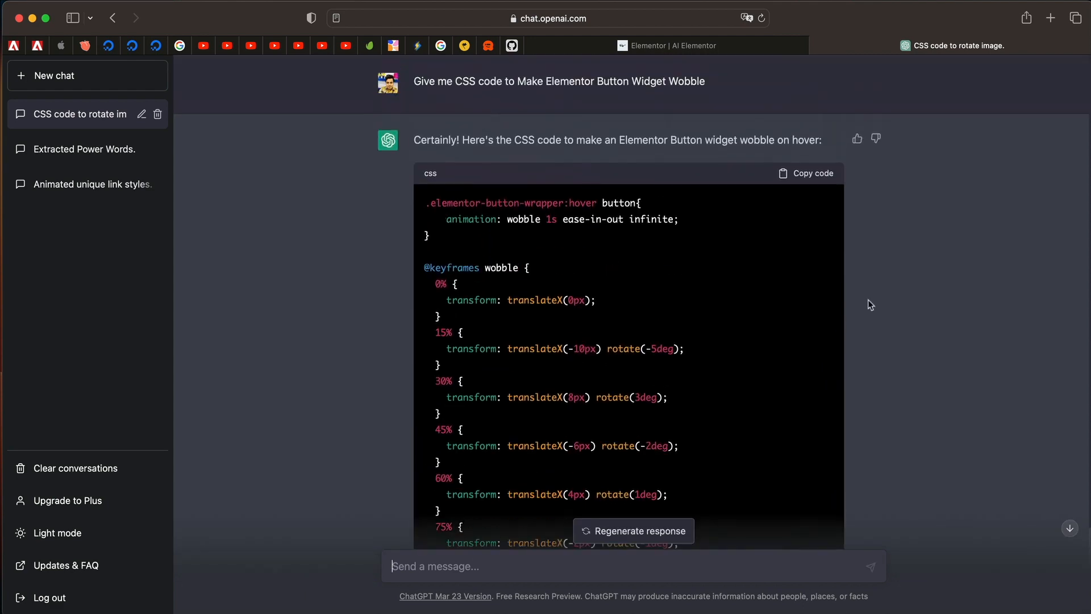
pyautogui.click(666, 45)
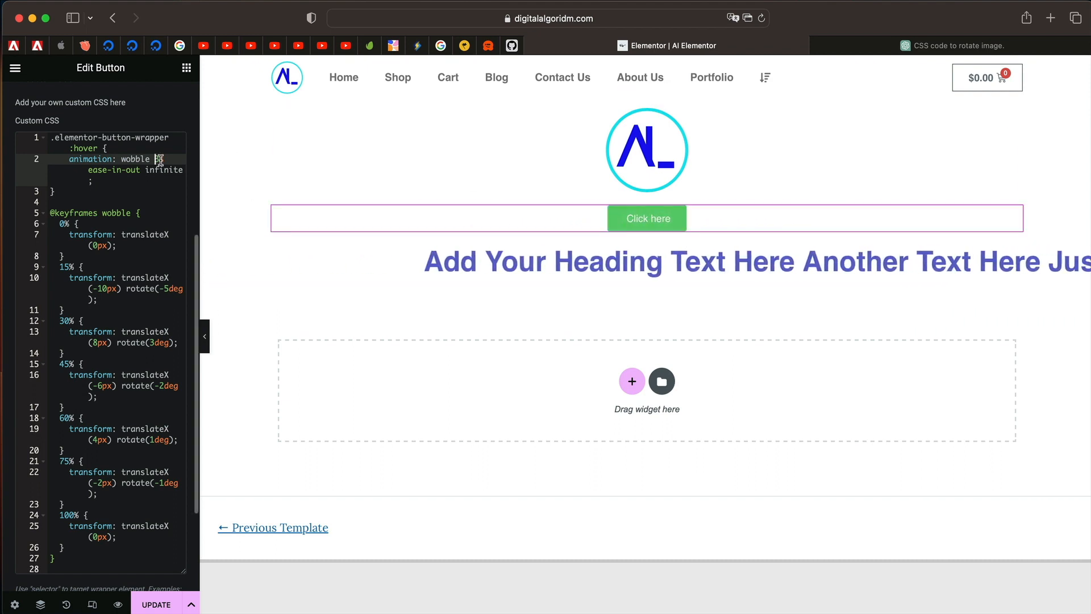
# Step: Compare the button's pasted wobble CSS in Elementor against ChatGPT's wrapper-based answer
pyautogui.scroll(-3)
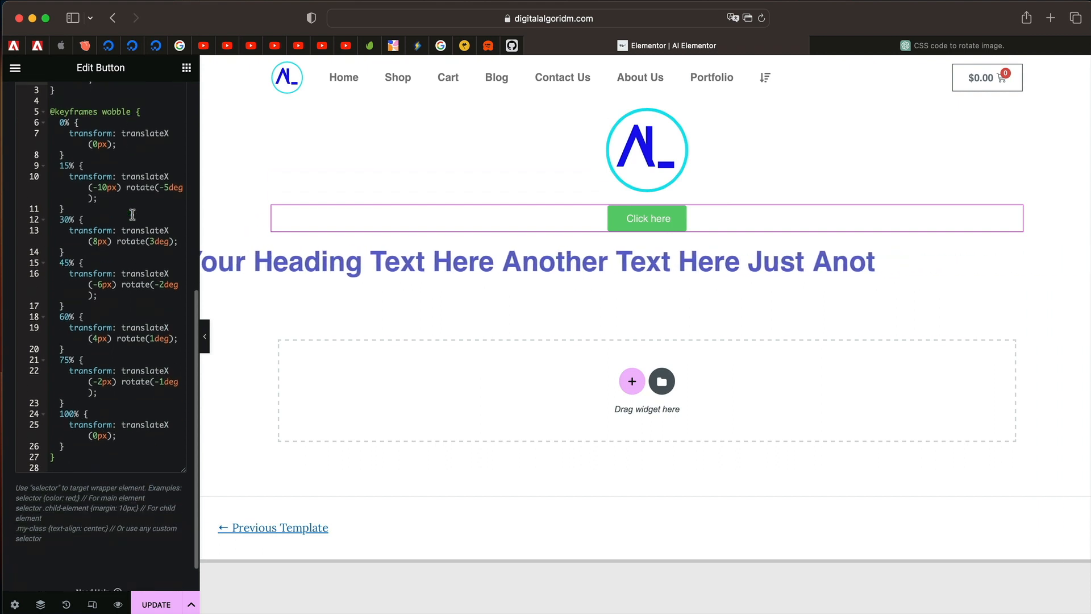
pyautogui.click(961, 45)
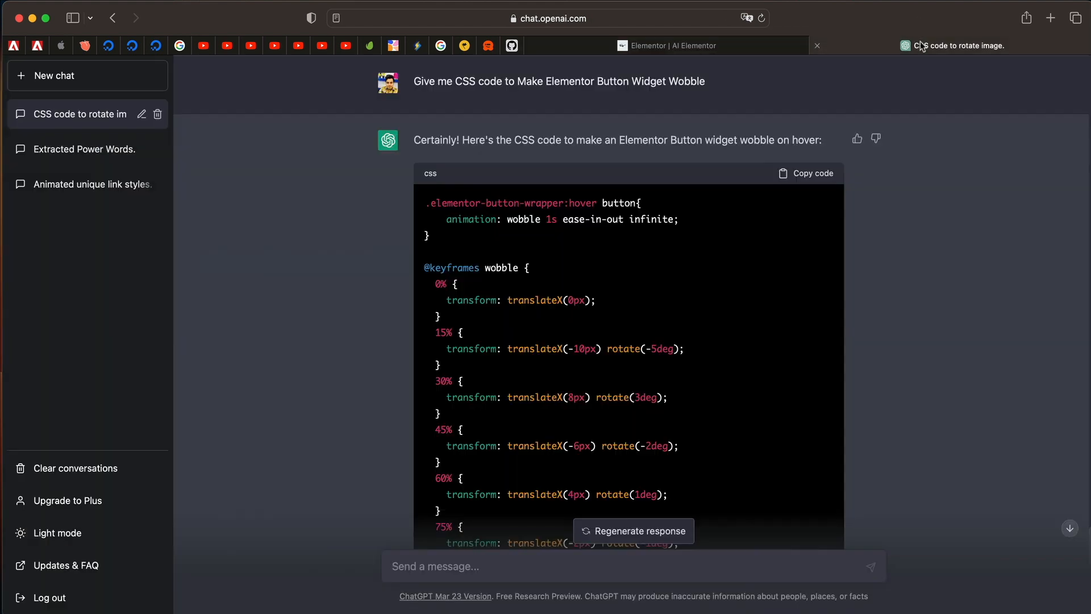
pyautogui.scroll(-3)
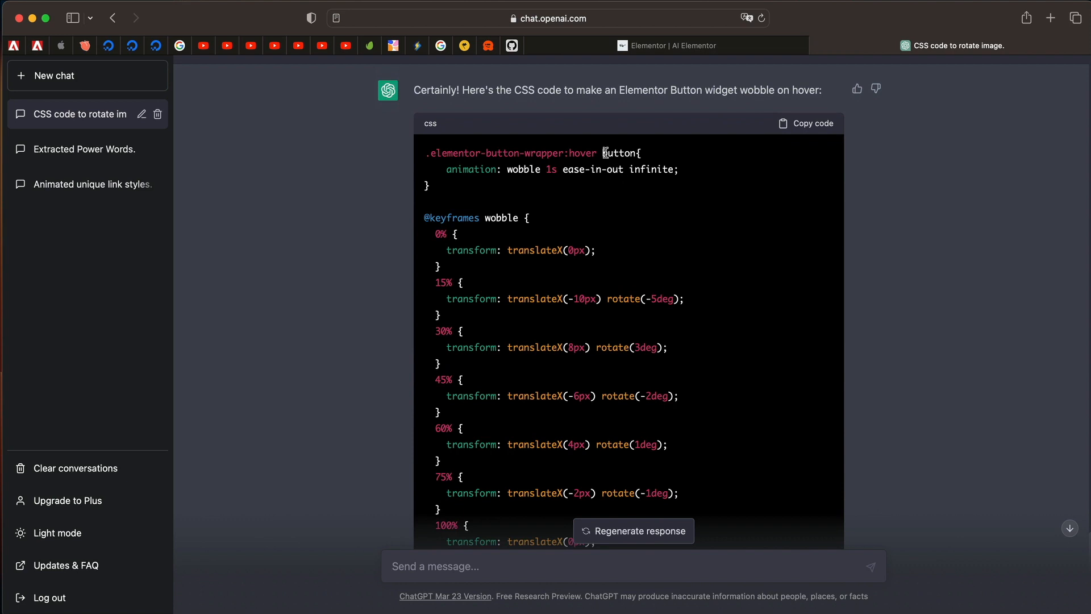
pyautogui.click(666, 45)
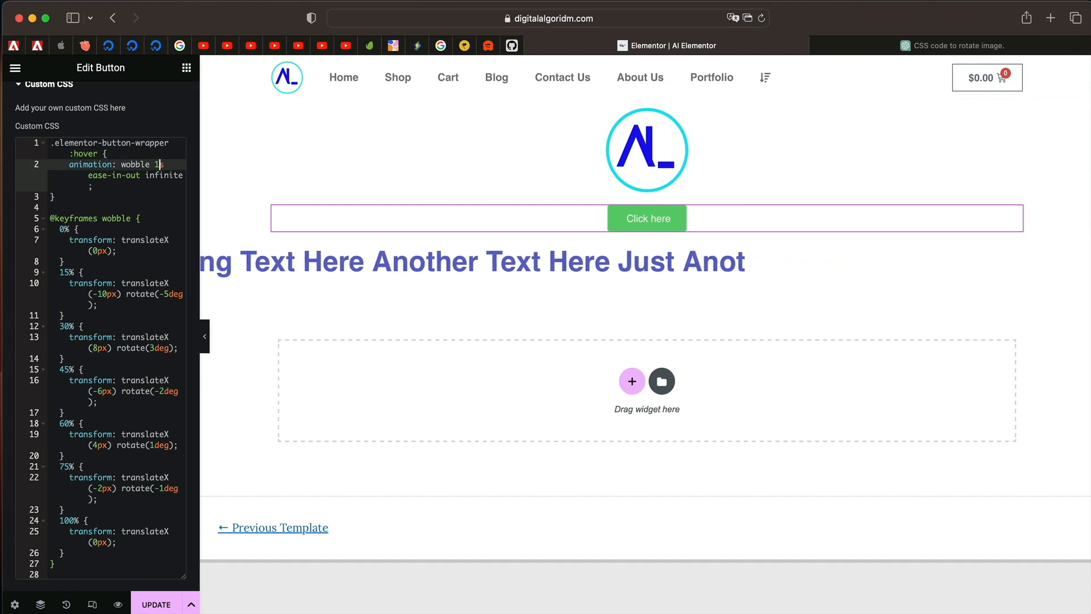
pyautogui.click(957, 46)
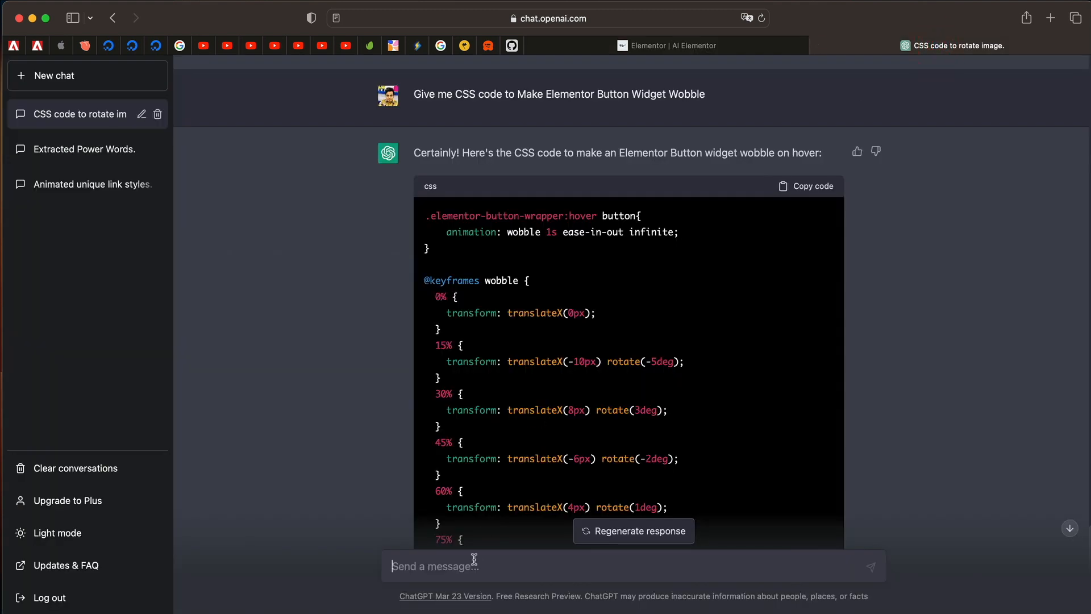
# Step: Ask ChatGPT to slow down the wobble and review its 1.5s-duration version
pyautogui.write('Slow down')
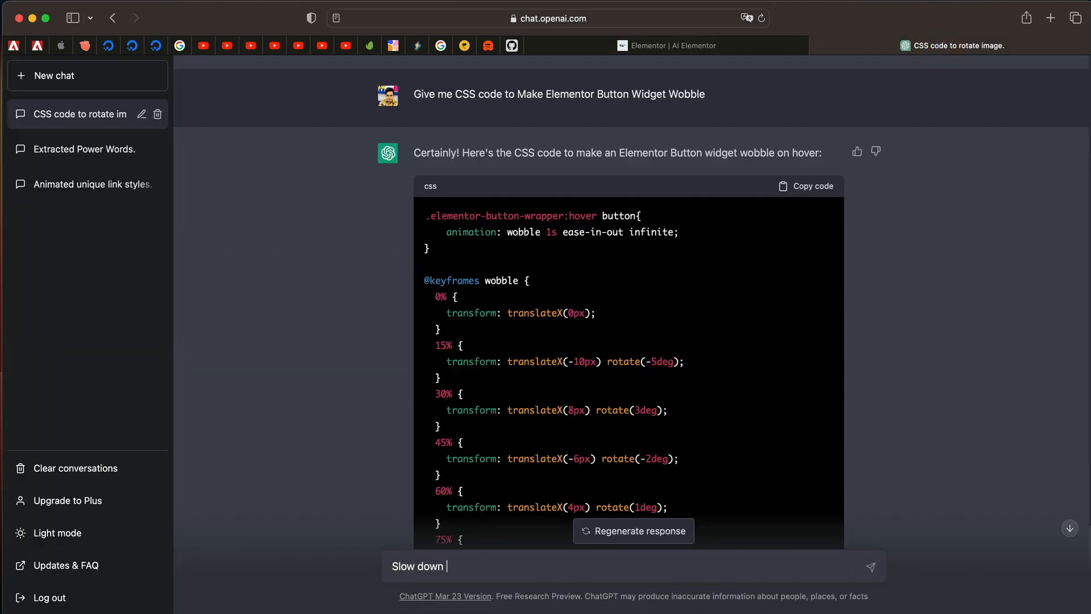
pyautogui.write('the wobble')
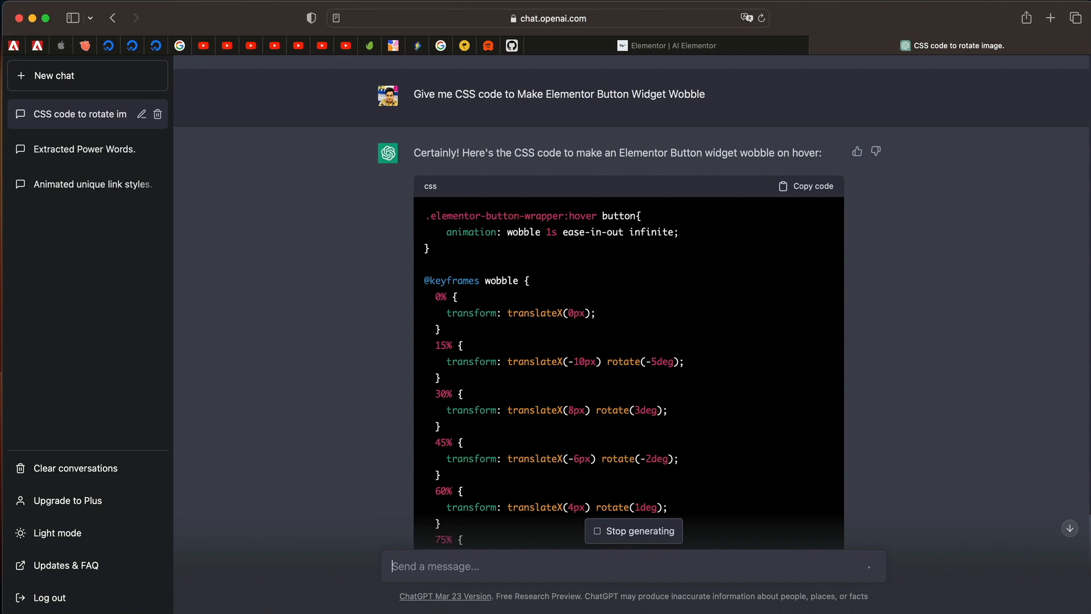
pyautogui.scroll(-3)
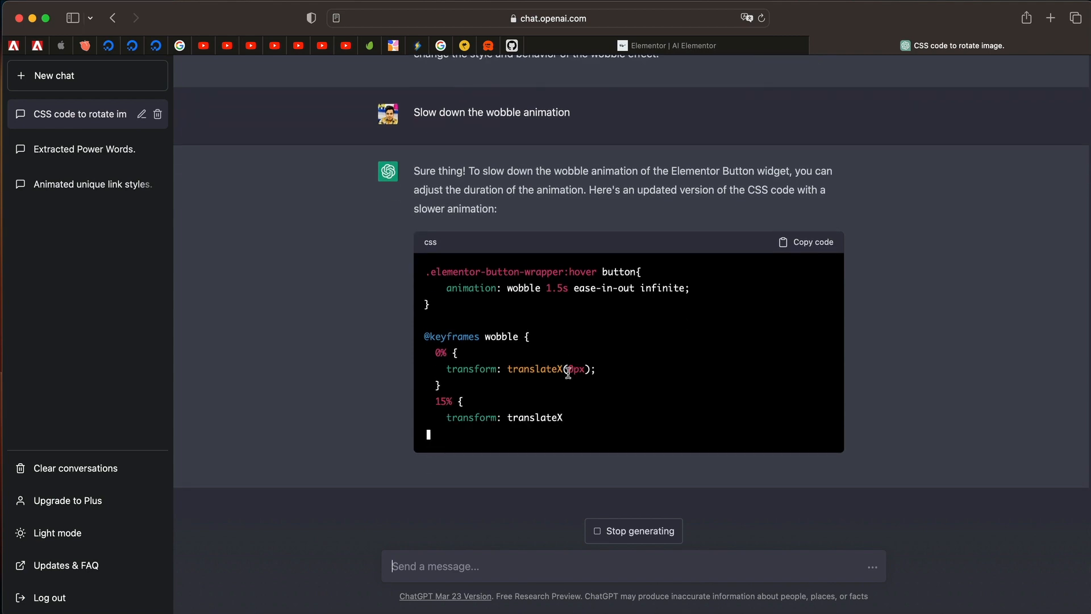
pyautogui.scroll(-3)
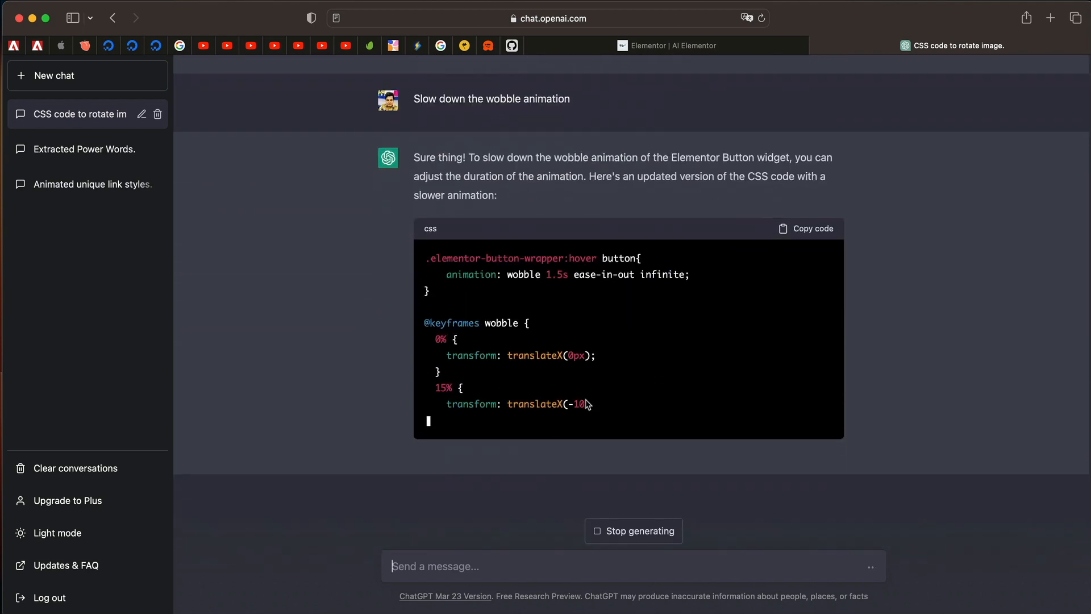
pyautogui.scroll(-3)
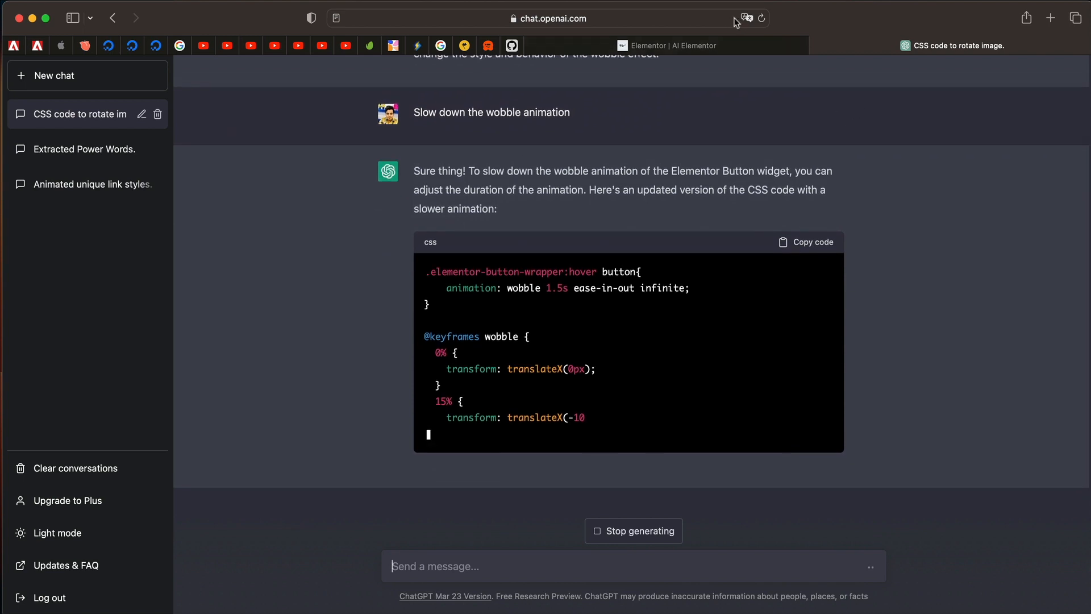
pyautogui.click(666, 45)
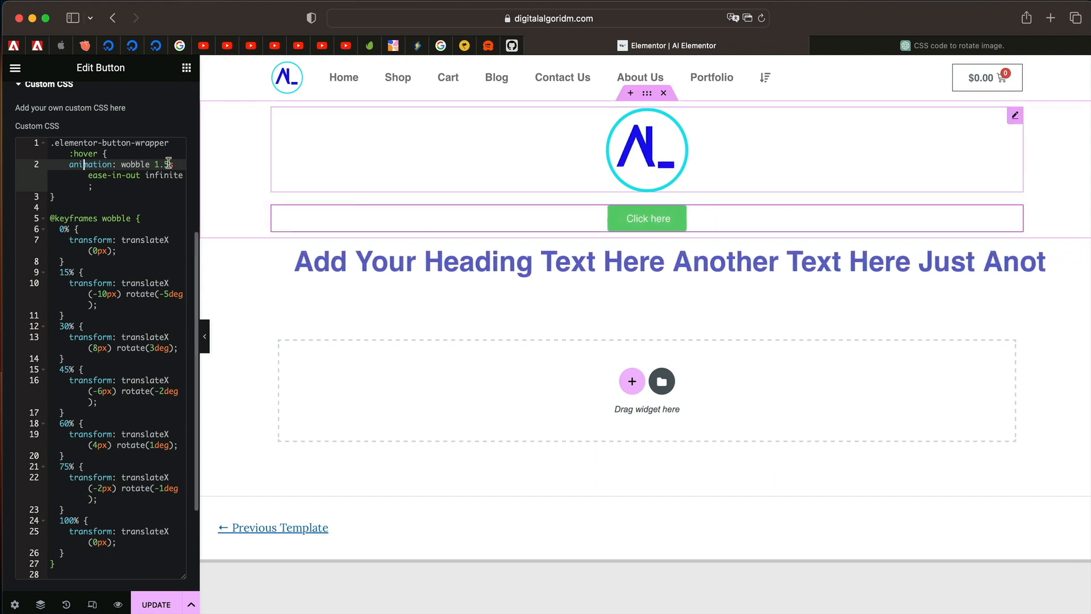
# Step: Edit the wobble animation duration in the button's Custom CSS, typing 5s
pyautogui.write('5s')
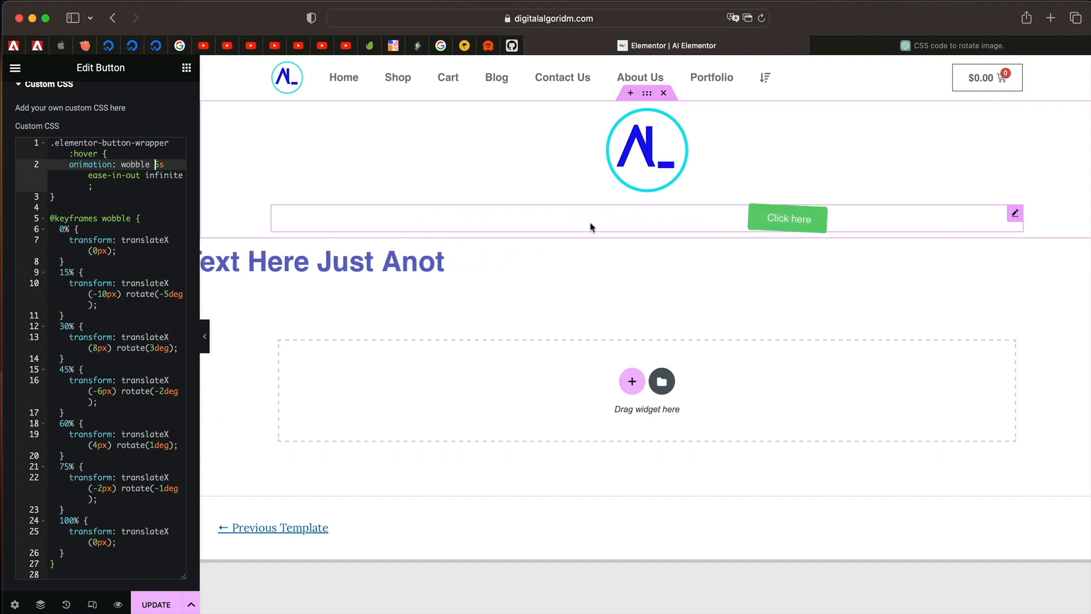
pyautogui.click(957, 45)
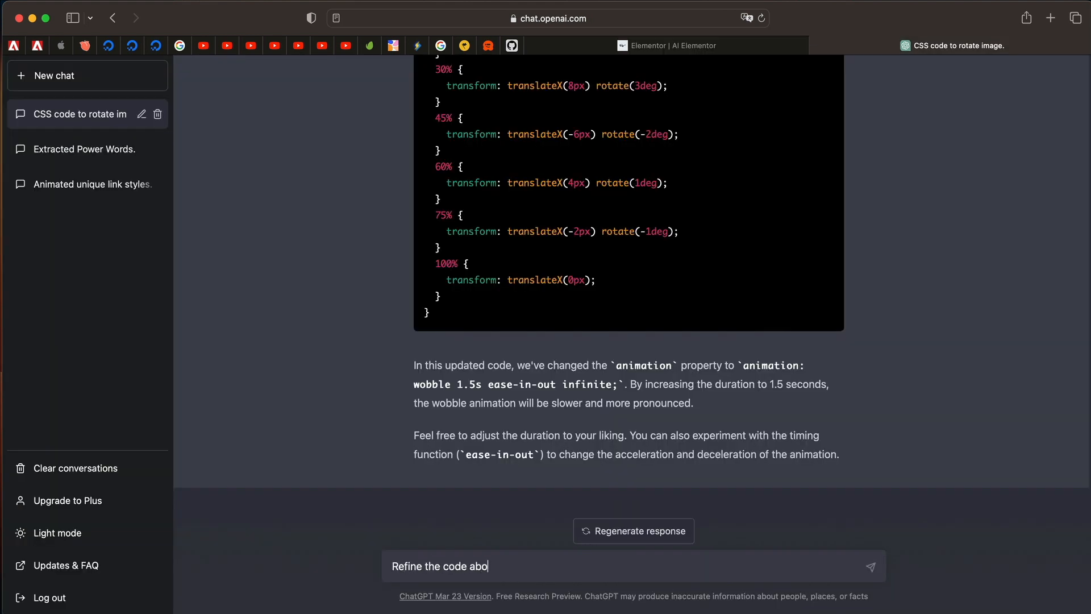
# Step: Ask ChatGPT to target the button but not the wrapper, and copy the resulting wobble CSS
pyautogui.write('ve to target Elemento')
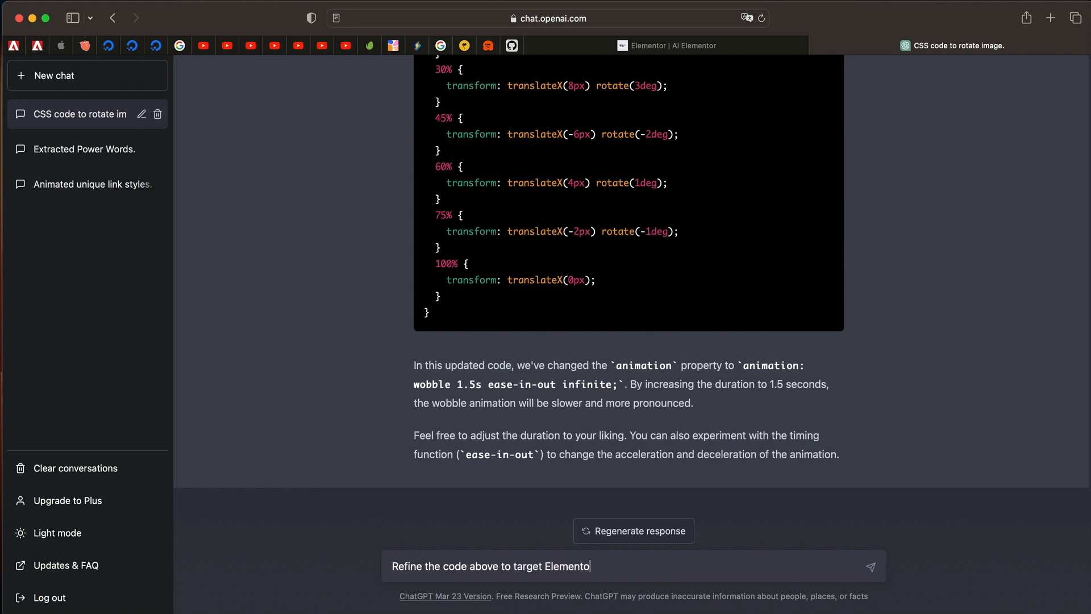
pyautogui.write('button but not')
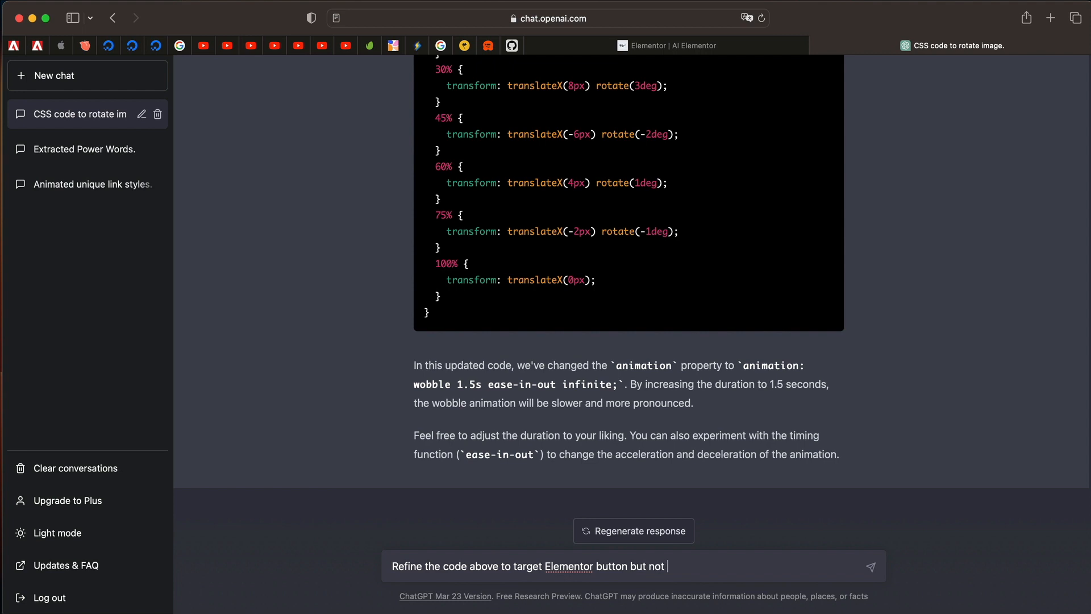
pyautogui.write('the wrap')
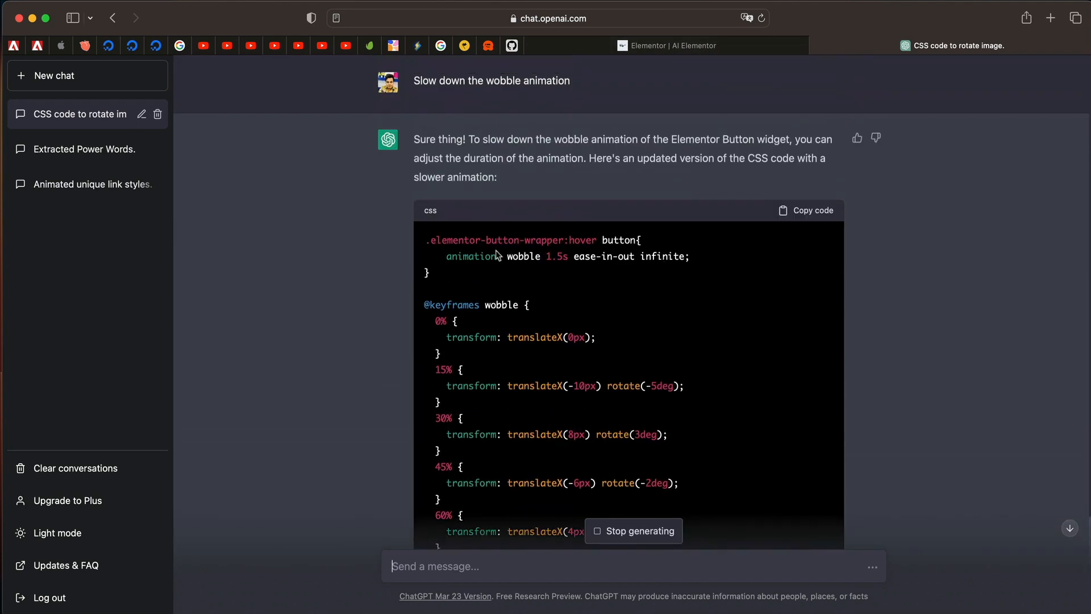
pyautogui.click(666, 46)
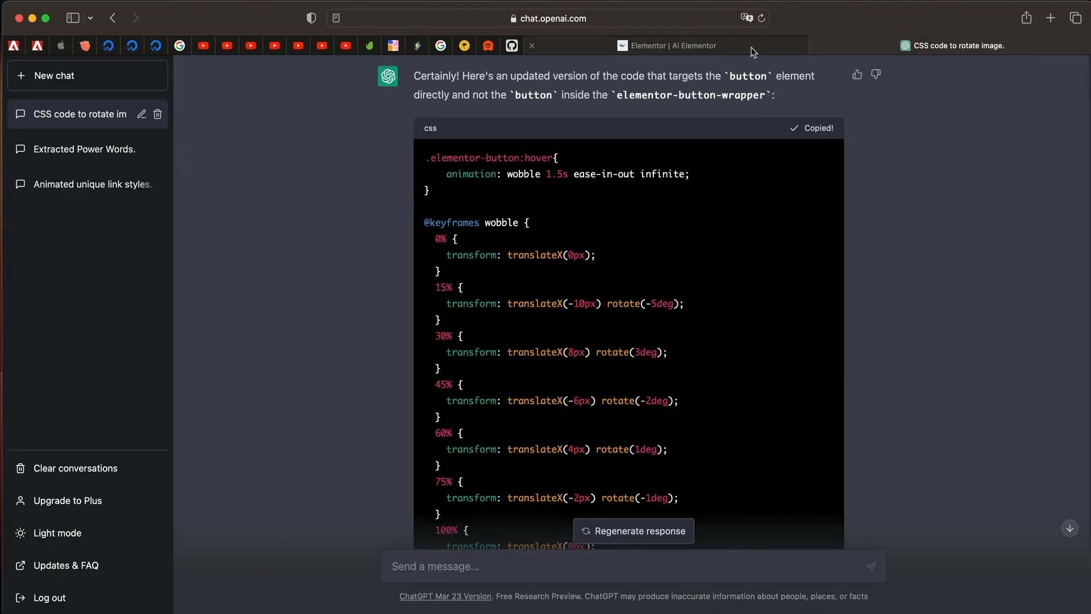
# Step: Switch back to the Elementor page editor
pyautogui.click(666, 45)
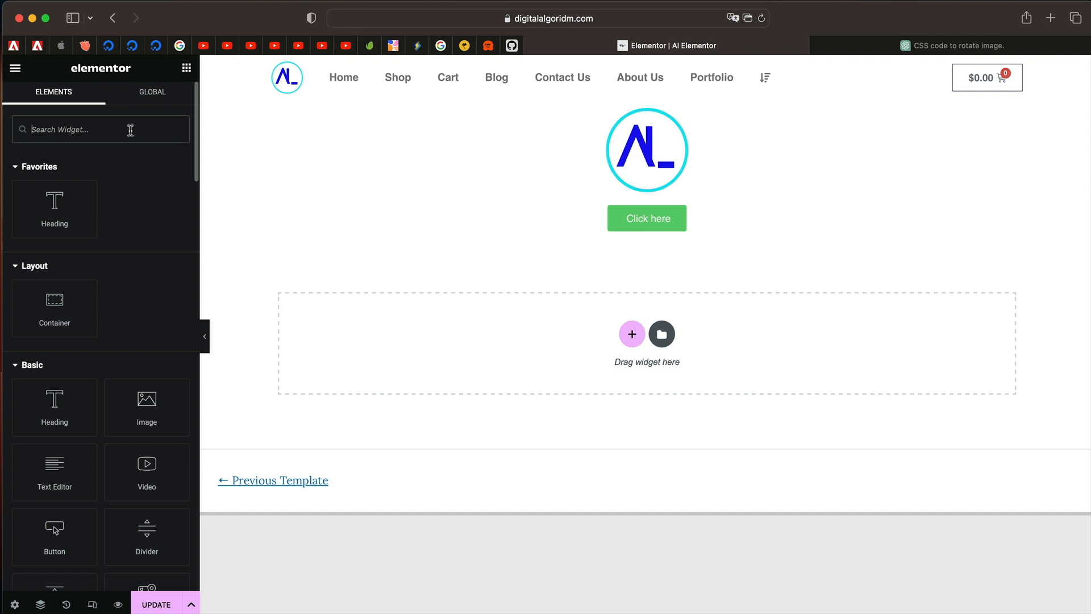
# Step: Ask ChatGPT to make the Elementor Blockquote widget sleek and stylish, and copy the CSS
pyautogui.write('block')
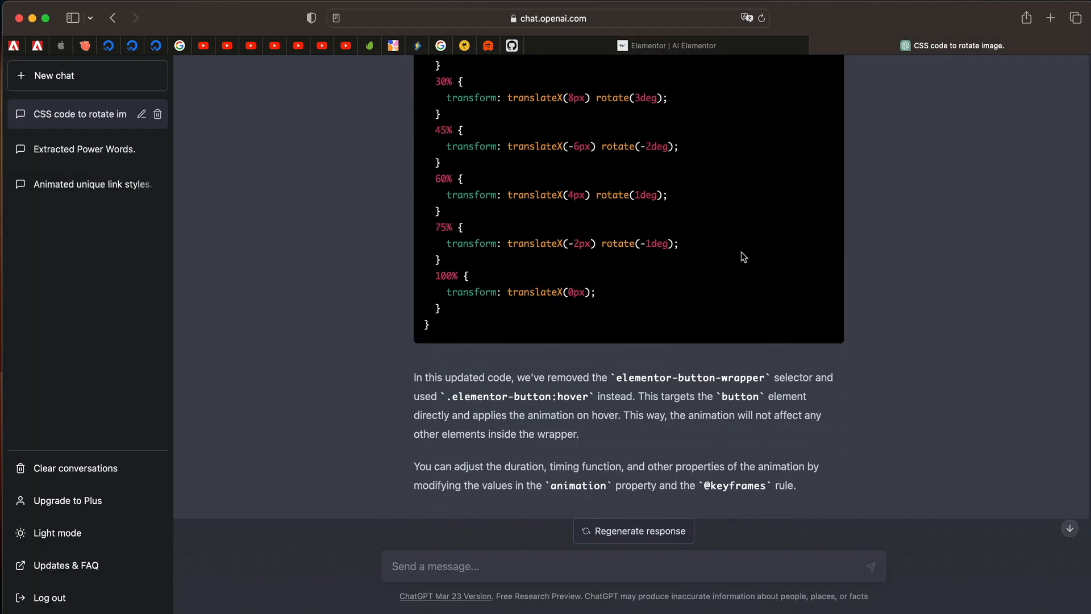
pyautogui.scroll(-3)
pyautogui.write('Write CSS for Elementor Blockquote Widget to')
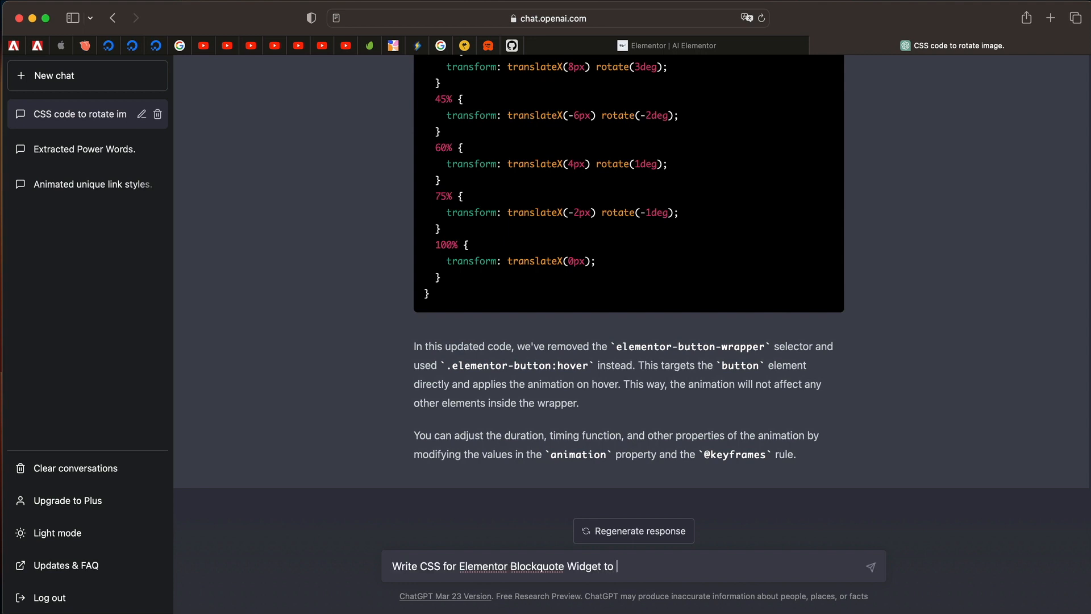
pyautogui.write('make it sle')
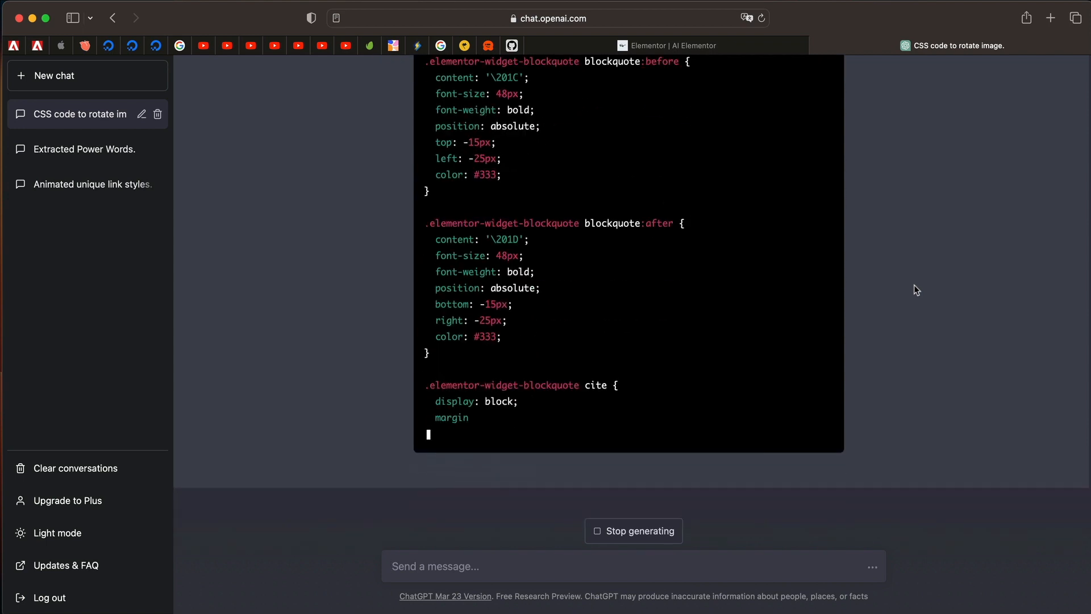
pyautogui.scroll(-3)
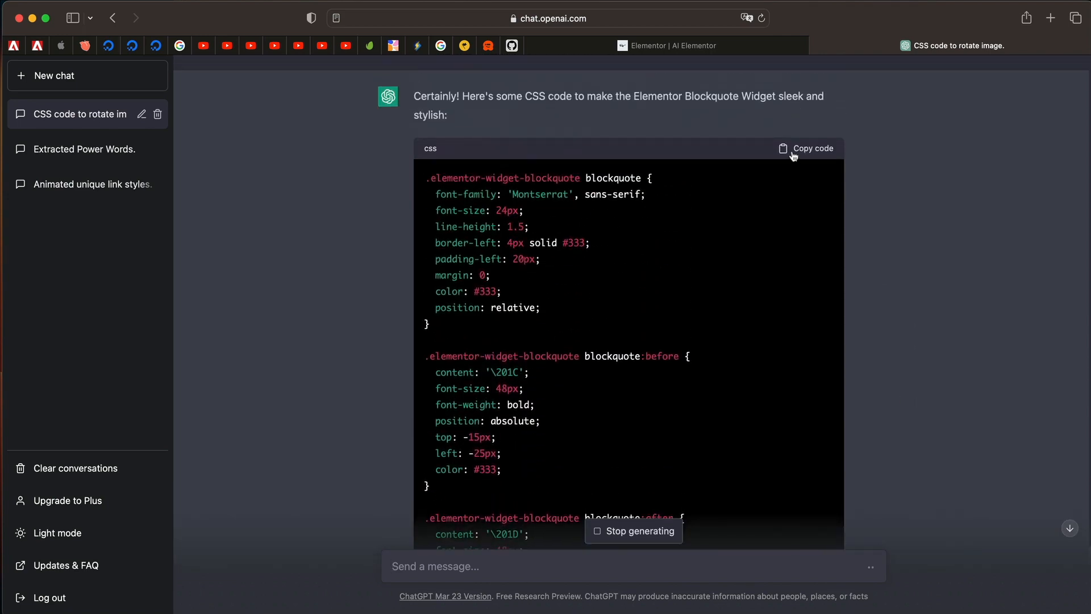
pyautogui.click(667, 46)
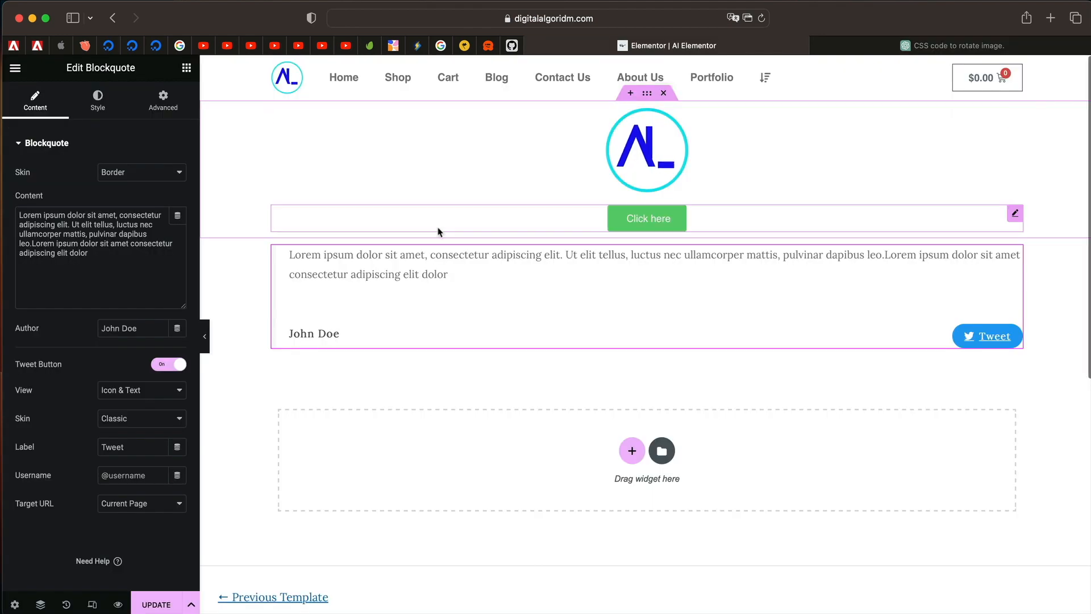
# Step: Review the Blockquote widget's Style settings for its content and author
pyautogui.click(97, 99)
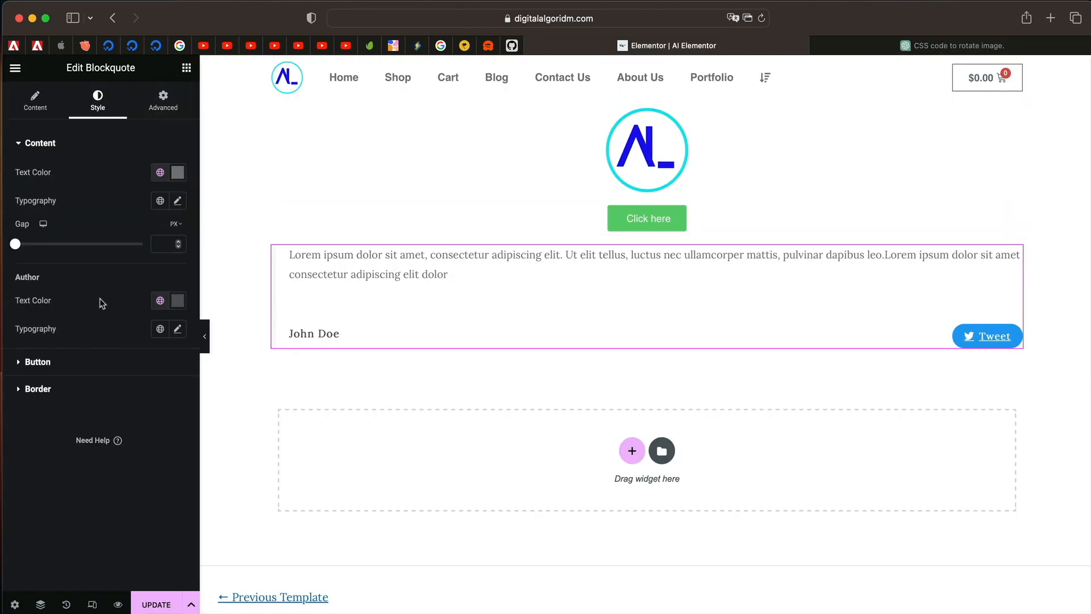
pyautogui.click(163, 99)
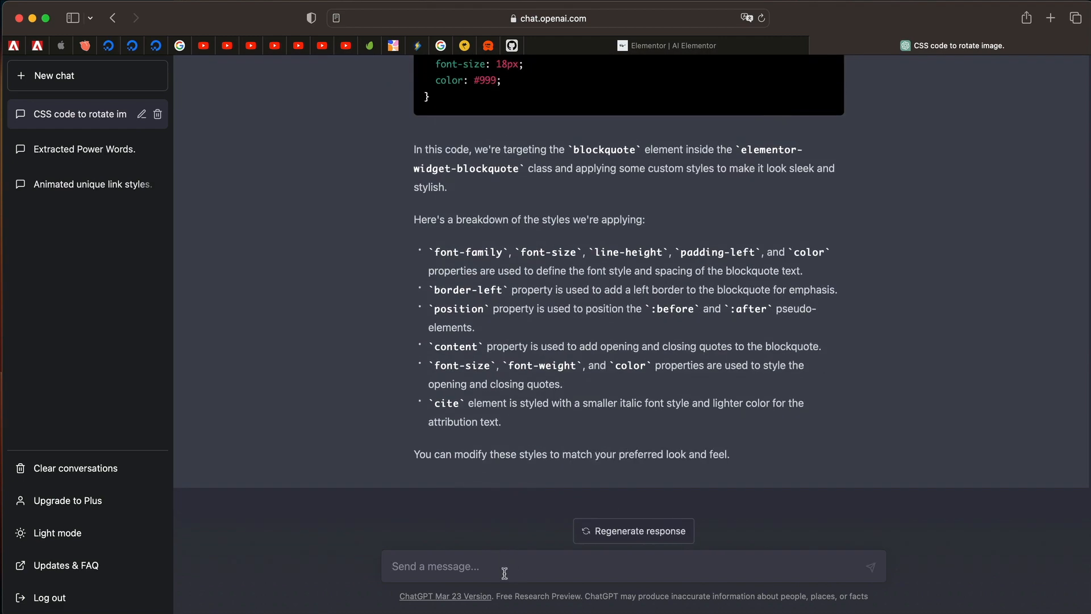
# Step: Ask ChatGPT to update the blockquote code with a gradient background on hover
pyautogui.write('Make the bak')
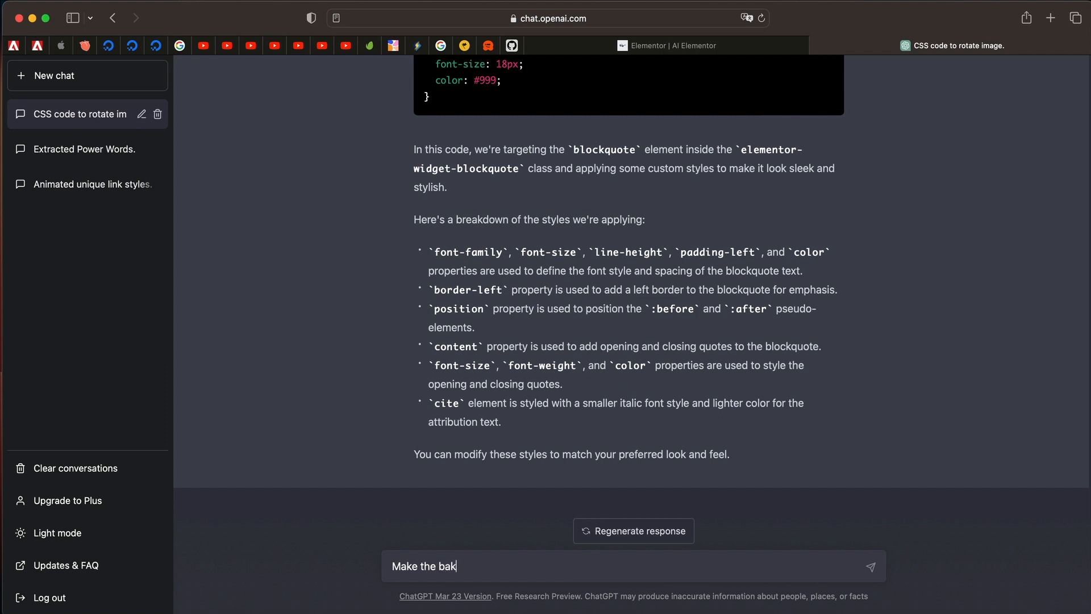
pyautogui.write('cgoun')
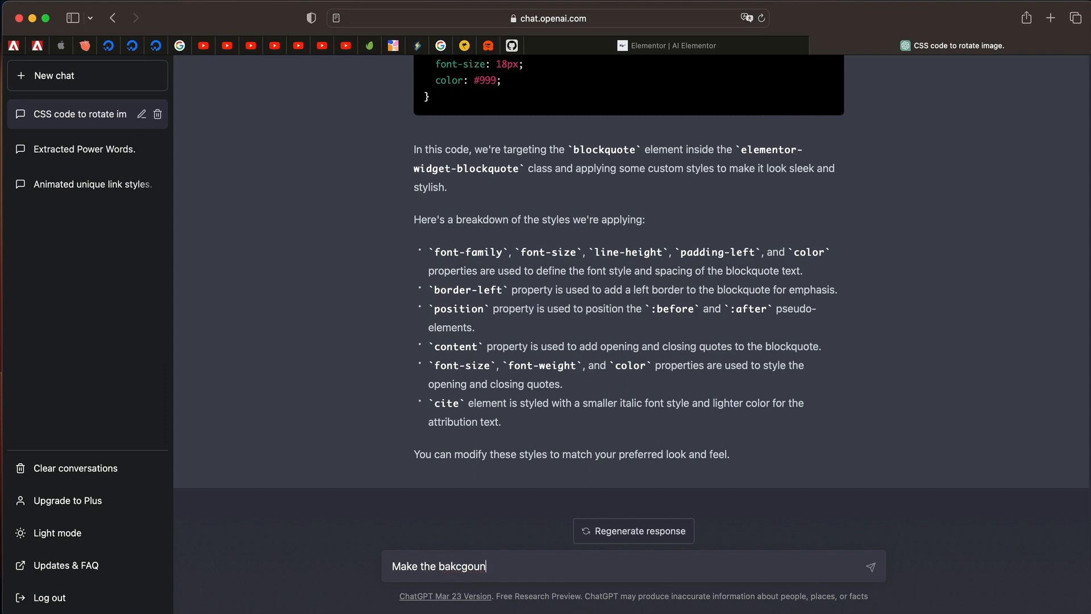
pyautogui.press('Backspace')
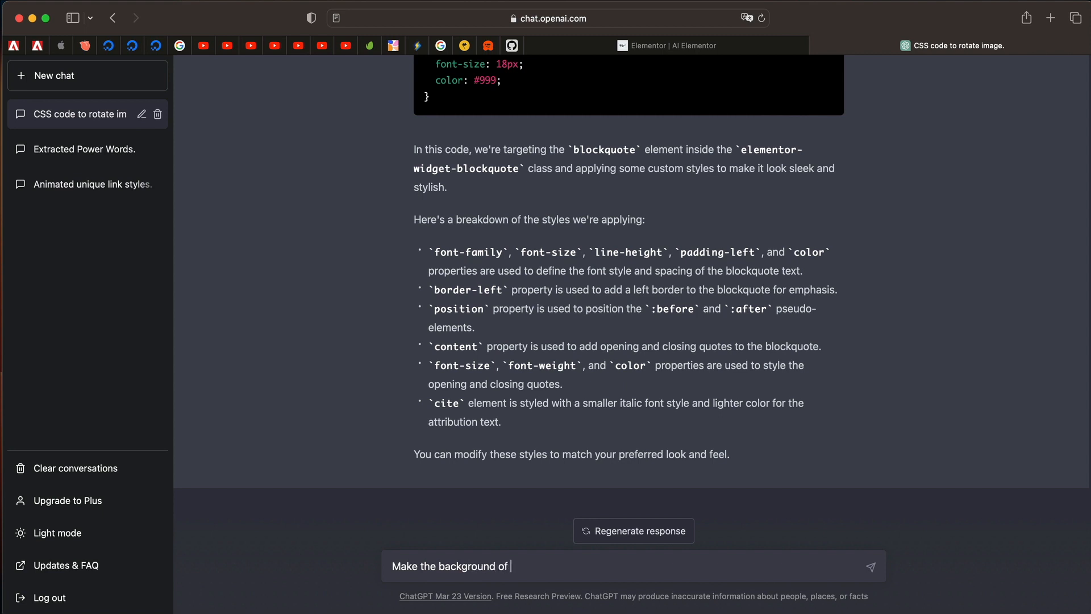
pyautogui.write('the code above gr')
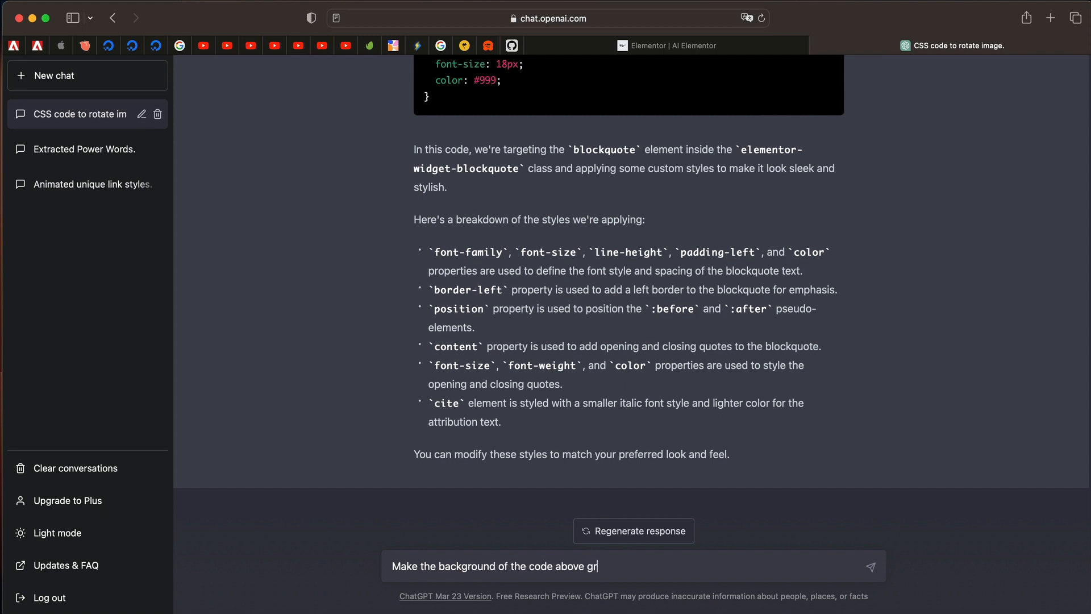
pyautogui.write('adient on ho')
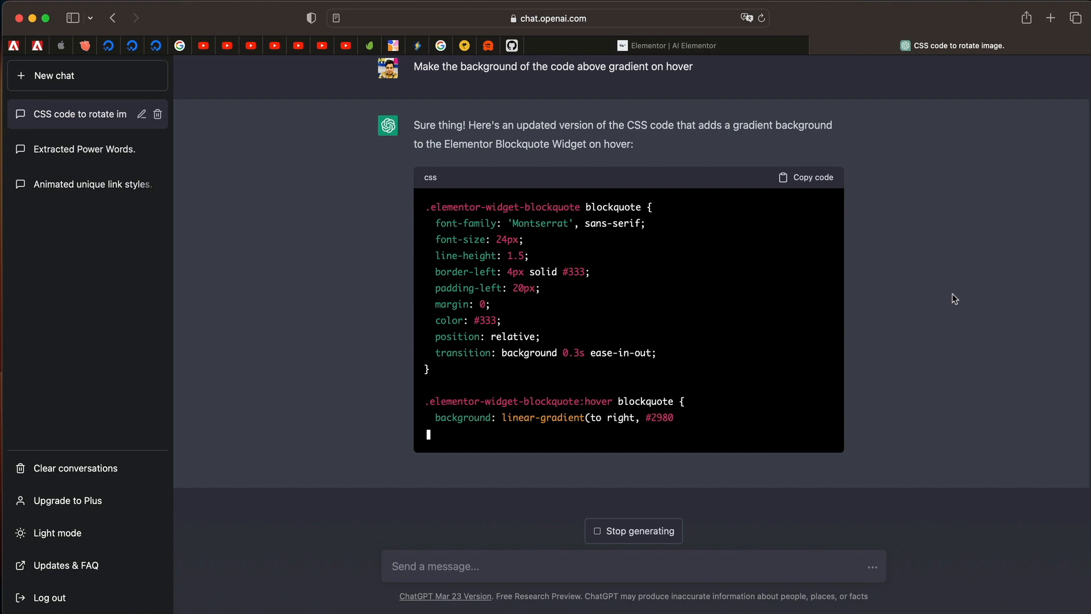
pyautogui.click(805, 177)
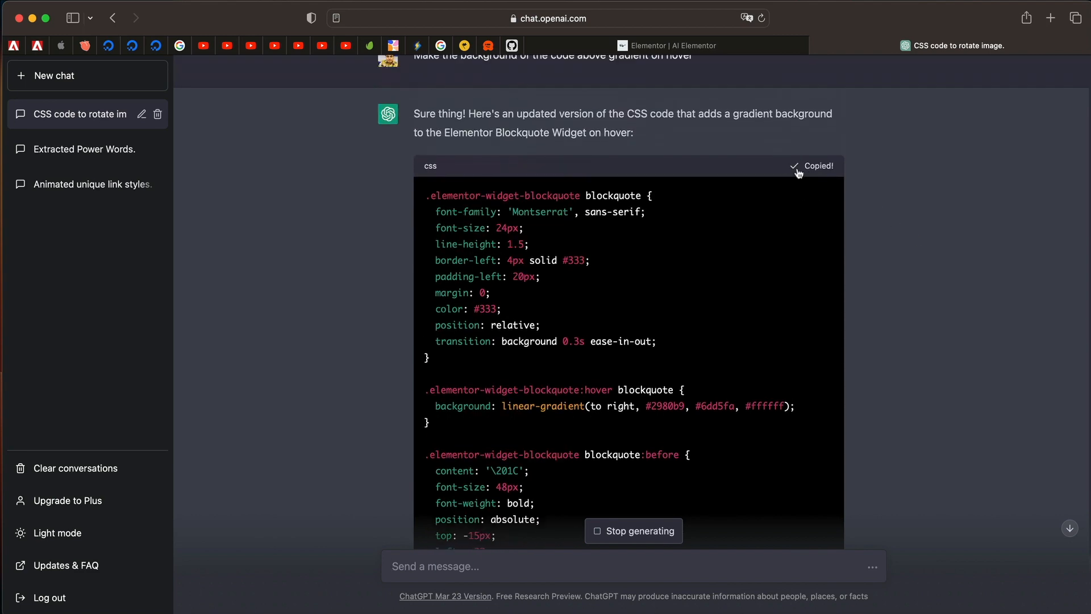
# Step: Copy the gradient-hover blockquote CSS for the Blockquote widget's Custom CSS in Elementor
pyautogui.click(666, 46)
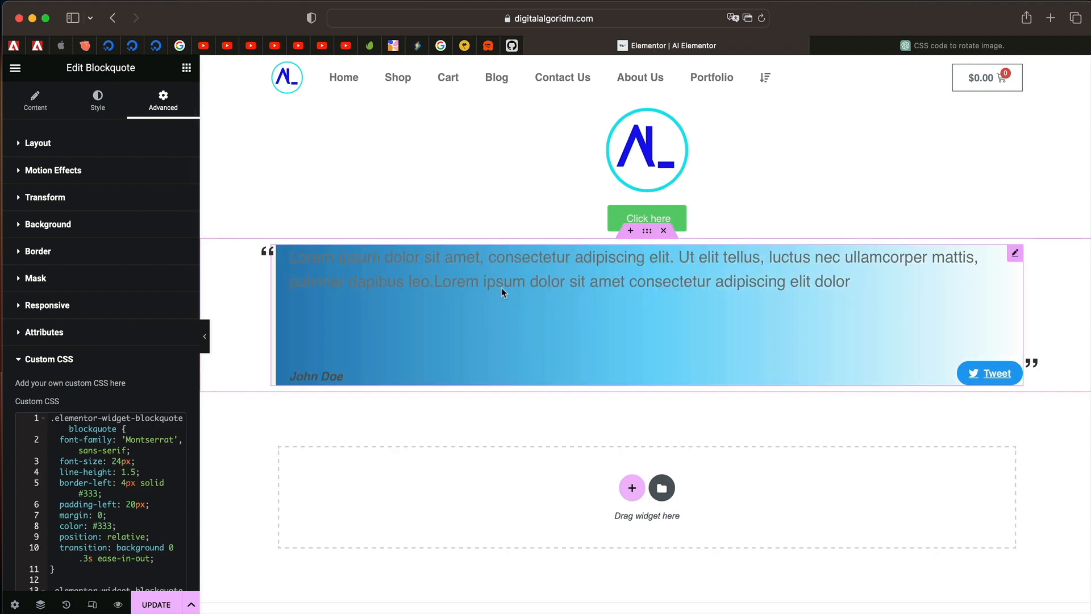
pyautogui.click(646, 149)
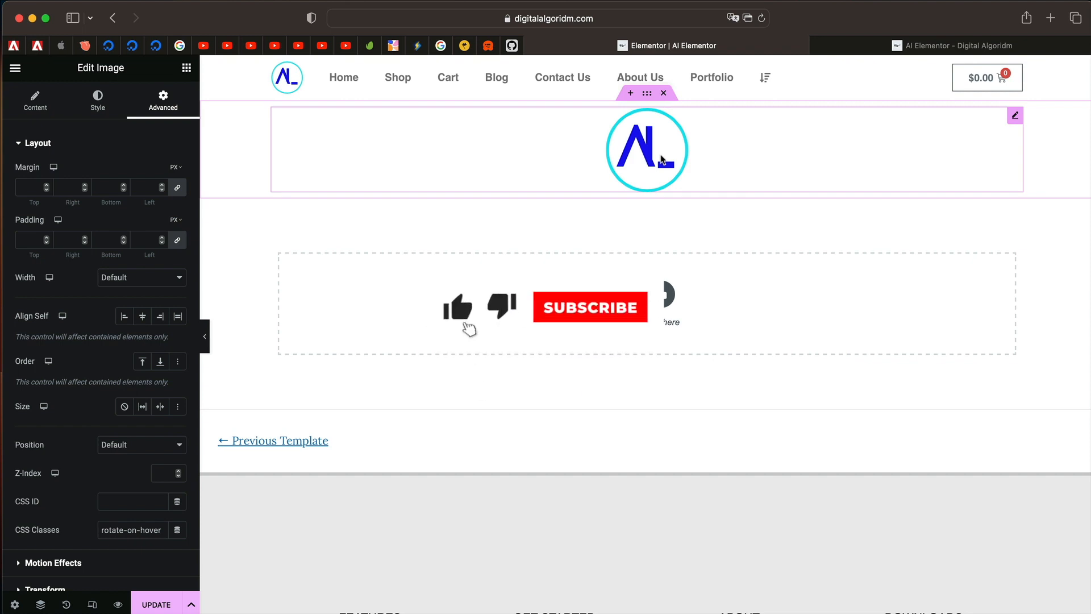
pyautogui.click(590, 307)
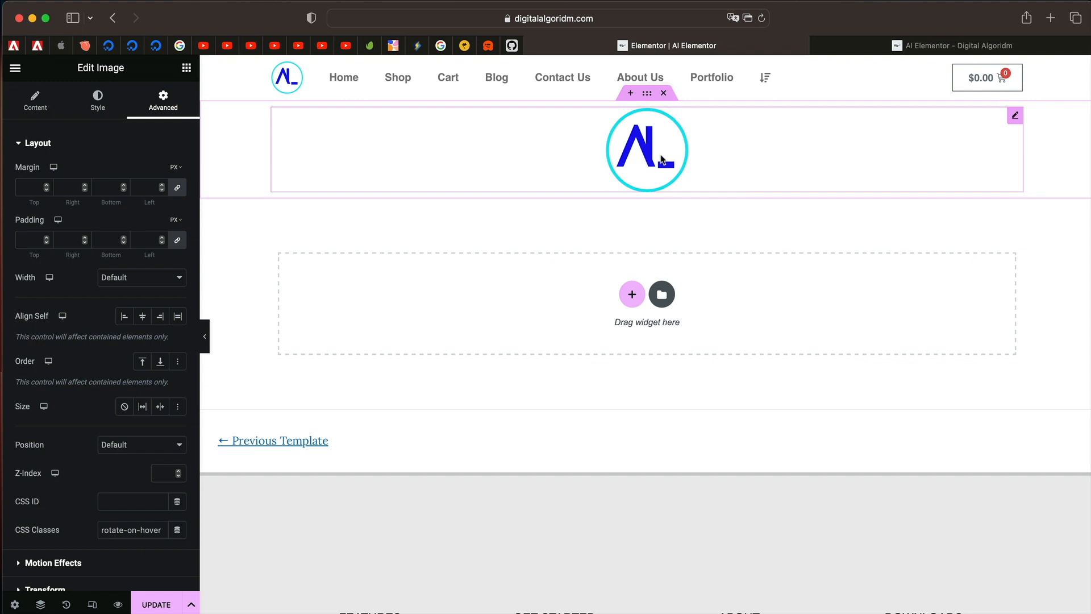
pyautogui.moveTo(756, 188)
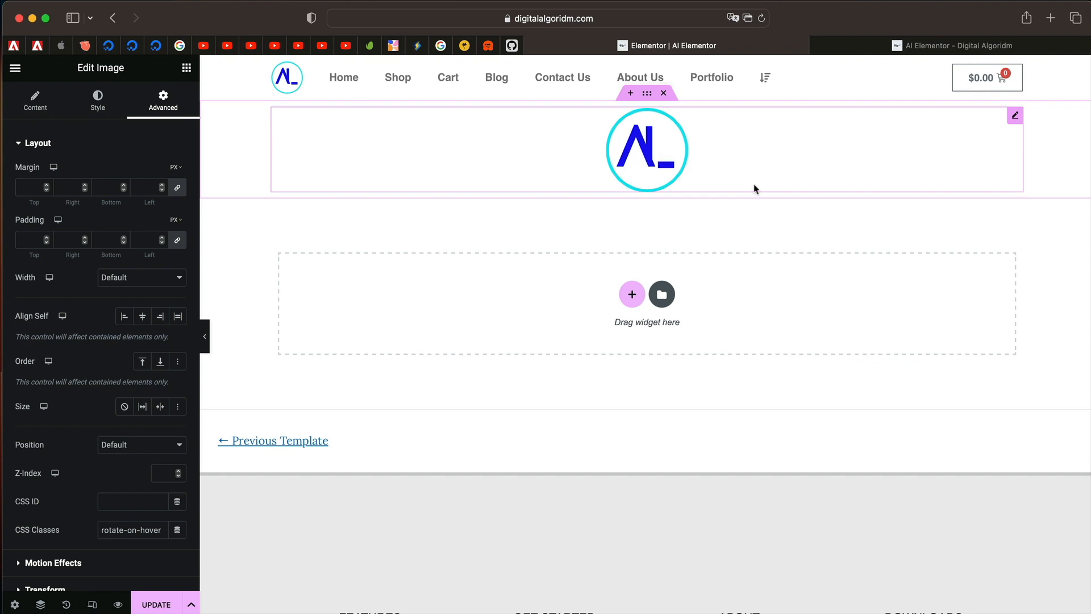